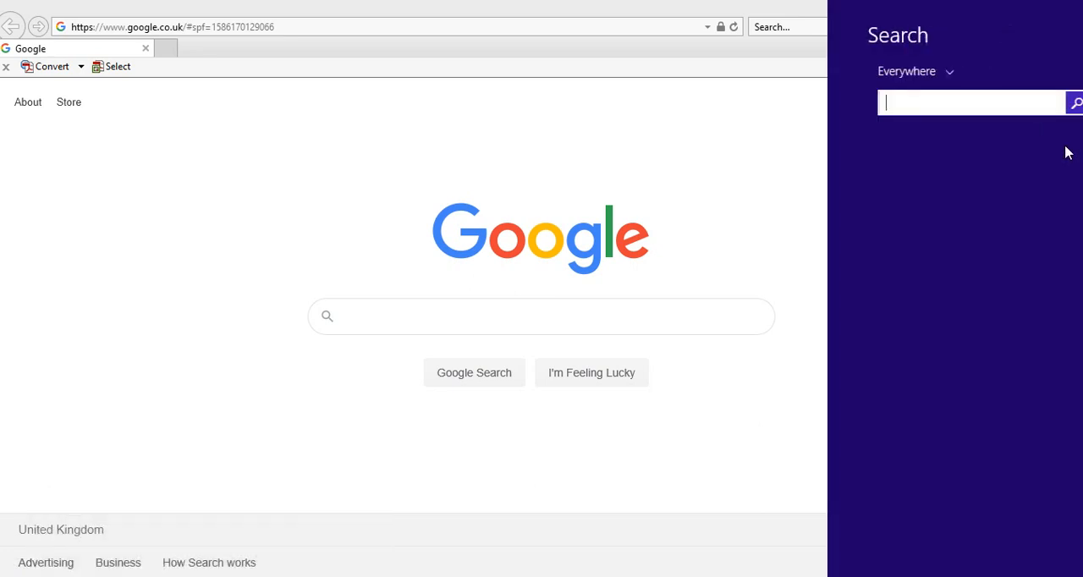
Search for cmd and launch Command Prompt from the results
type("cmd")
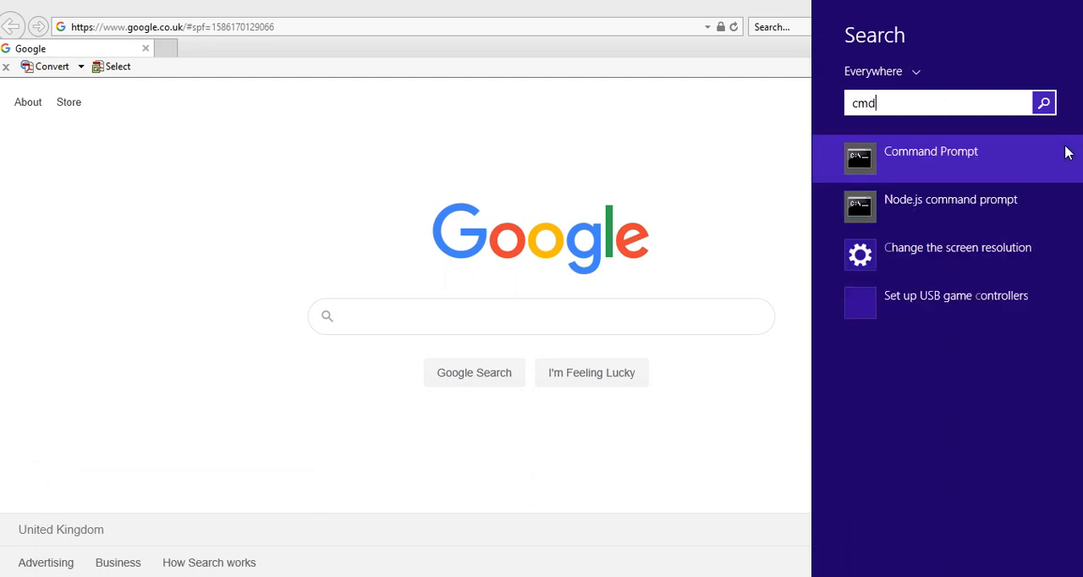
left_click(931, 159)
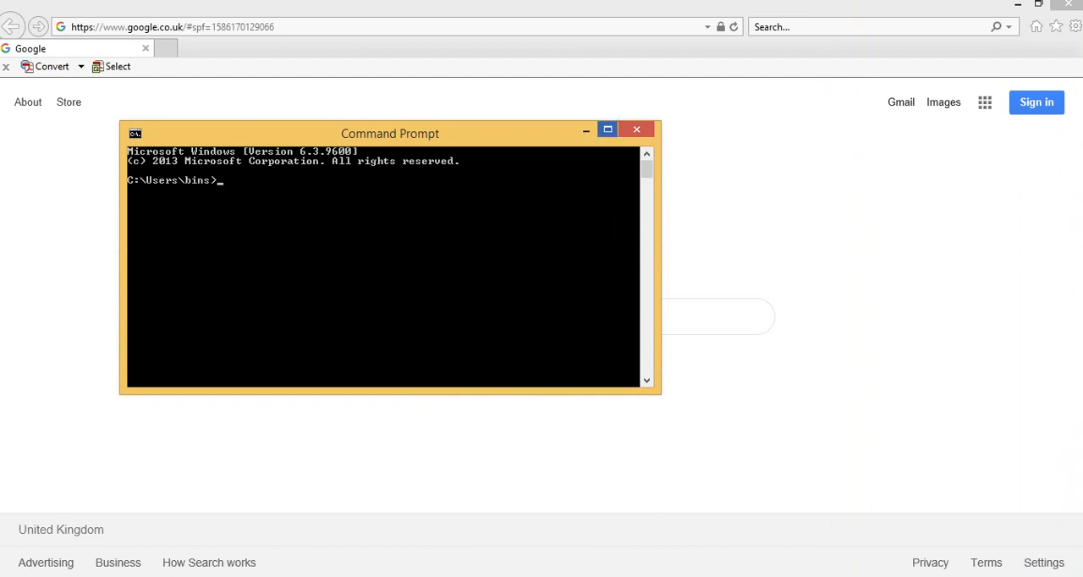
mouse_move(607, 129)
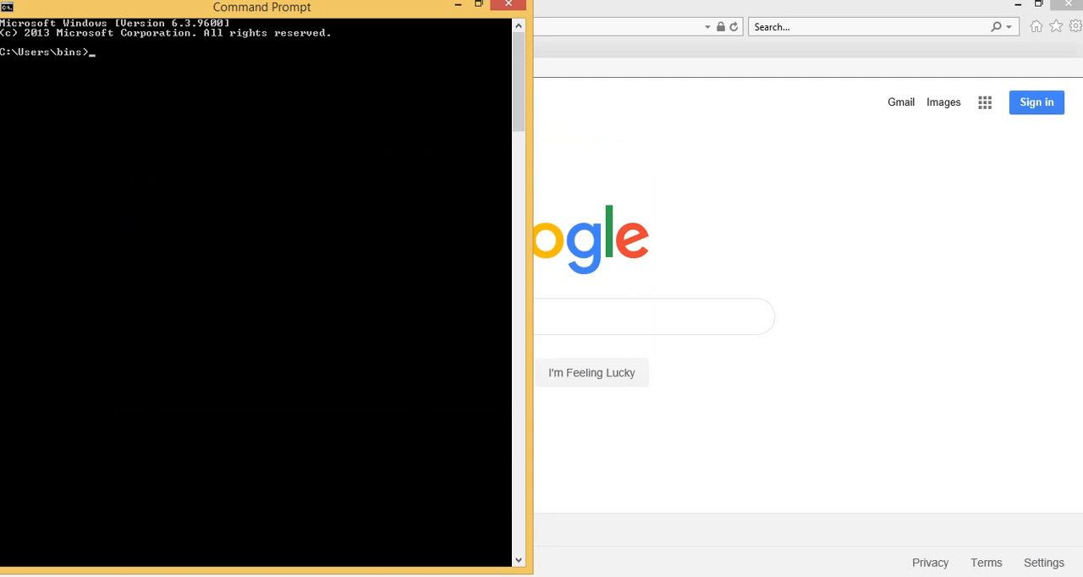
Run ng new Angular9 and decline Angular routing so the packages install
type("ng")
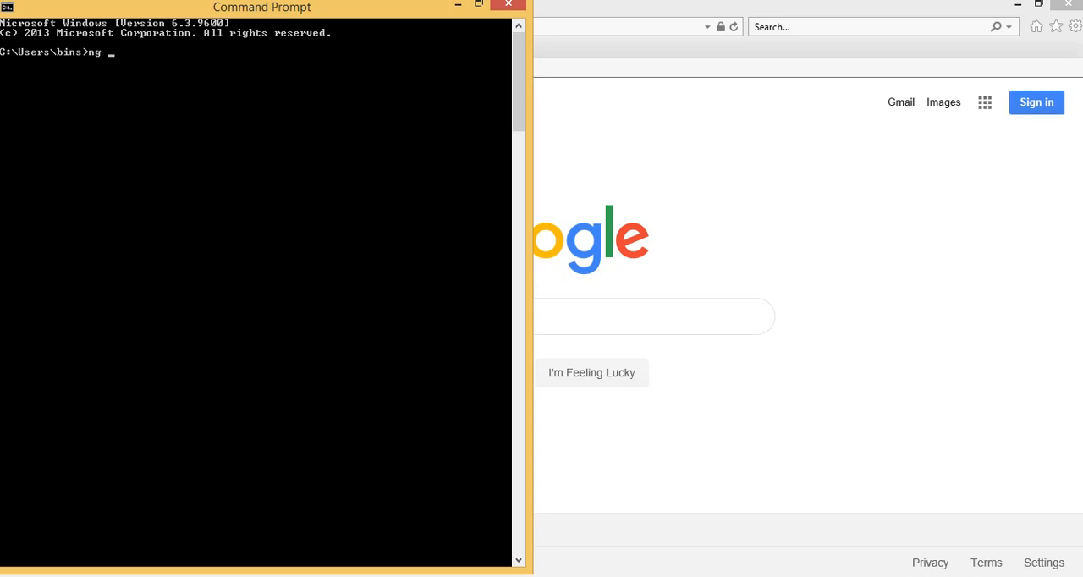
type("ne")
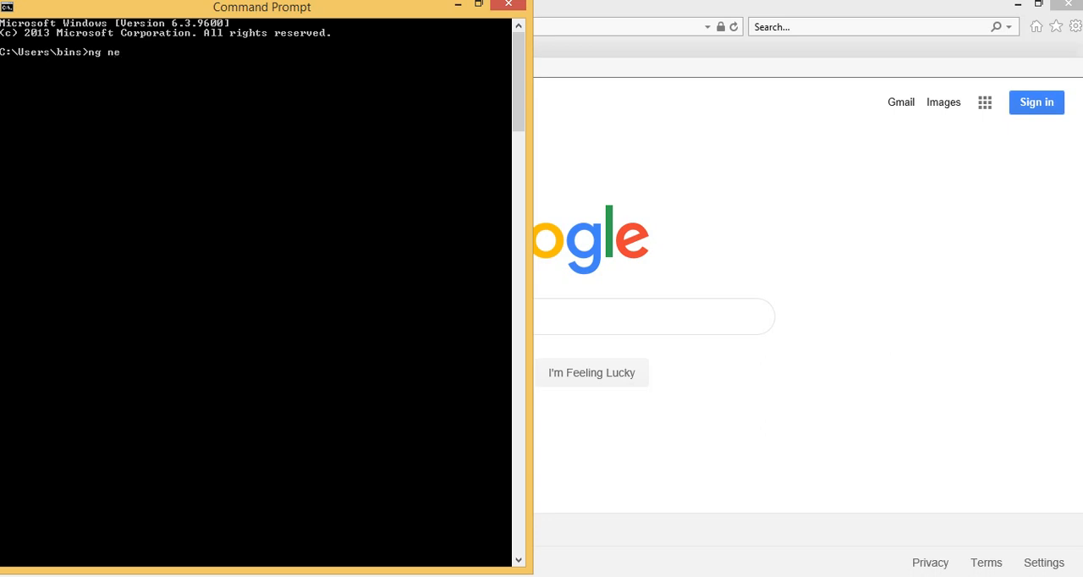
type("w")
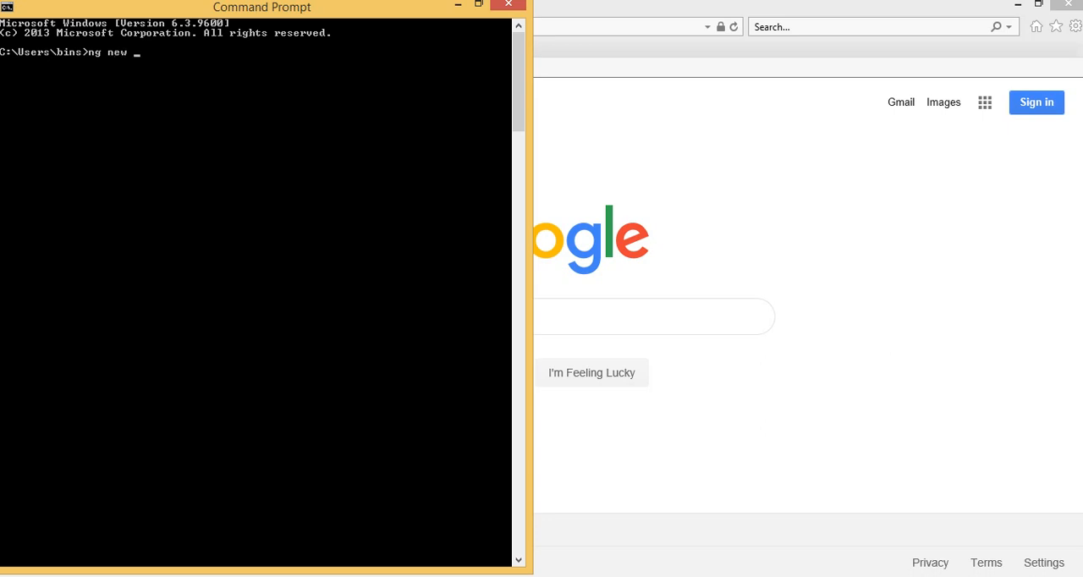
type("An")
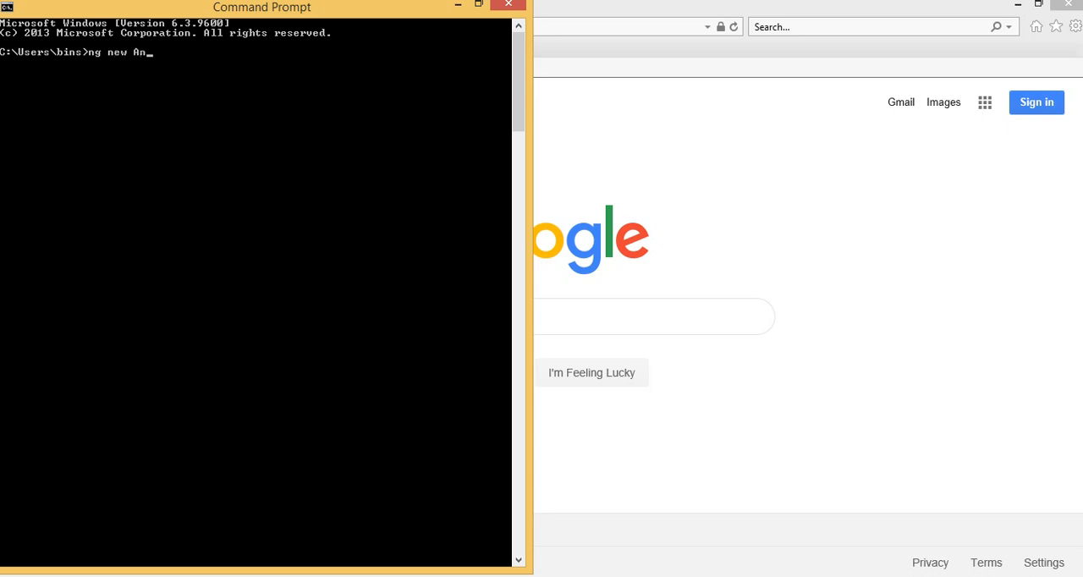
type("gl")
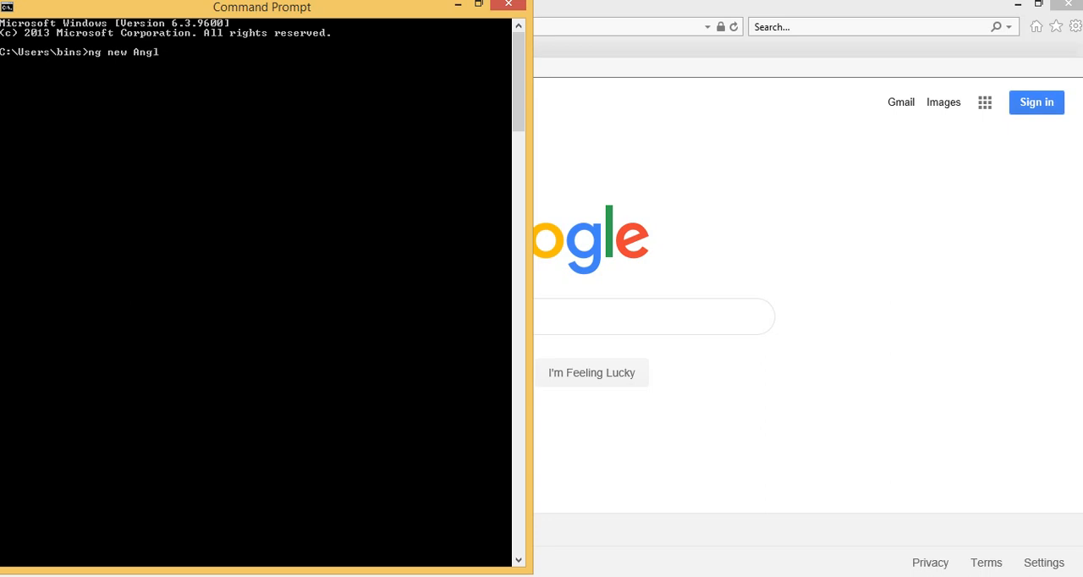
type("ar")
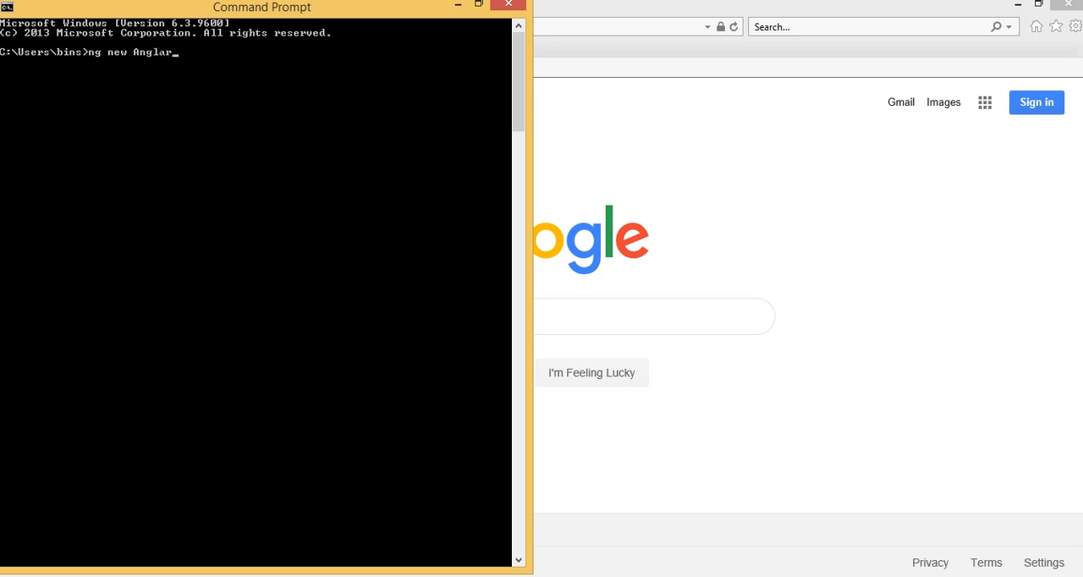
type("9")
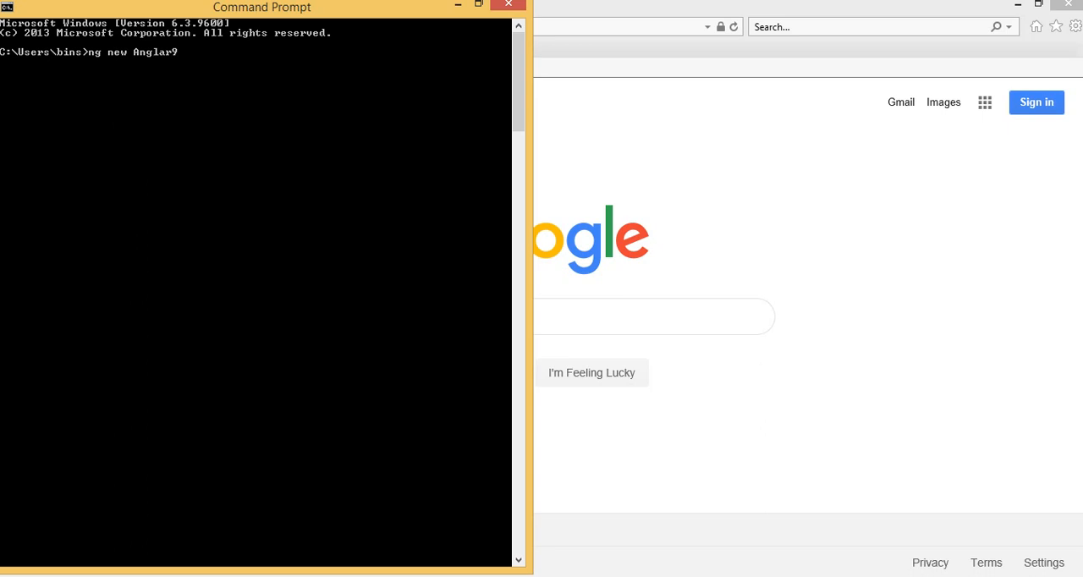
type("u")
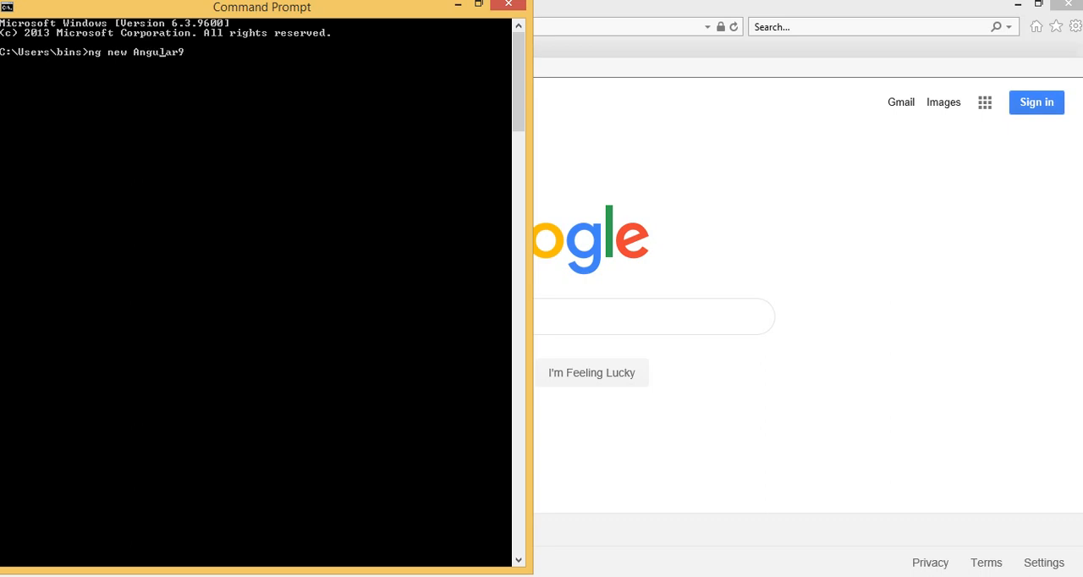
key("Return")
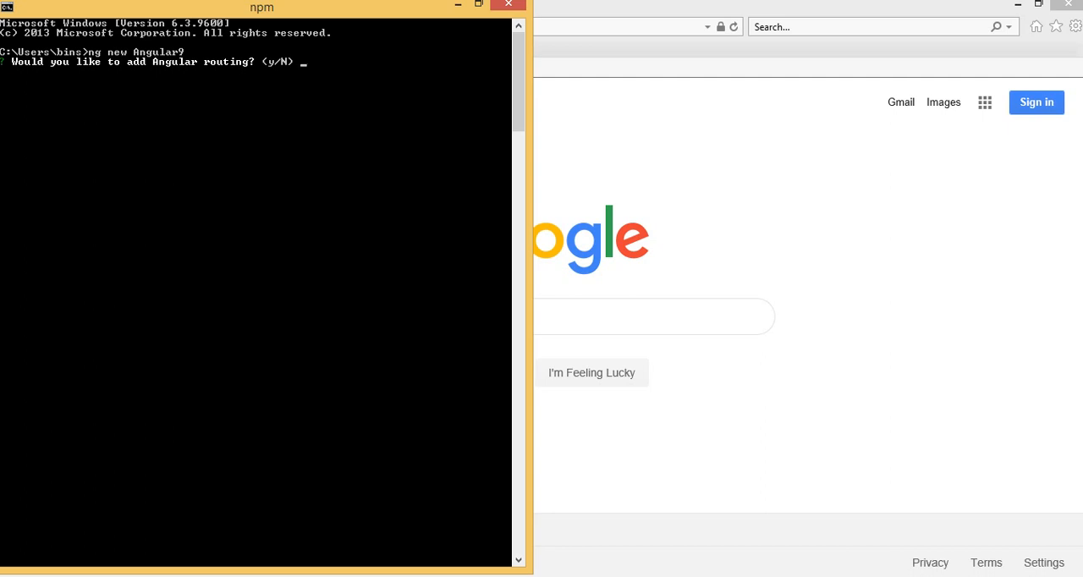
type("n")
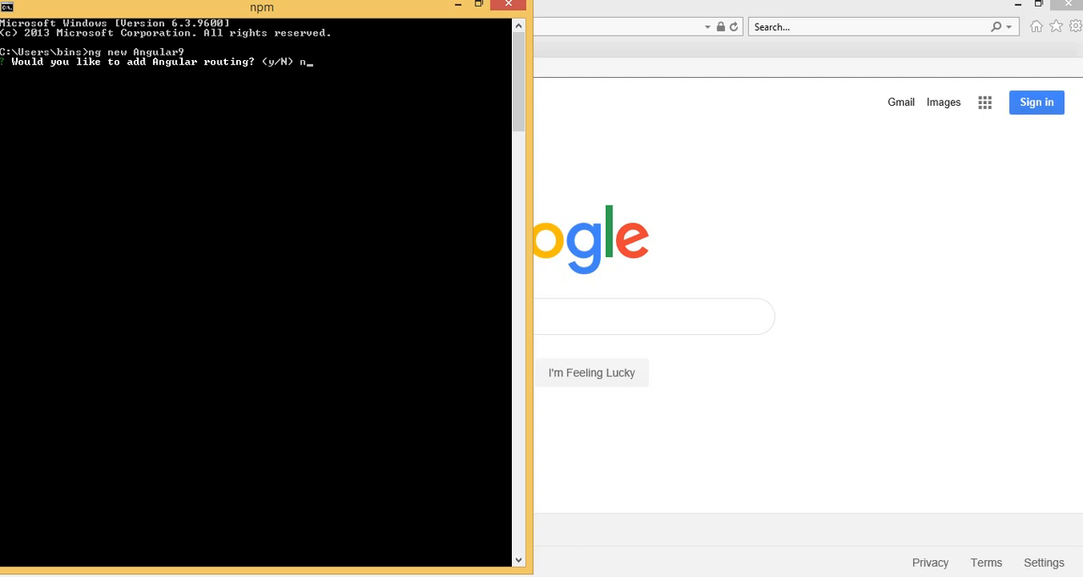
key("Return")
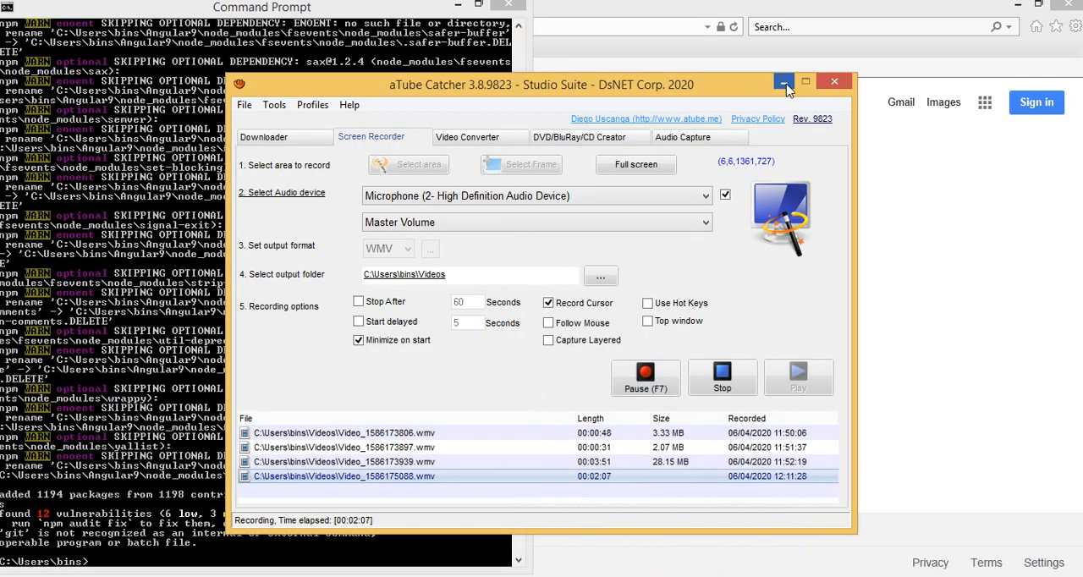
Change into the Angular9 folder and open it in Visual Studio Code with code
left_click(782, 81)
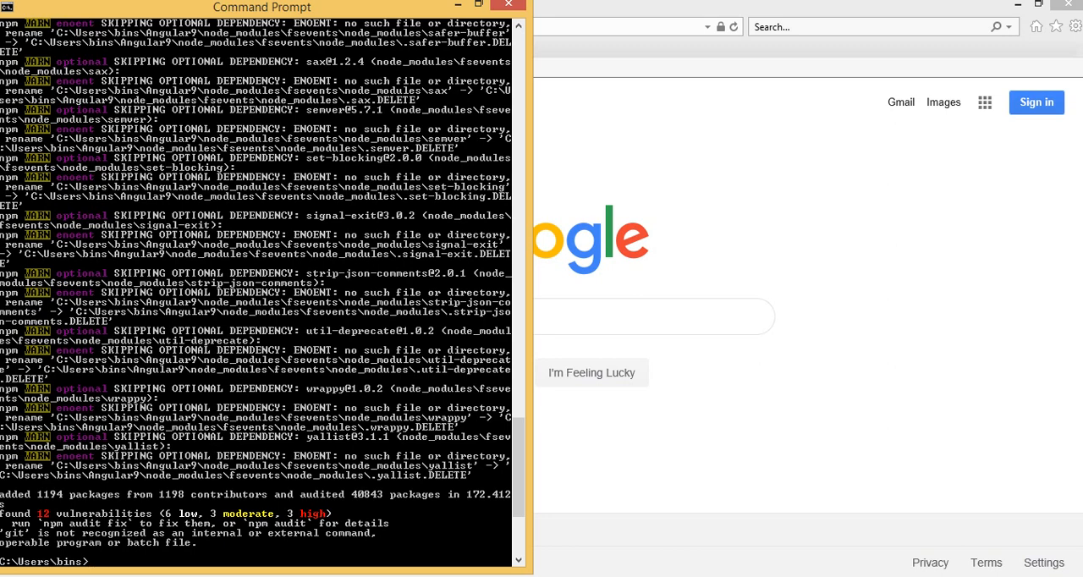
type("cd")
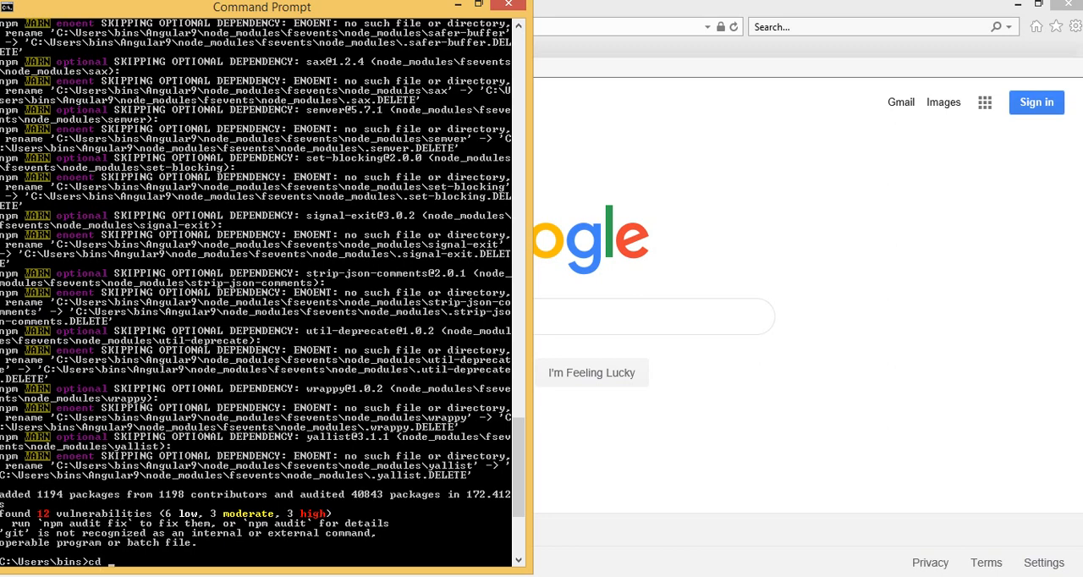
type("Anu")
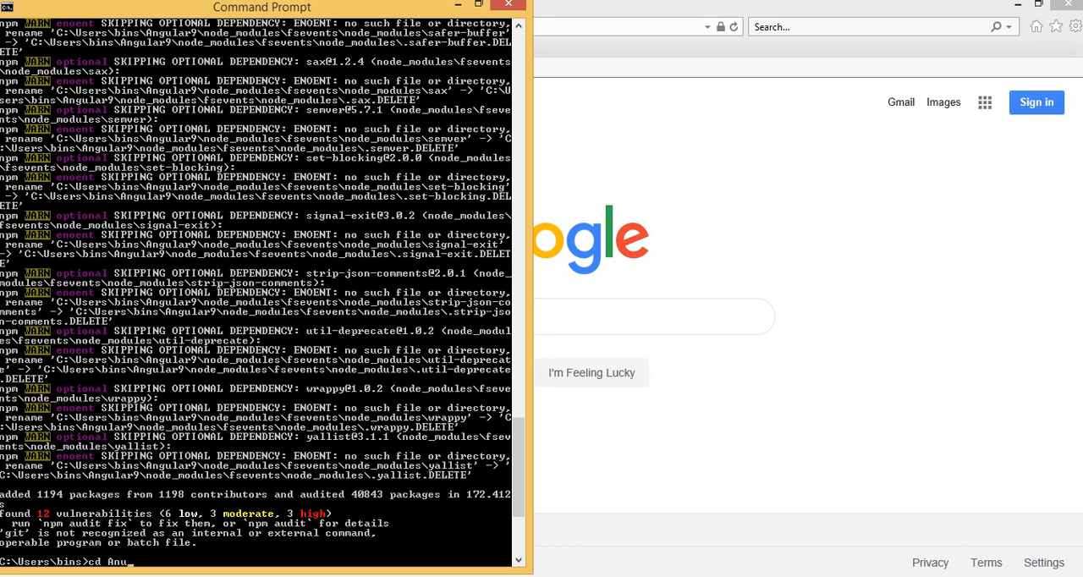
type("u")
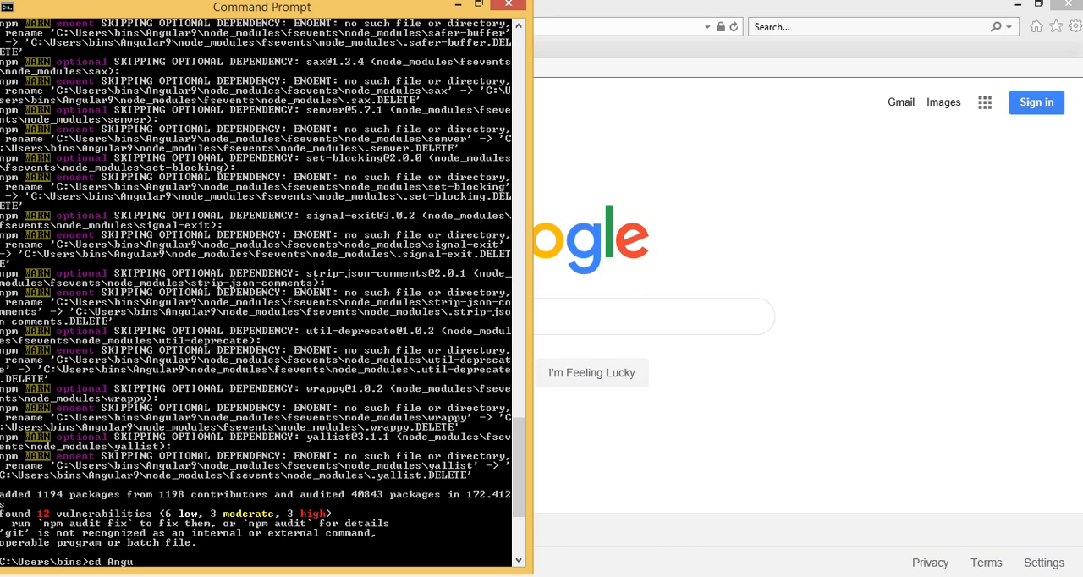
type("lar9")
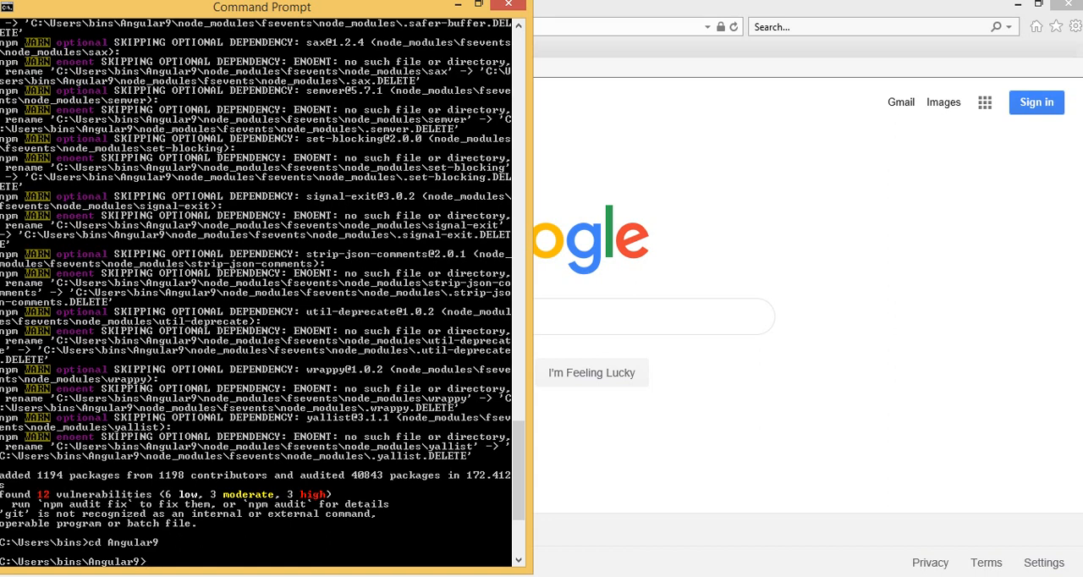
type("cod")
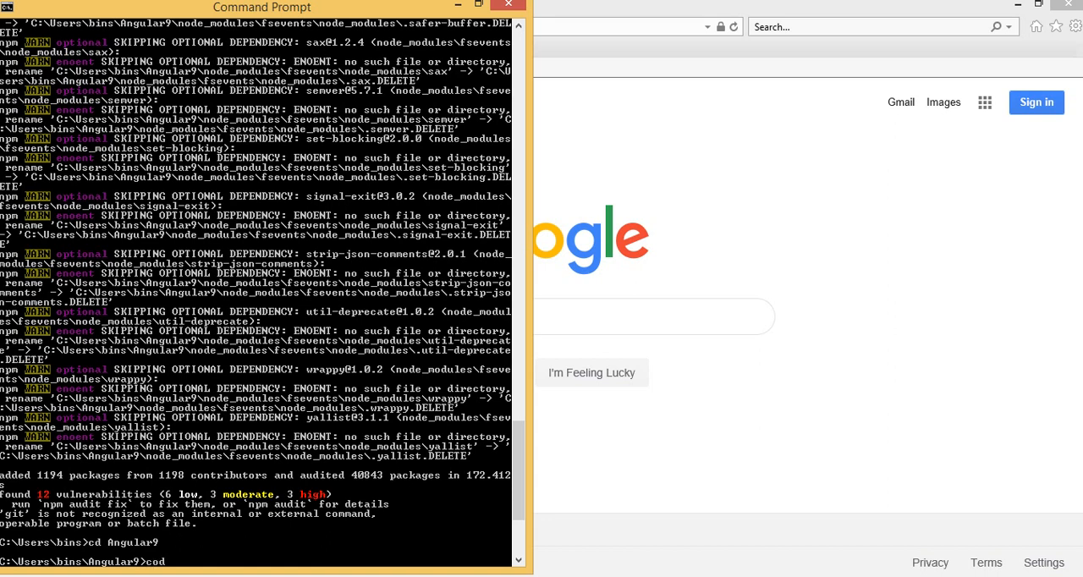
type("e .")
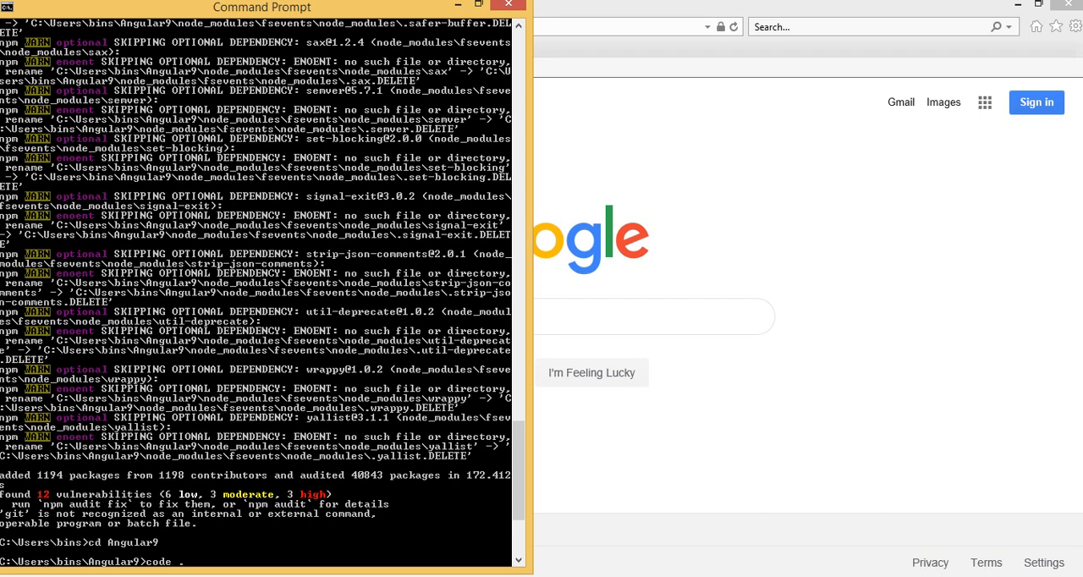
key("Return")
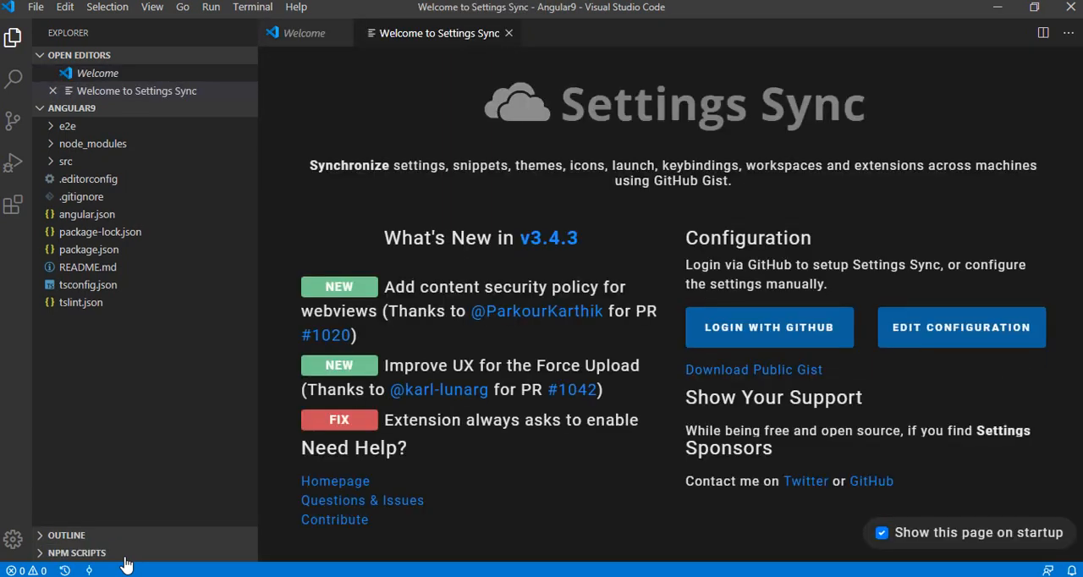
Close Settings Sync and run ng serve in the integrated terminal
left_click(508, 33)
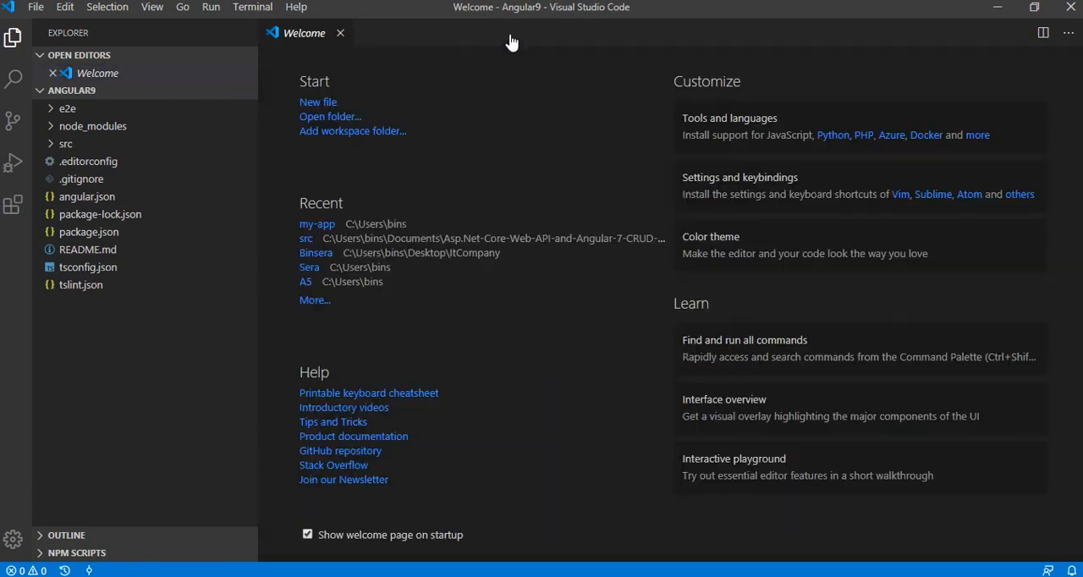
mouse_move(489, 111)
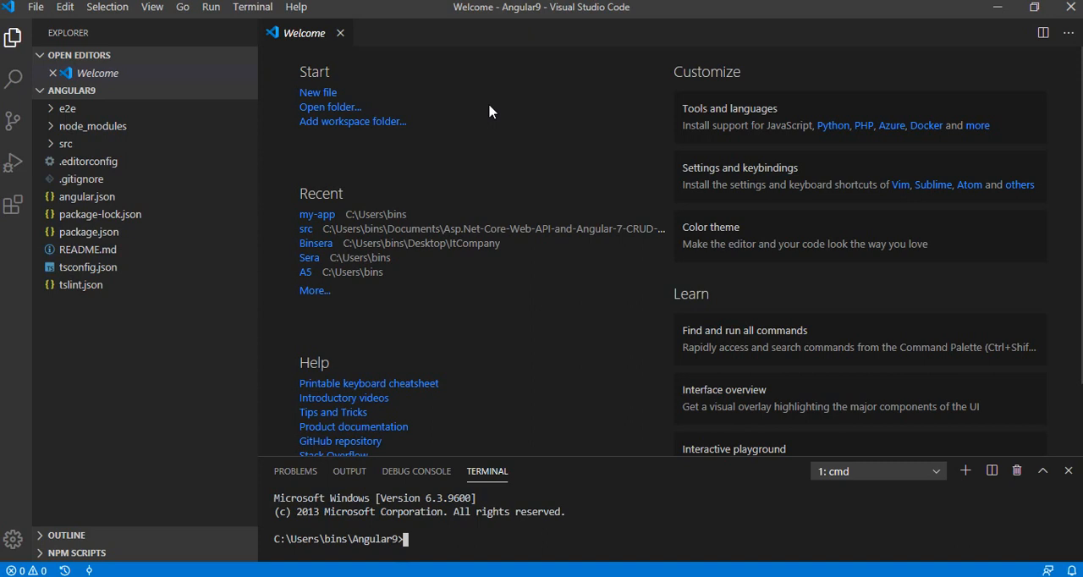
type("ng")
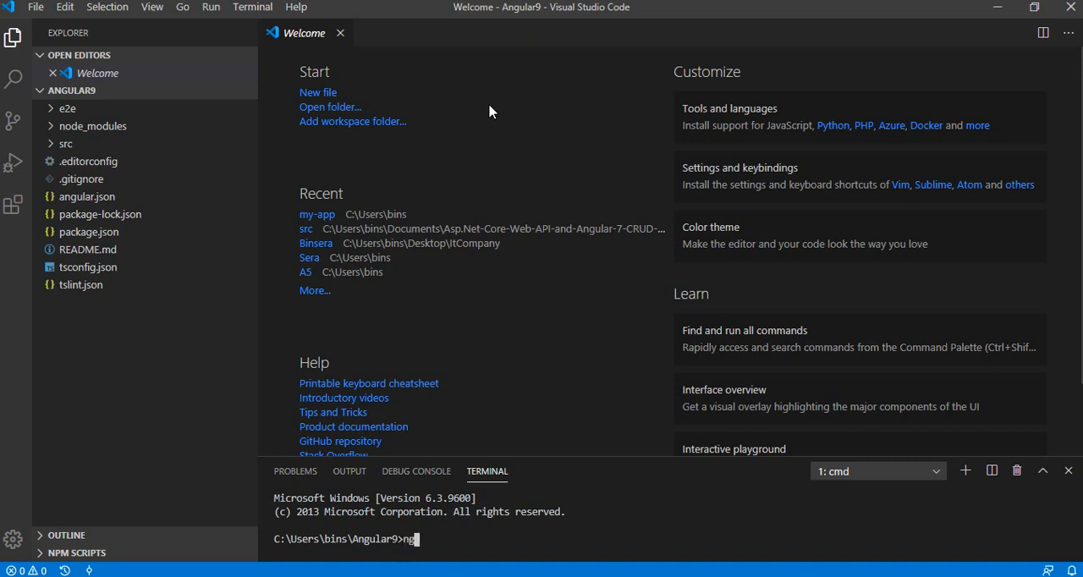
type("serve")
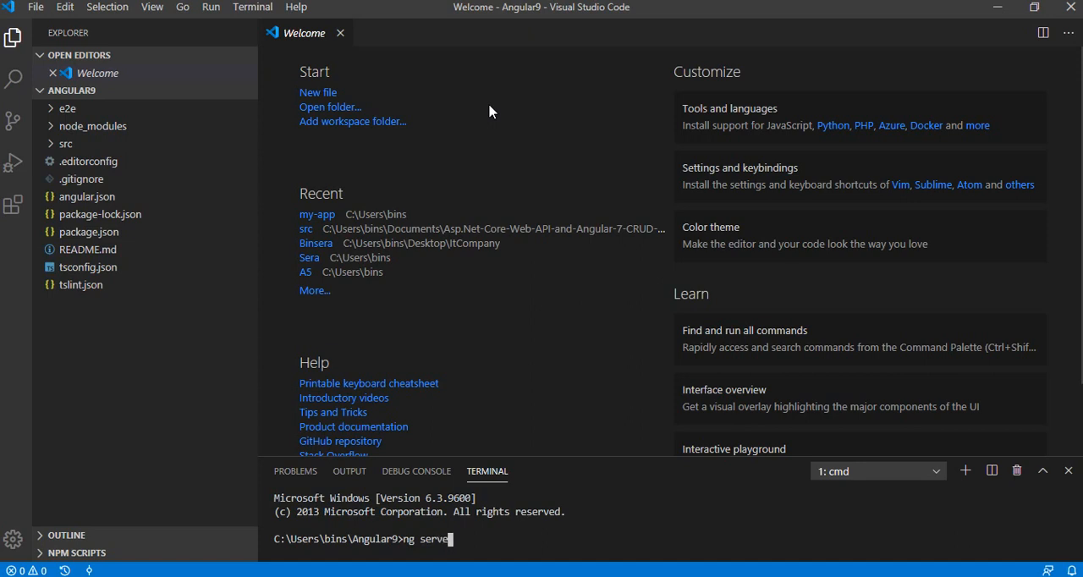
key("Return")
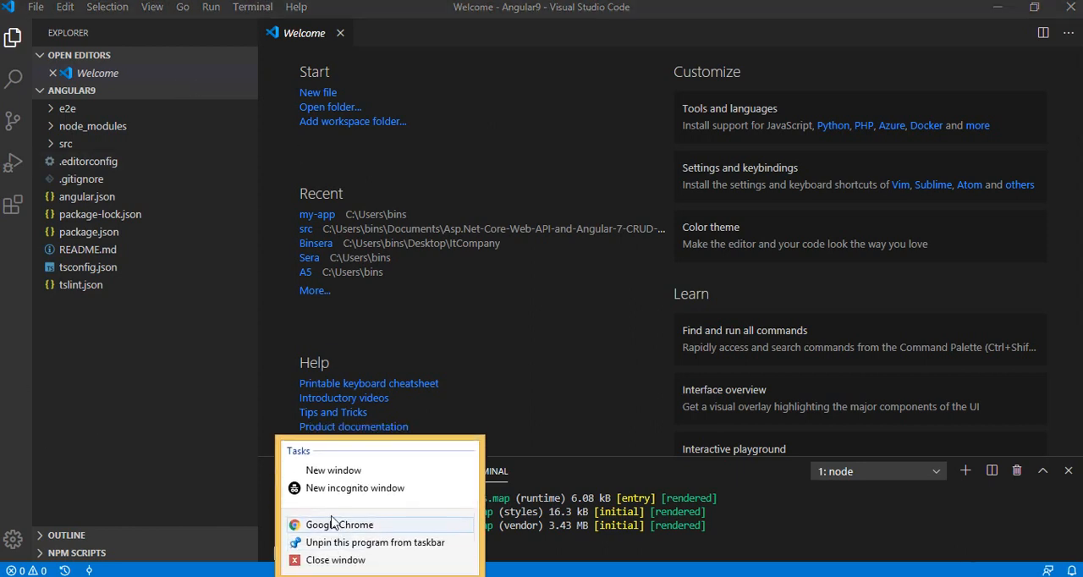
Load localhost:4200 in Chrome to show the Welcome to Angular9 page
left_click(339, 525)
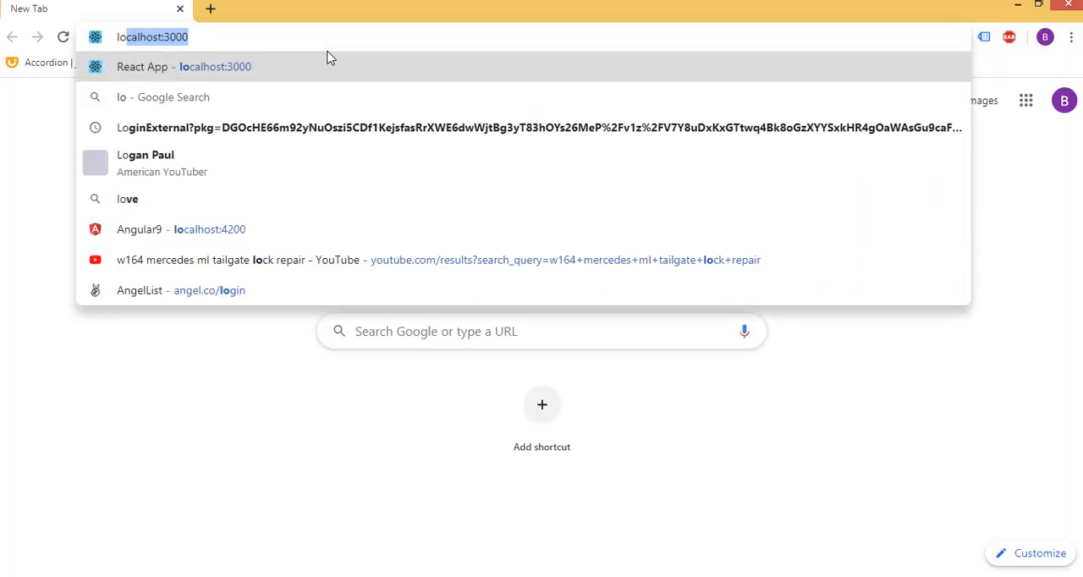
type("localhost:3000")
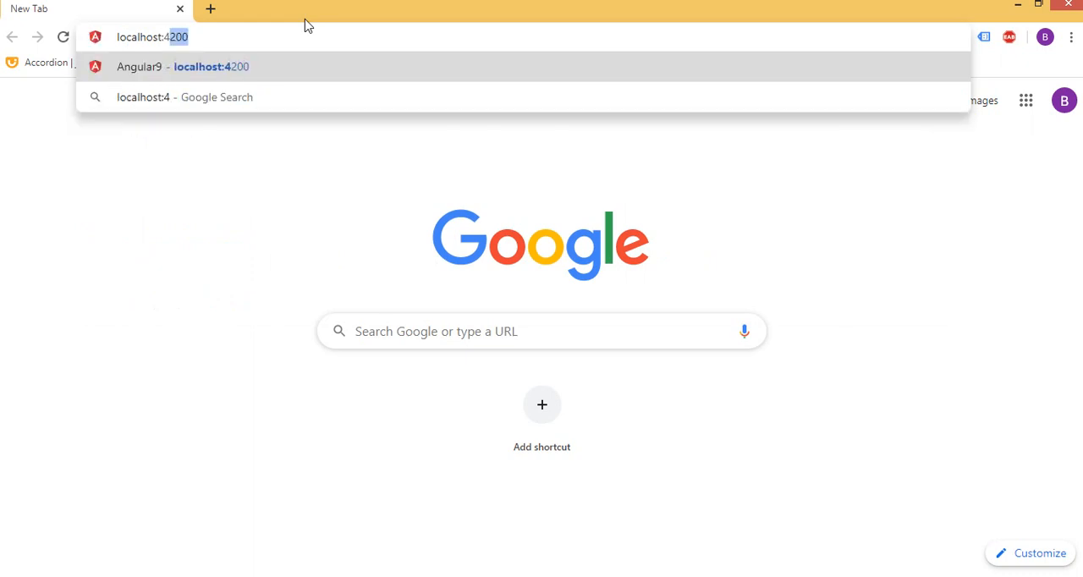
left_click(183, 66)
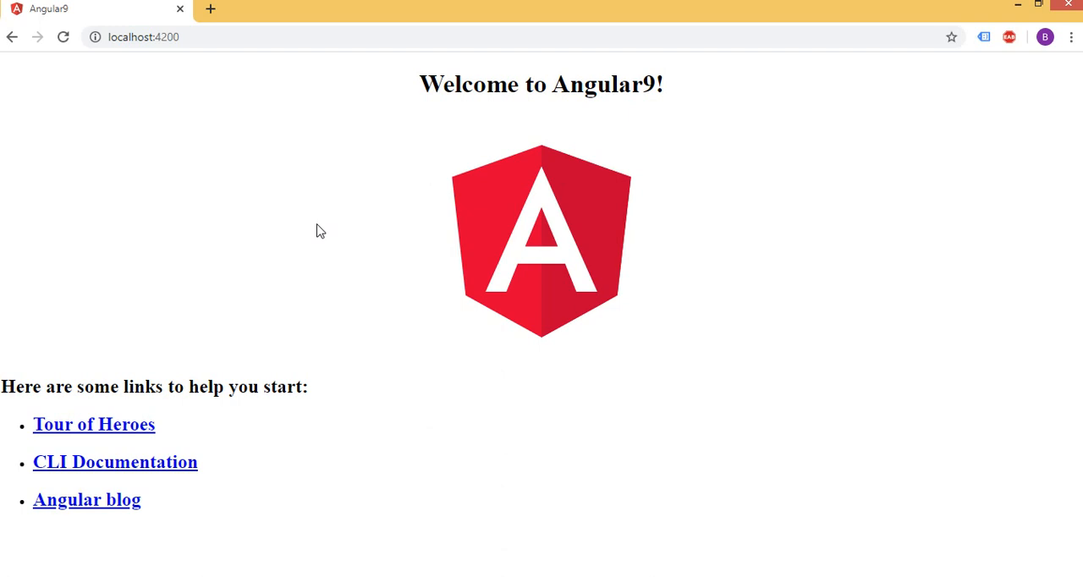
mouse_move(1002, 24)
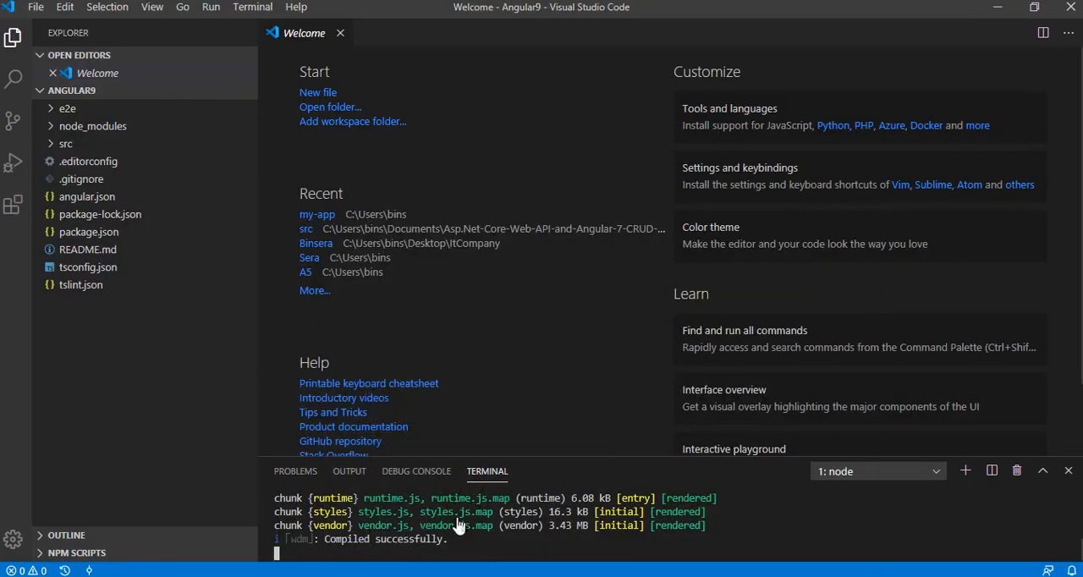
mouse_move(430, 552)
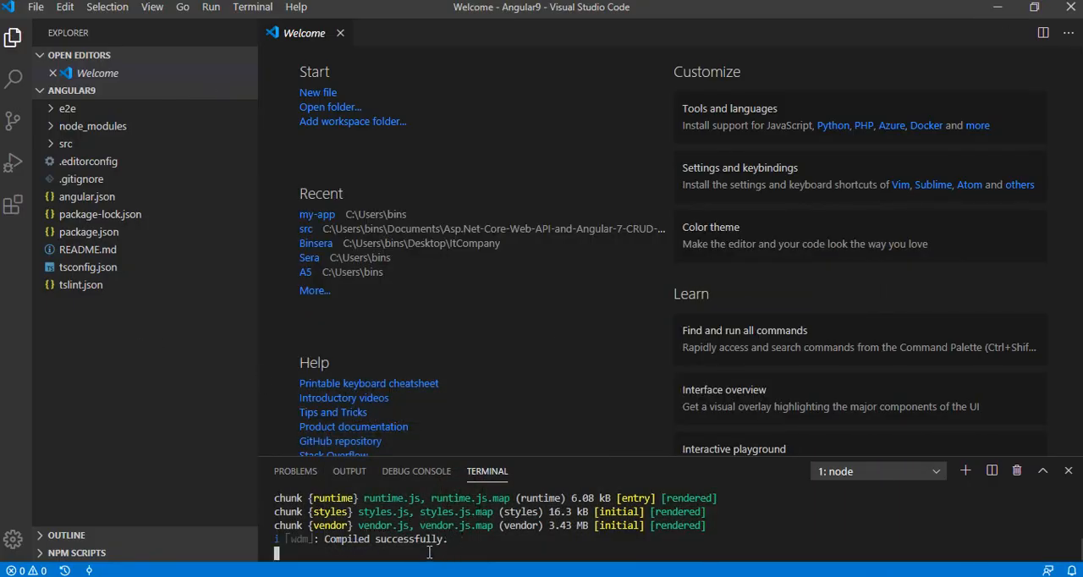
mouse_move(429, 558)
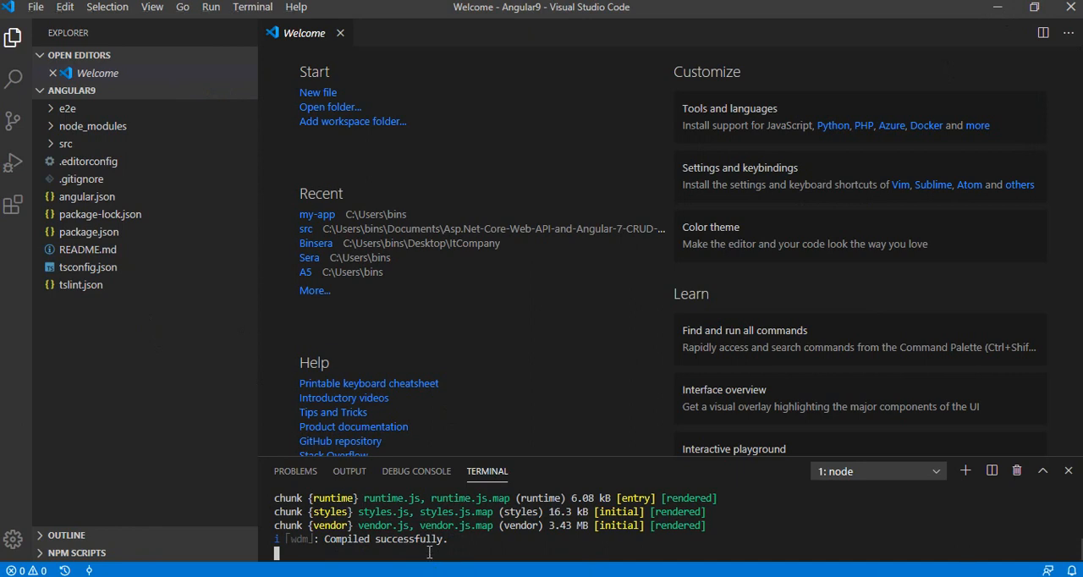
Stop the dev server with Ctrl+C and run the mistyped ng-build --aot
key("ctrl+c")
type("y")
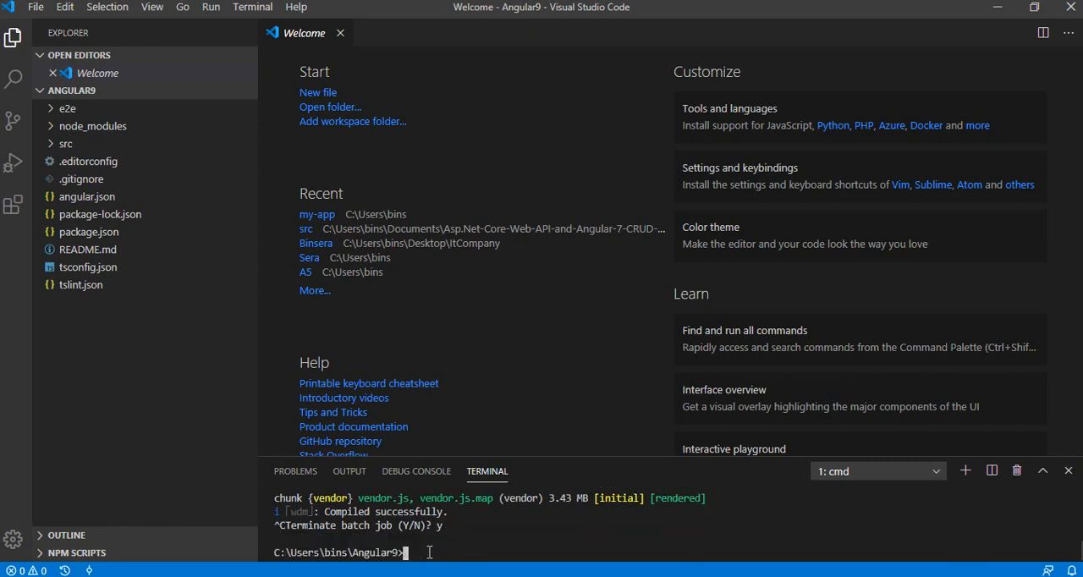
type("ng")
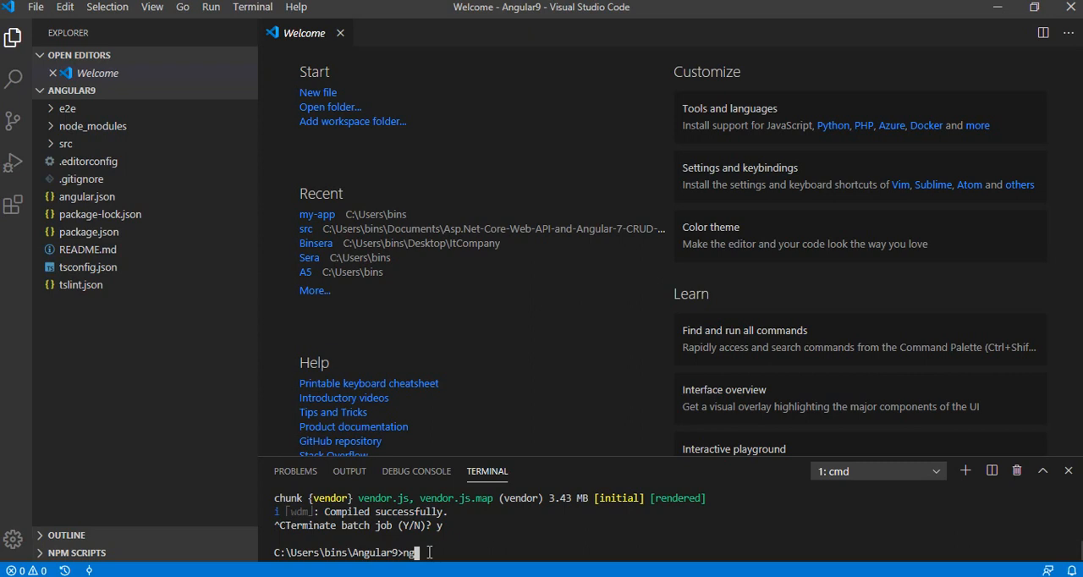
type("-bu")
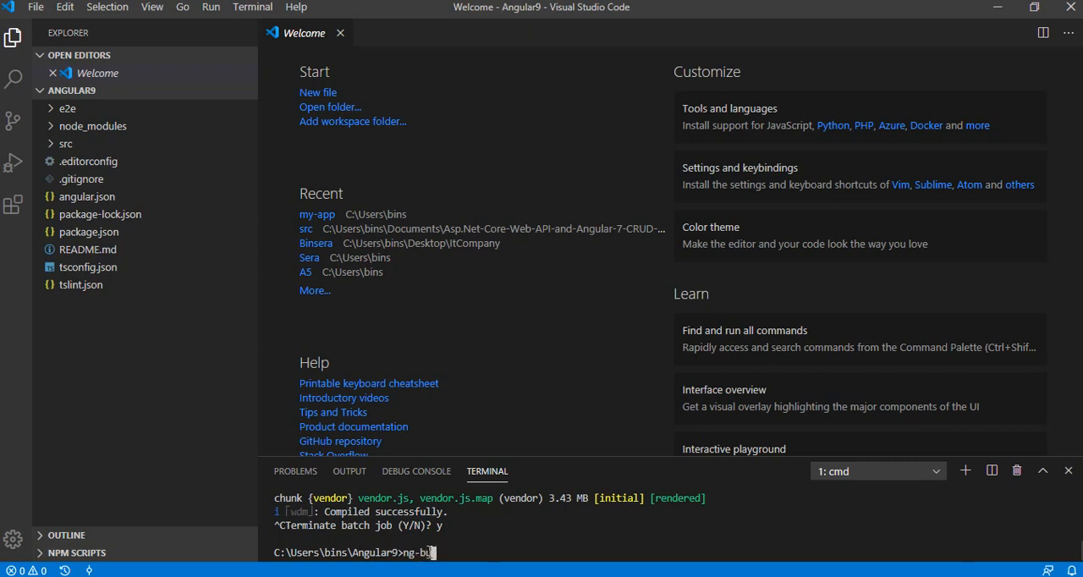
type("ild")
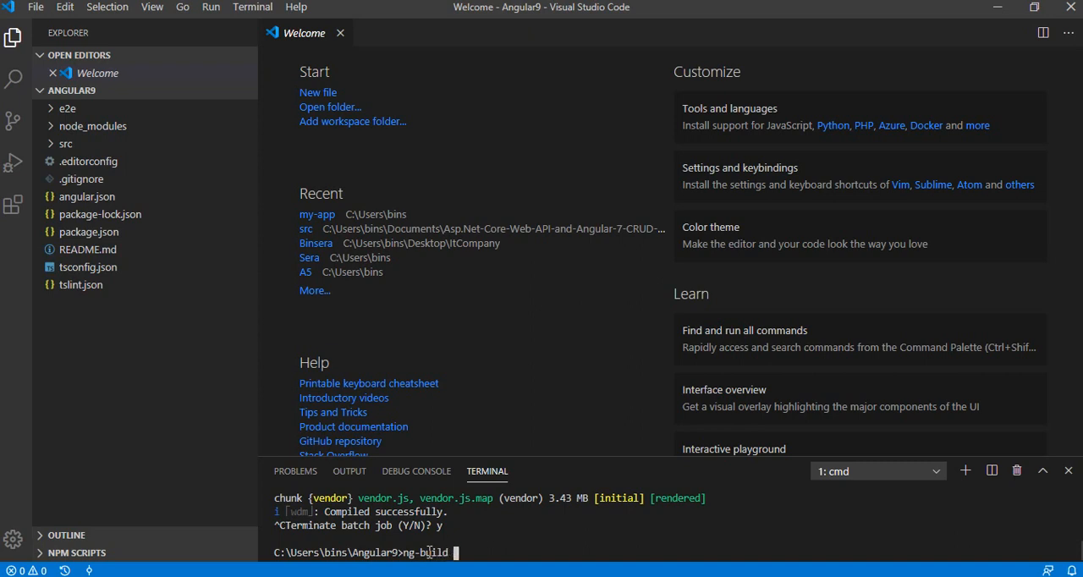
type("--")
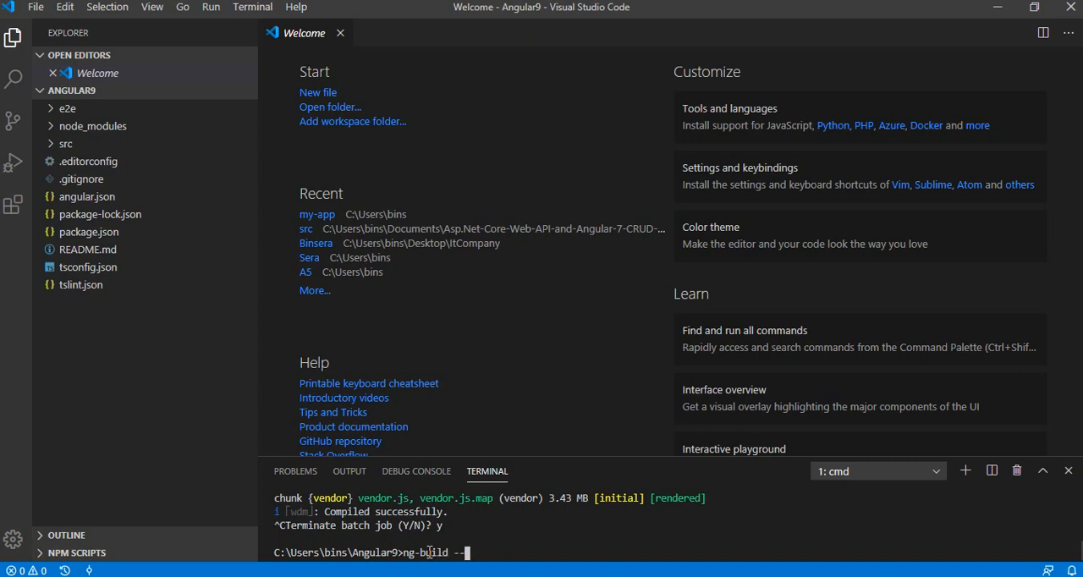
type("aot")
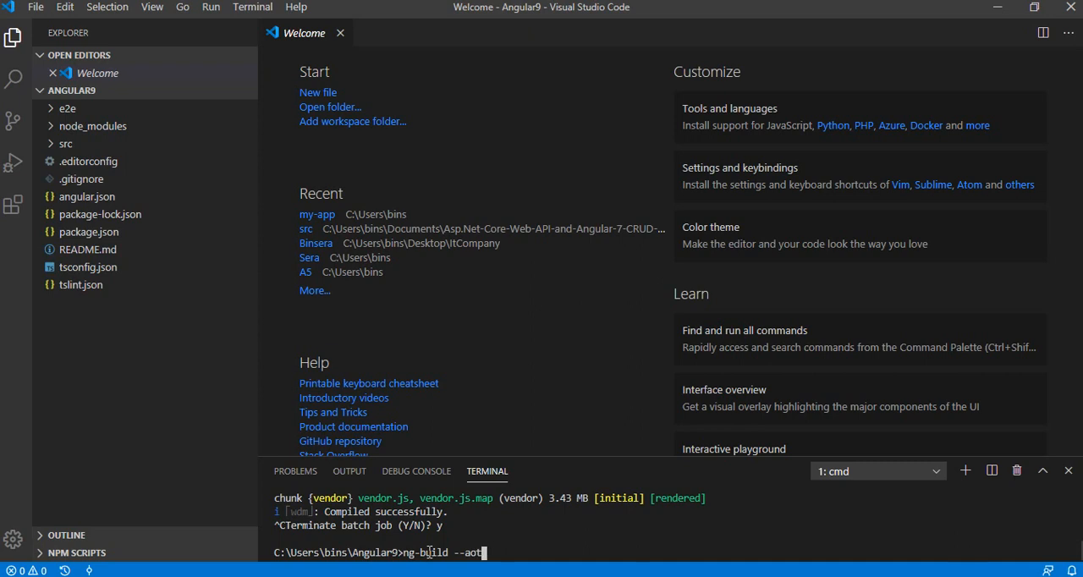
key("Return")
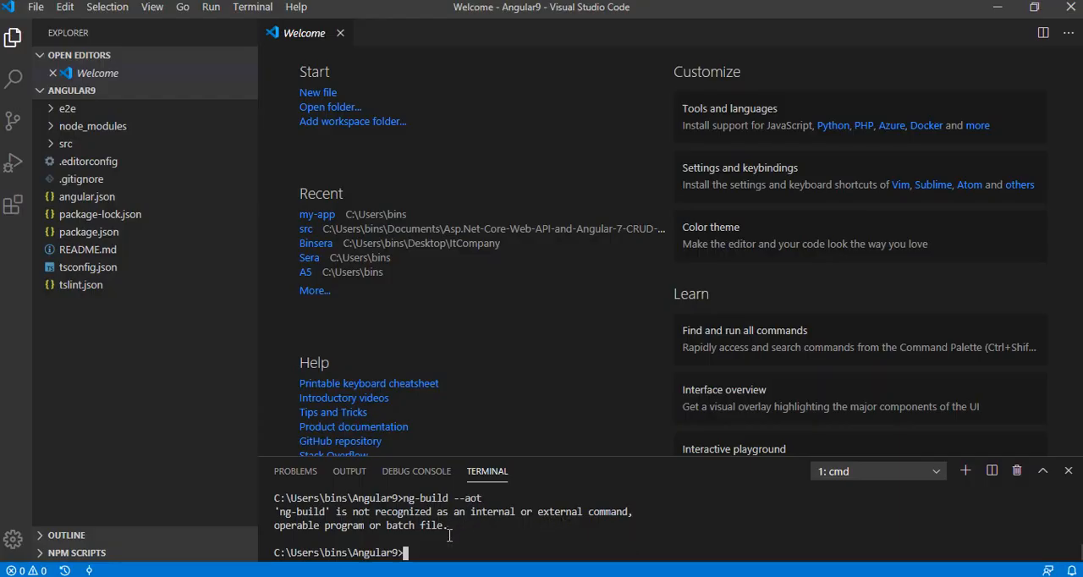
Run the corrected ng build --aot command
type("ng b")
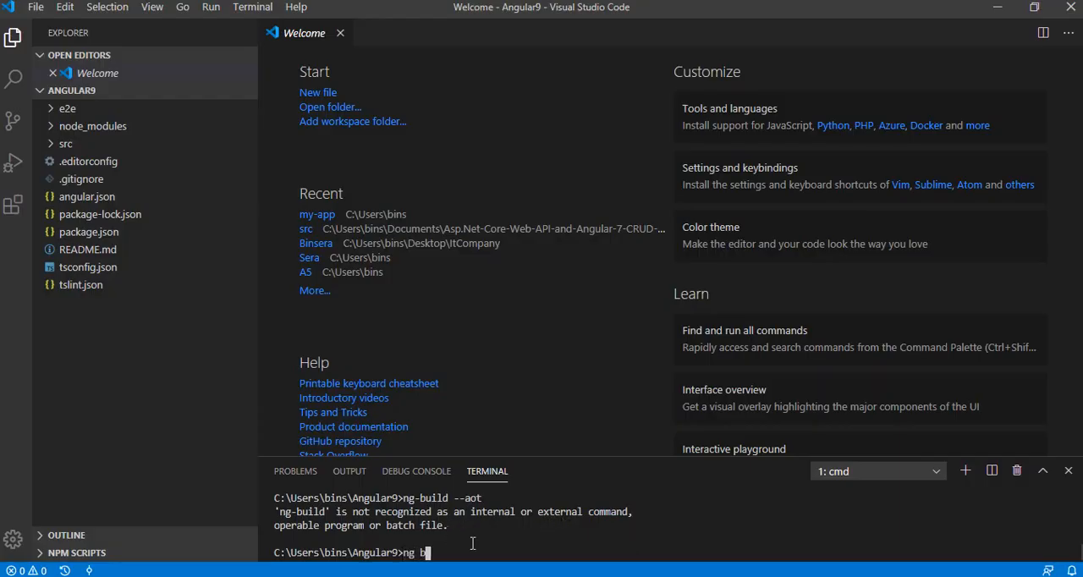
type("uild")
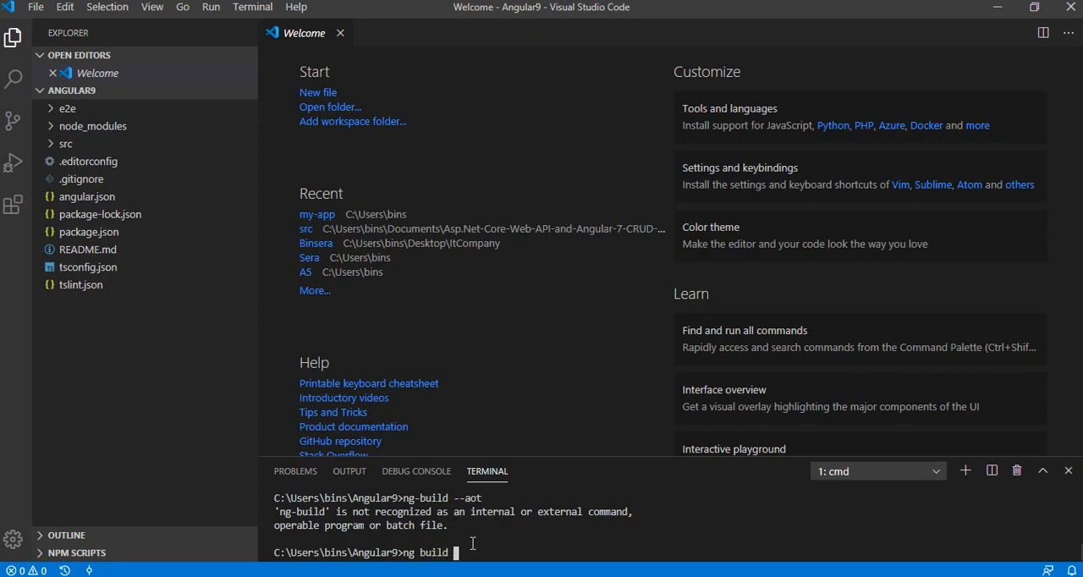
type("--ao")
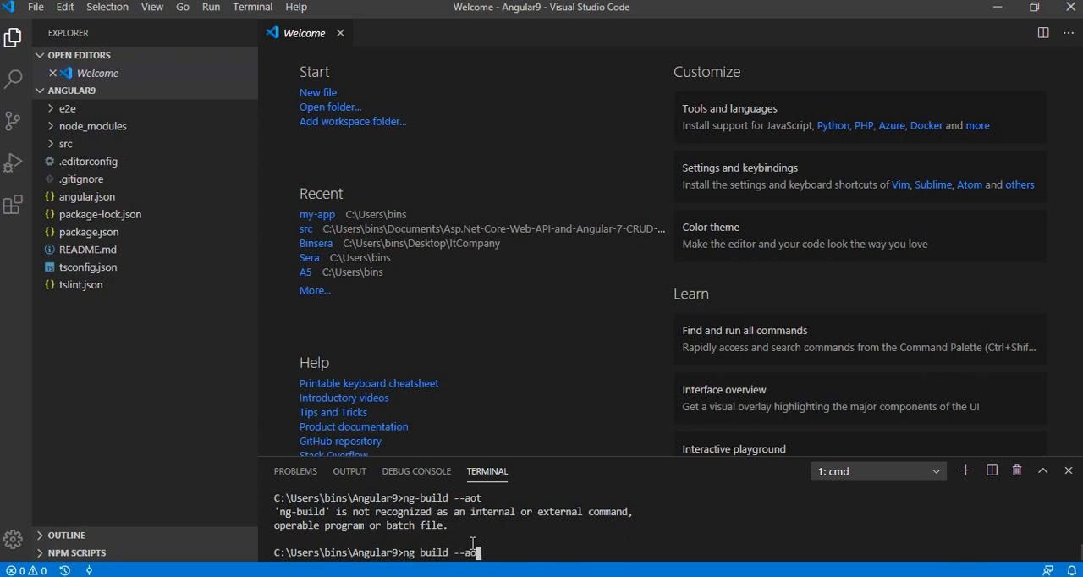
key("Return")
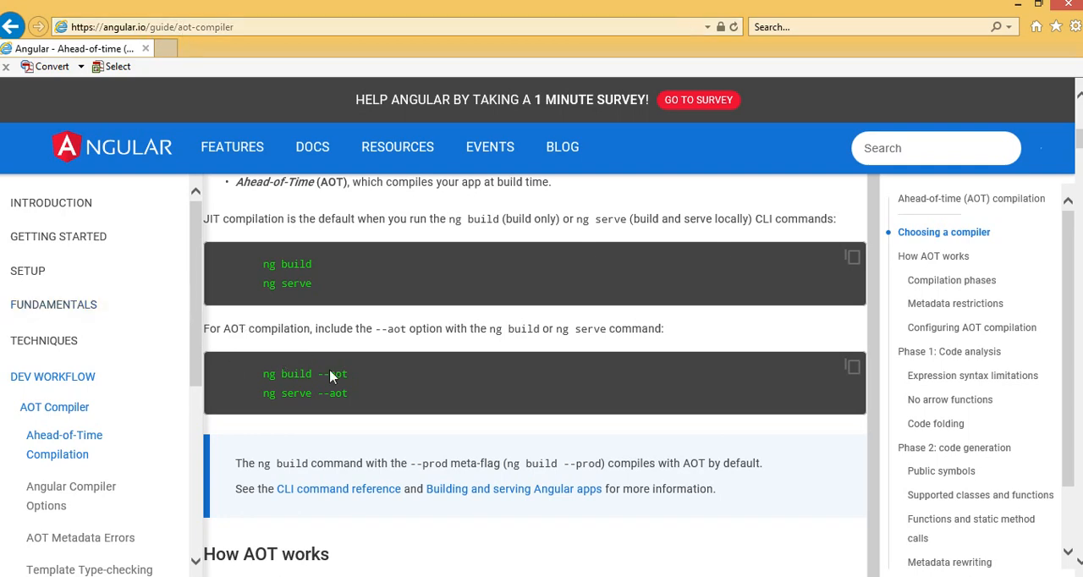
Scroll through the AOT guide's How AOT works and Compilation phases sections
scroll("down", 3)
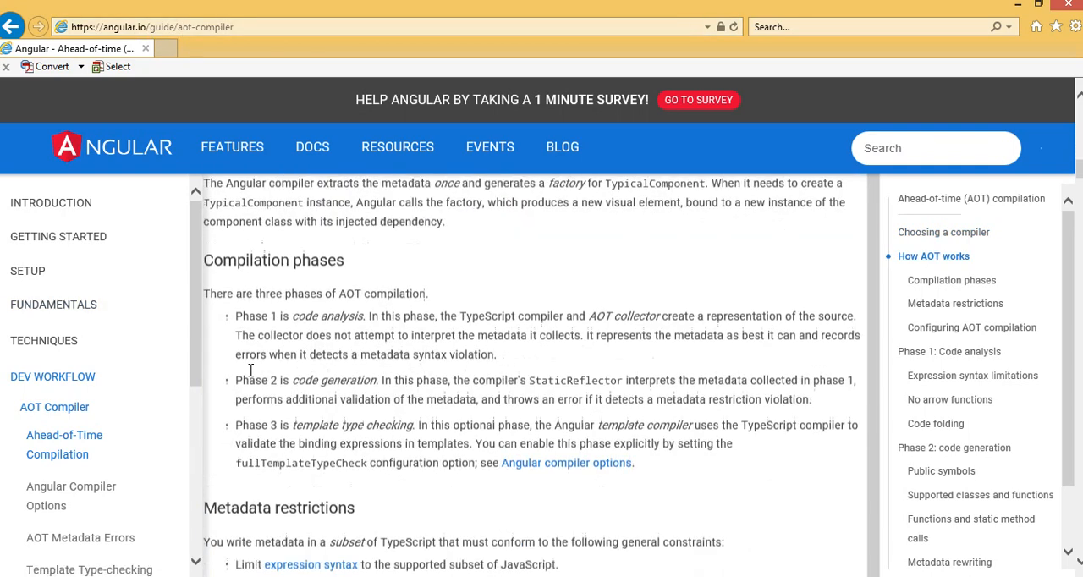
left_click(55, 305)
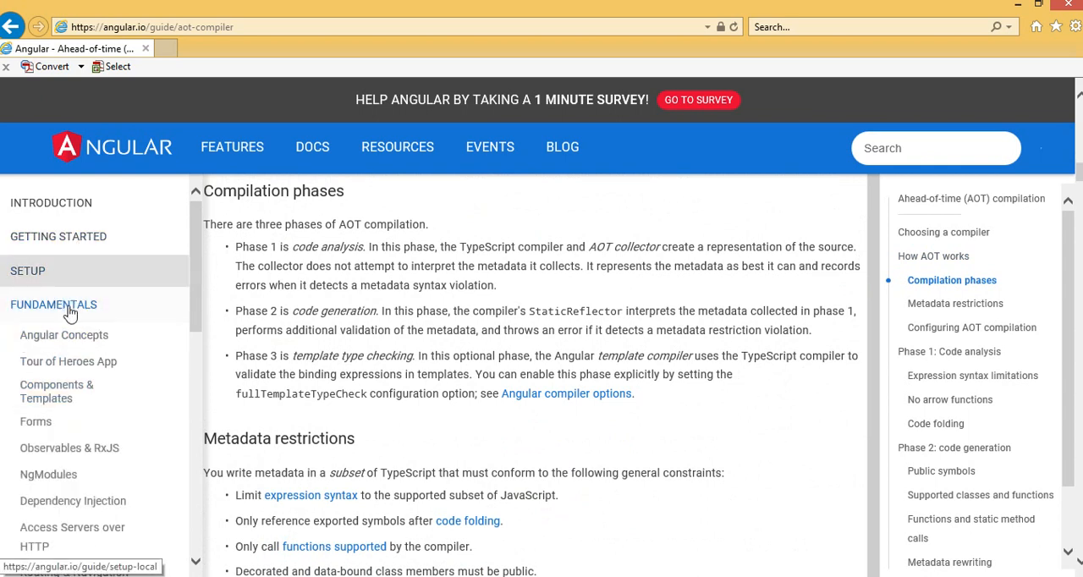
left_click(54, 305)
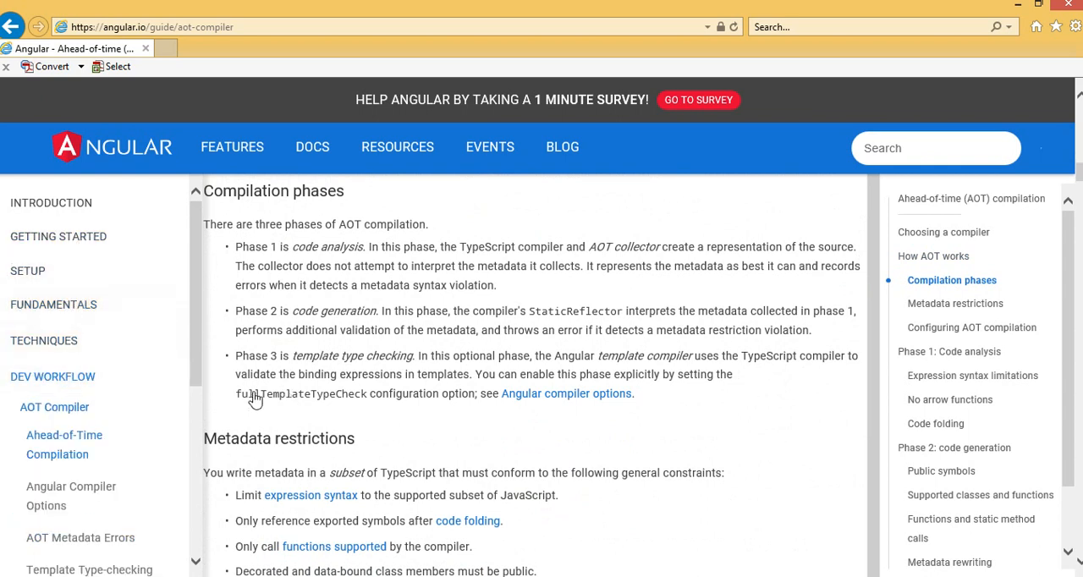
scroll("up", 3)
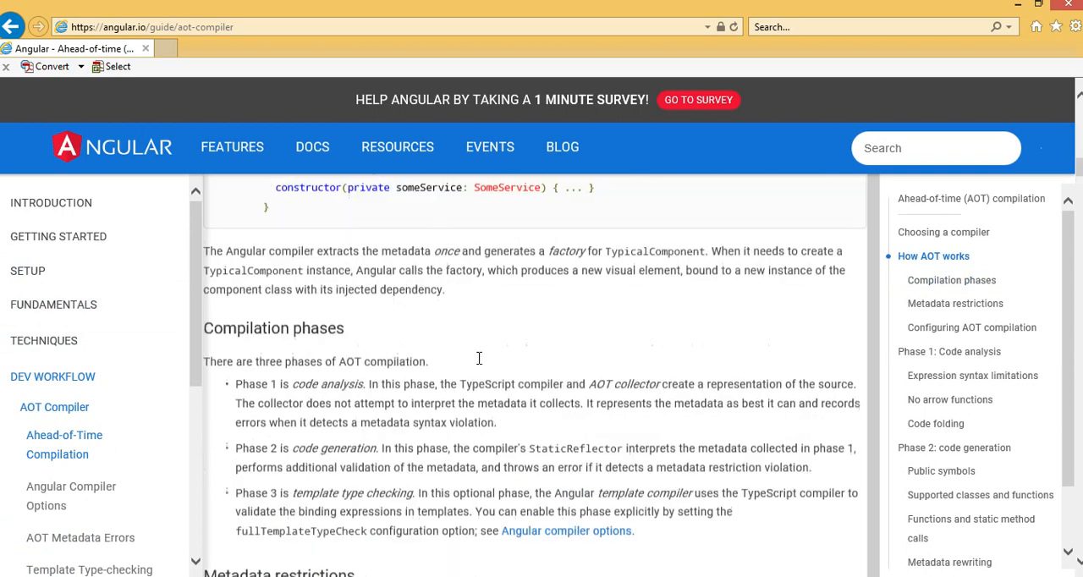
scroll("up", 3)
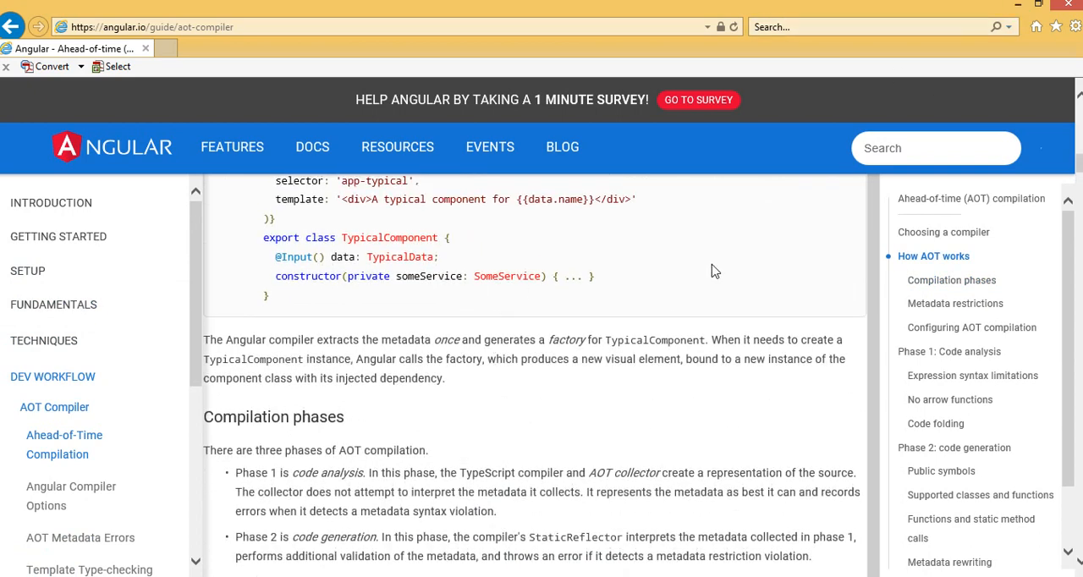
scroll("up", 3)
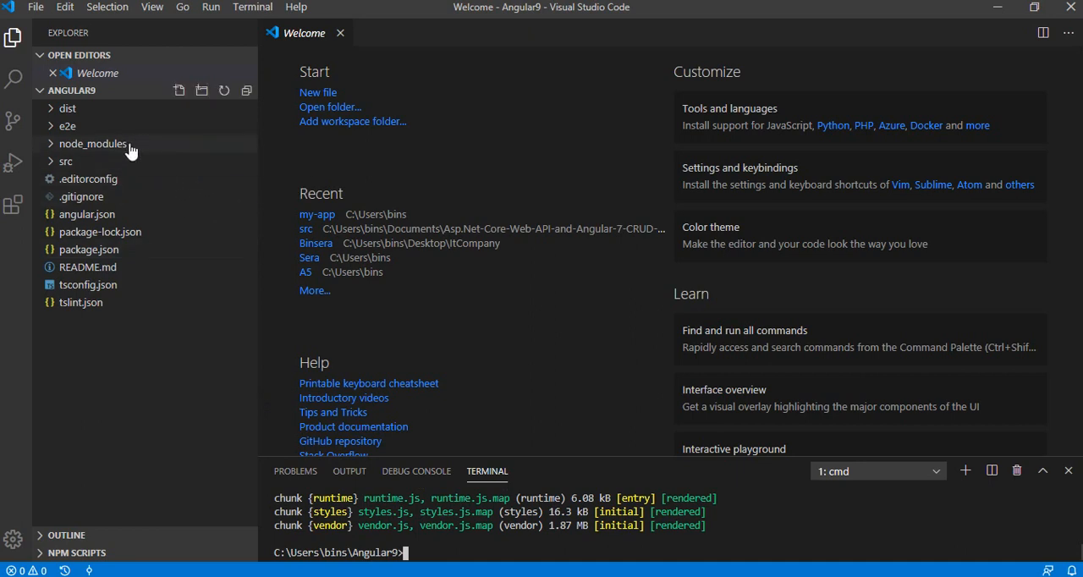
Expand the dist folder in Explorer to reveal the built index.html and JS bundles
left_click(67, 108)
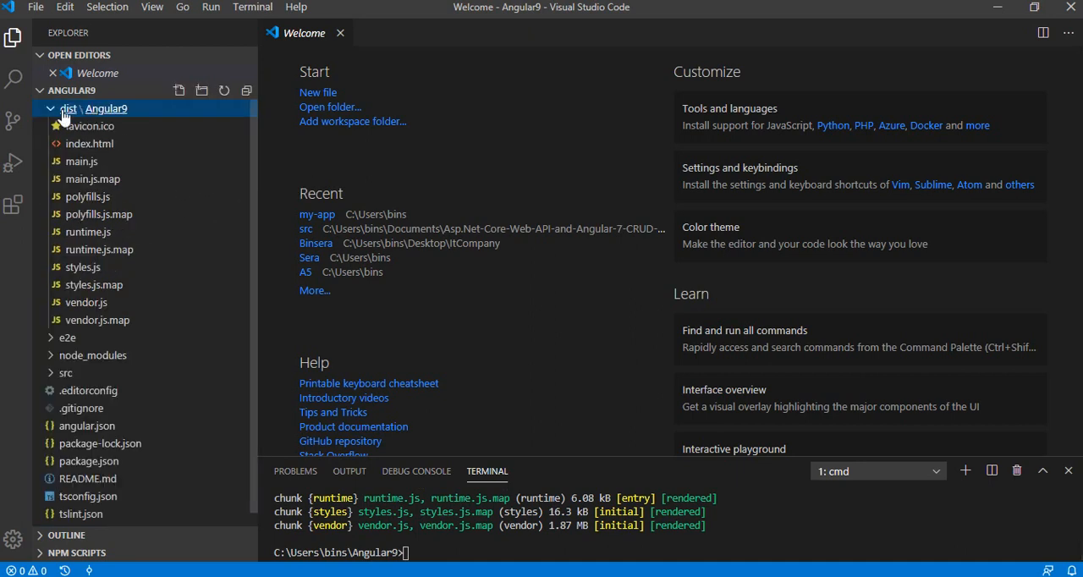
left_click(68, 108)
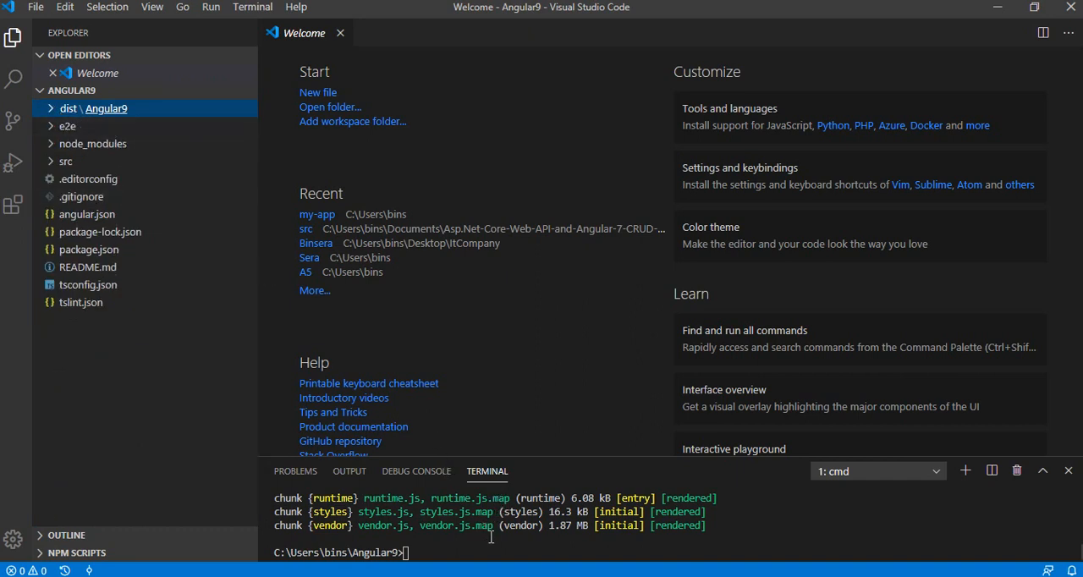
mouse_move(59, 125)
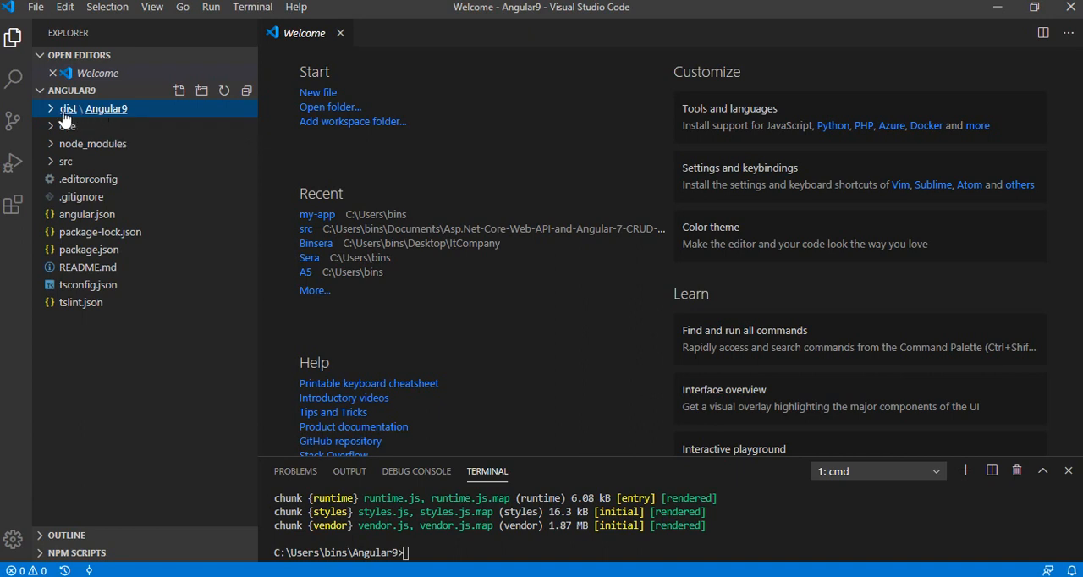
left_click(68, 109)
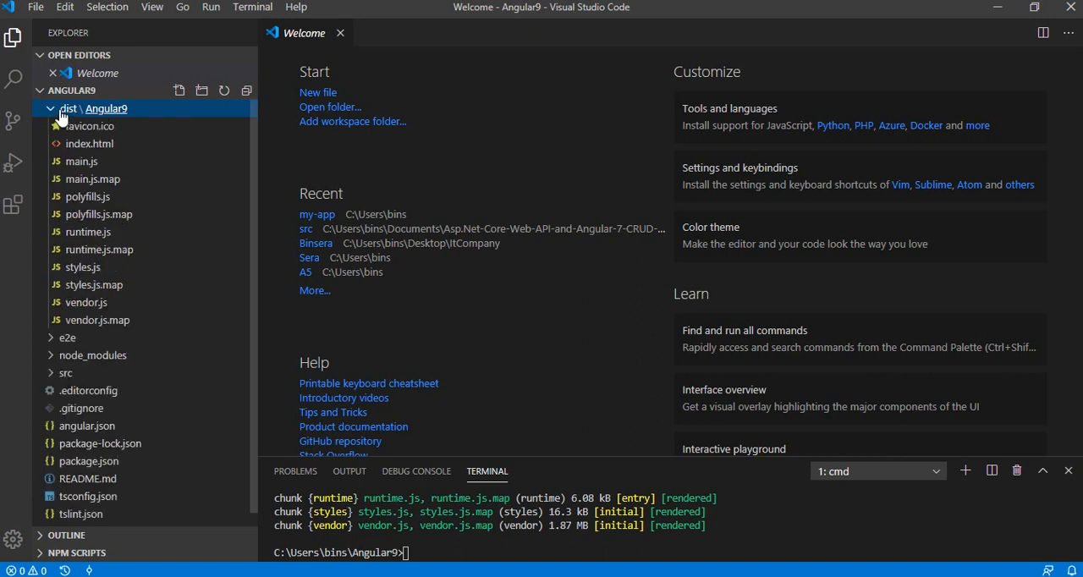
mouse_move(91, 356)
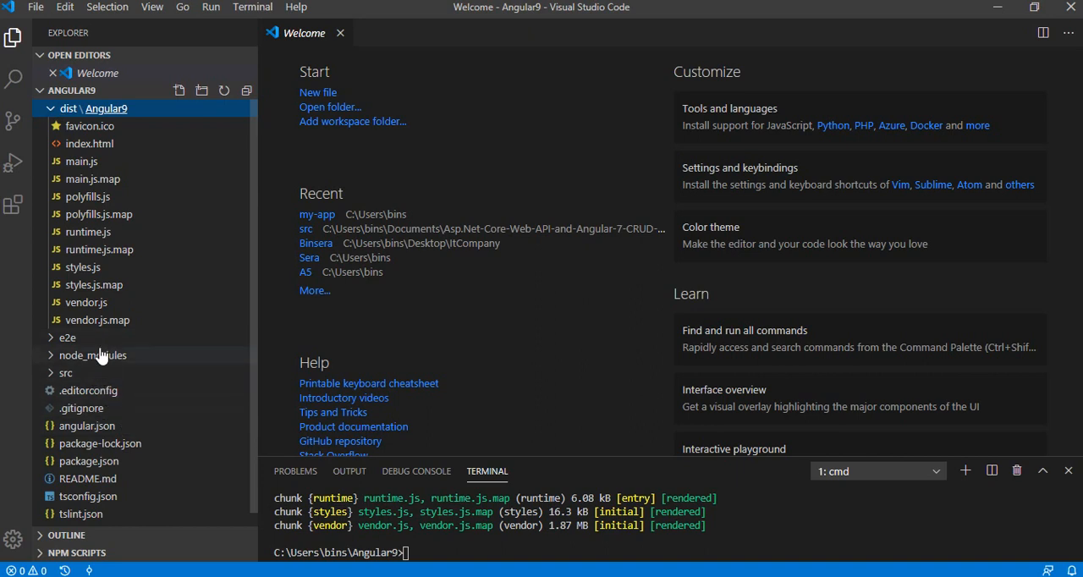
mouse_move(93, 161)
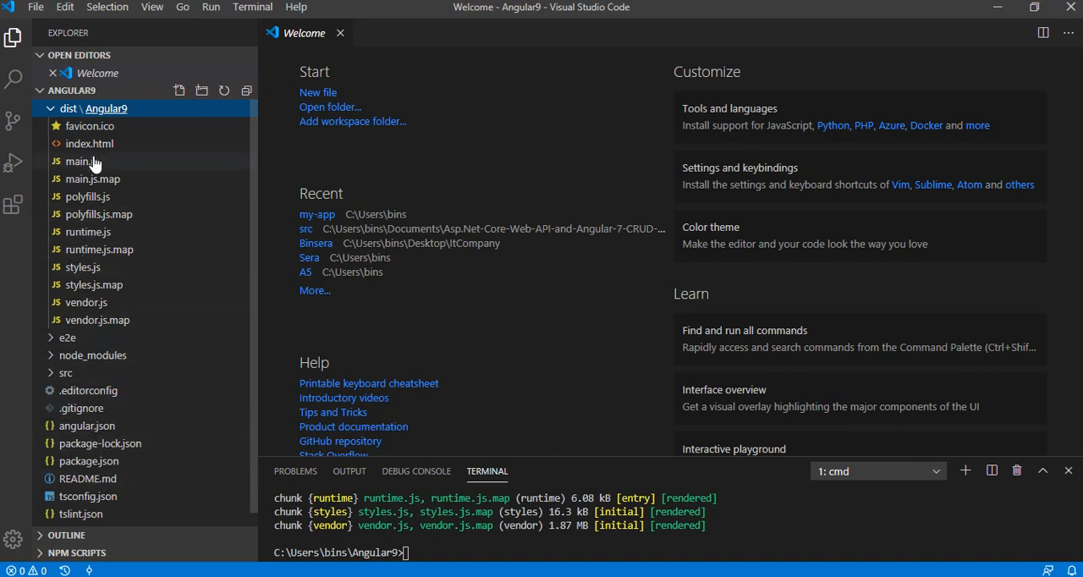
mouse_move(88, 125)
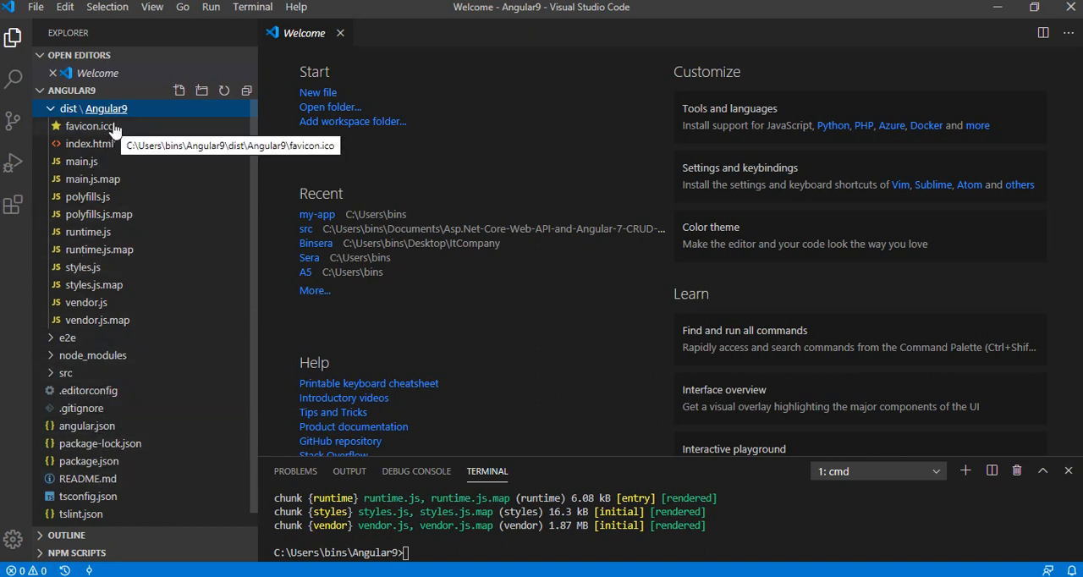
mouse_move(88, 126)
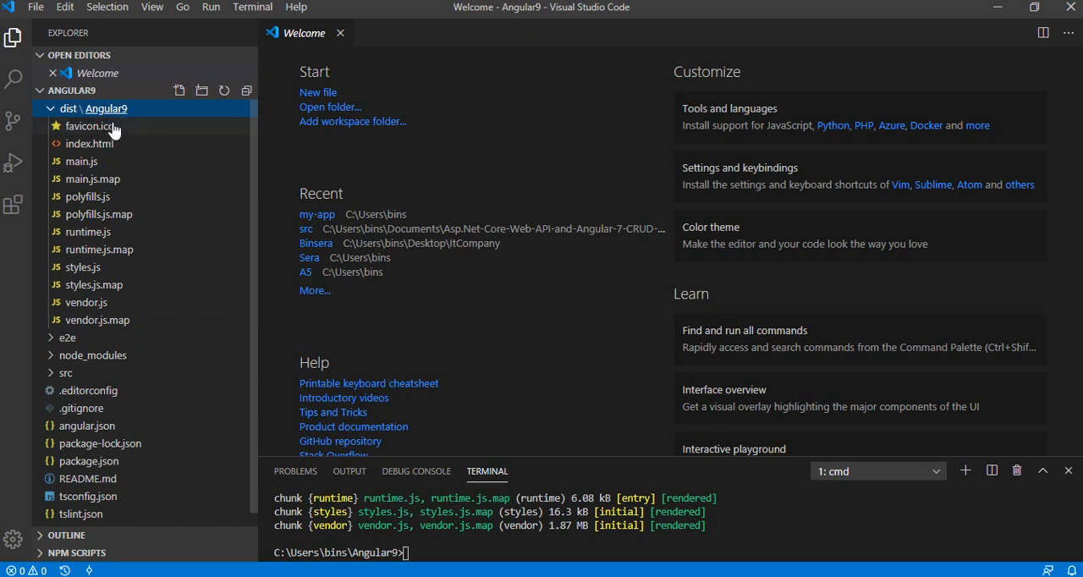
mouse_move(72, 180)
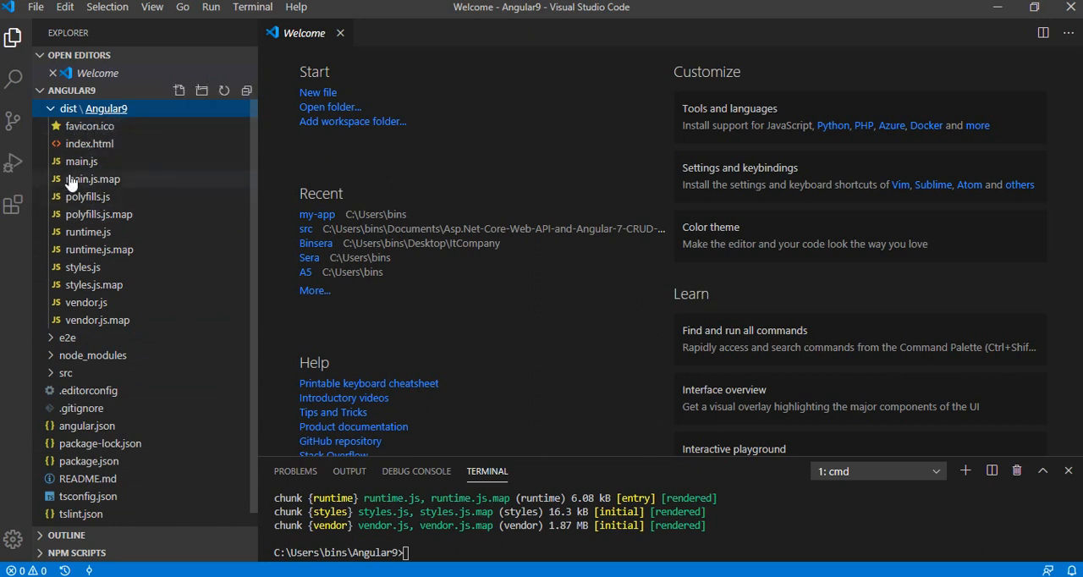
mouse_move(151, 333)
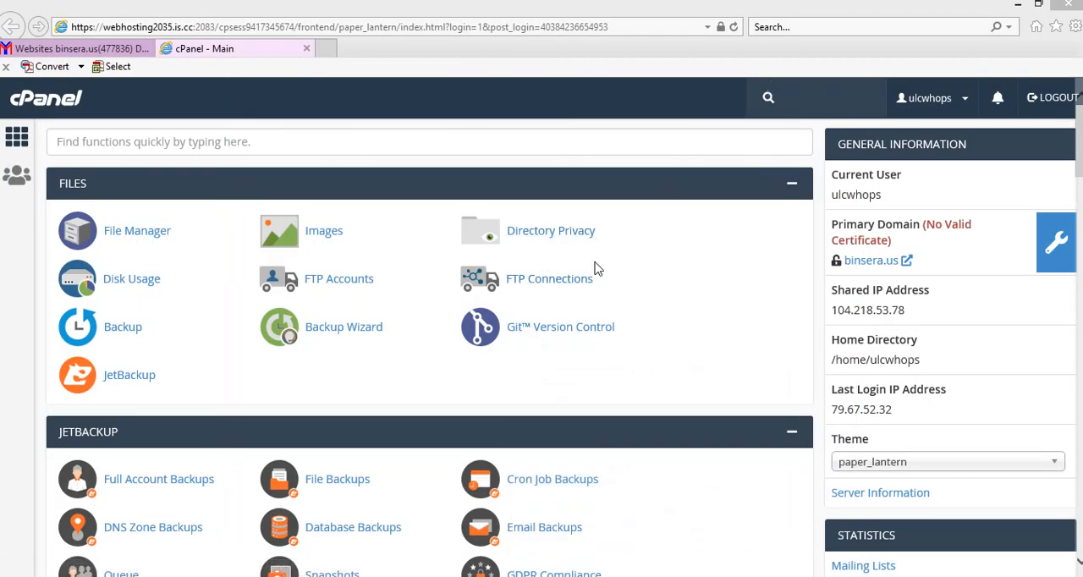
mouse_move(343, 326)
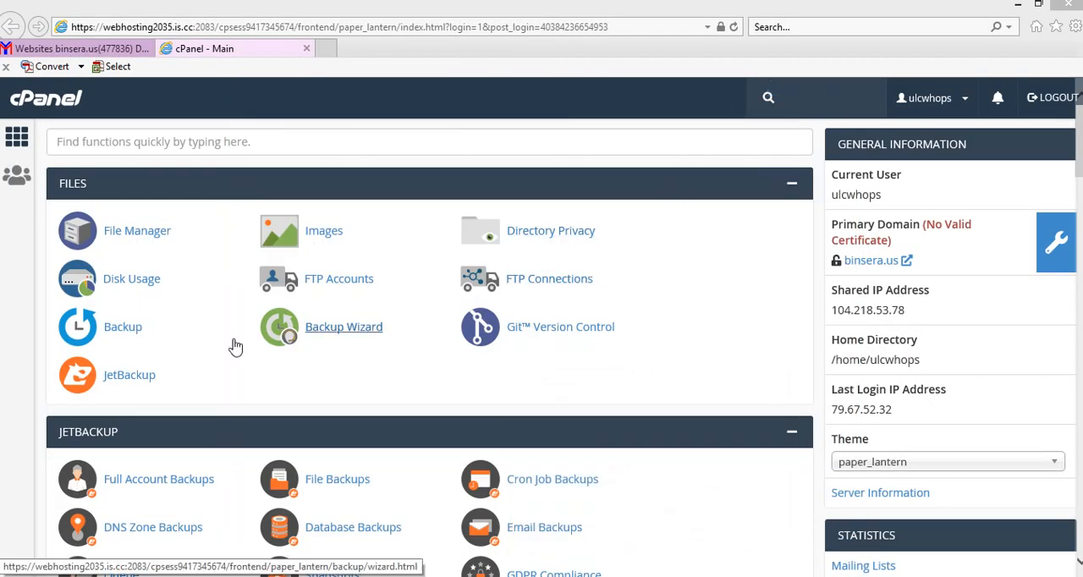
mouse_move(390, 247)
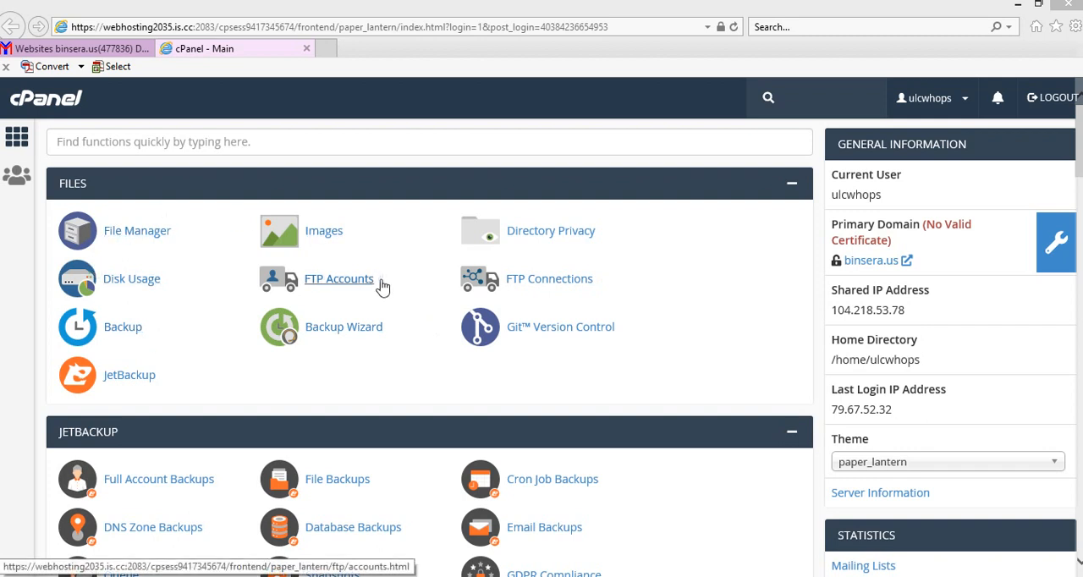
Scroll to the Software section and launch Softaculous Apps Installer
scroll("down", 3)
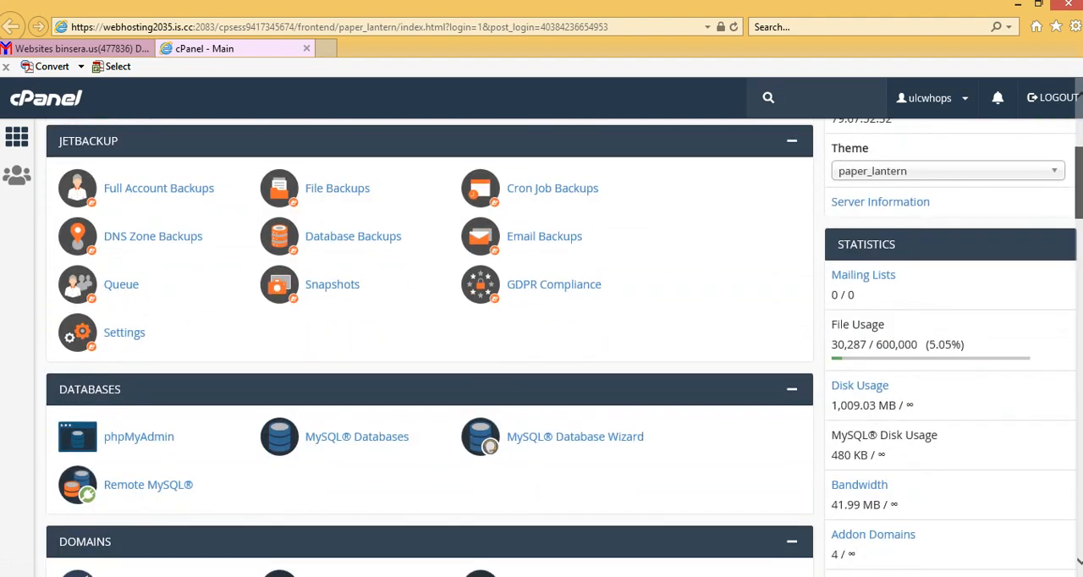
scroll("down", 3)
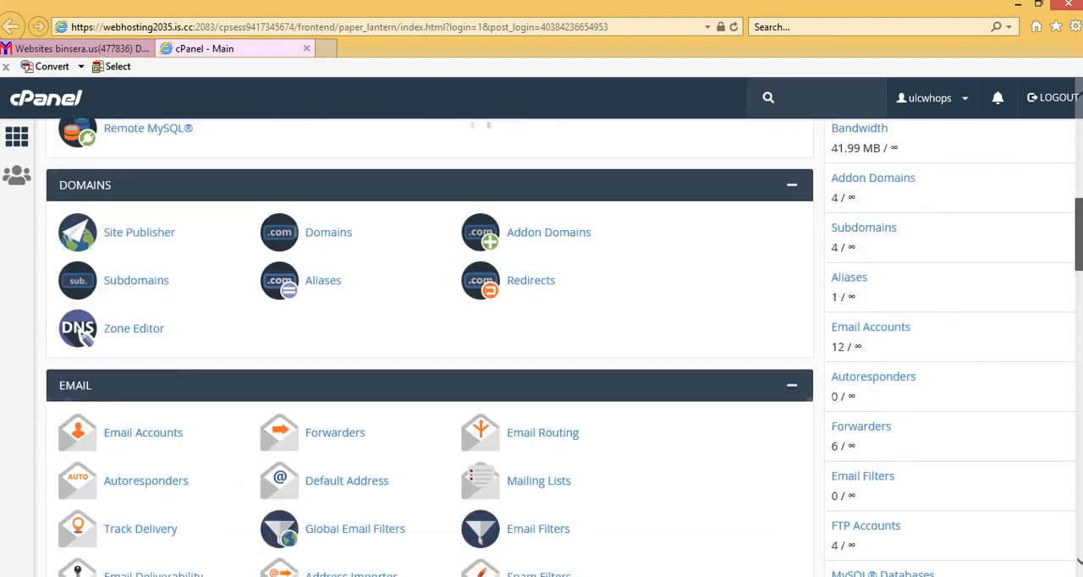
scroll("down", 3)
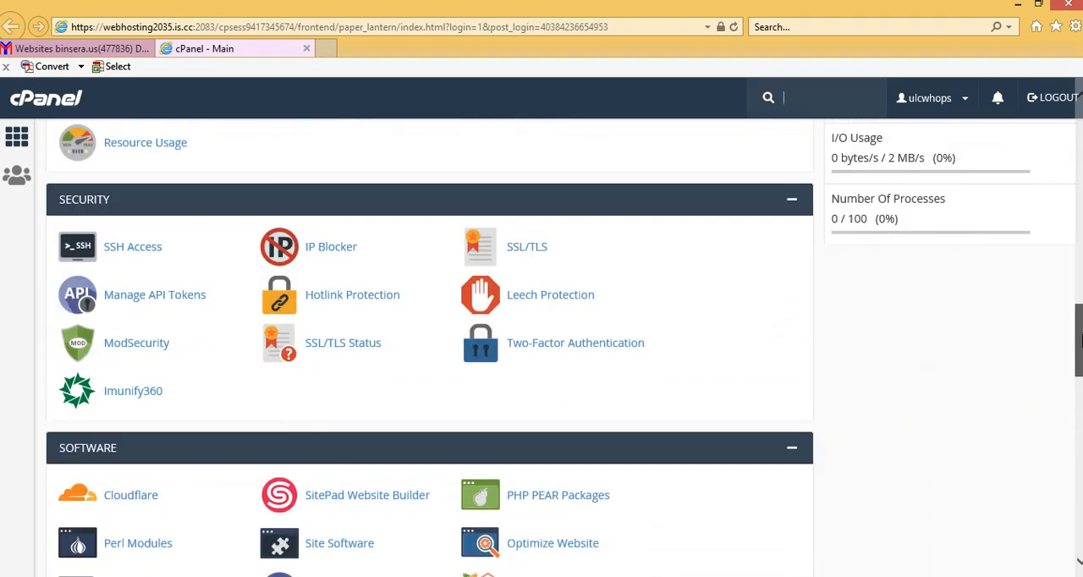
scroll("down", 3)
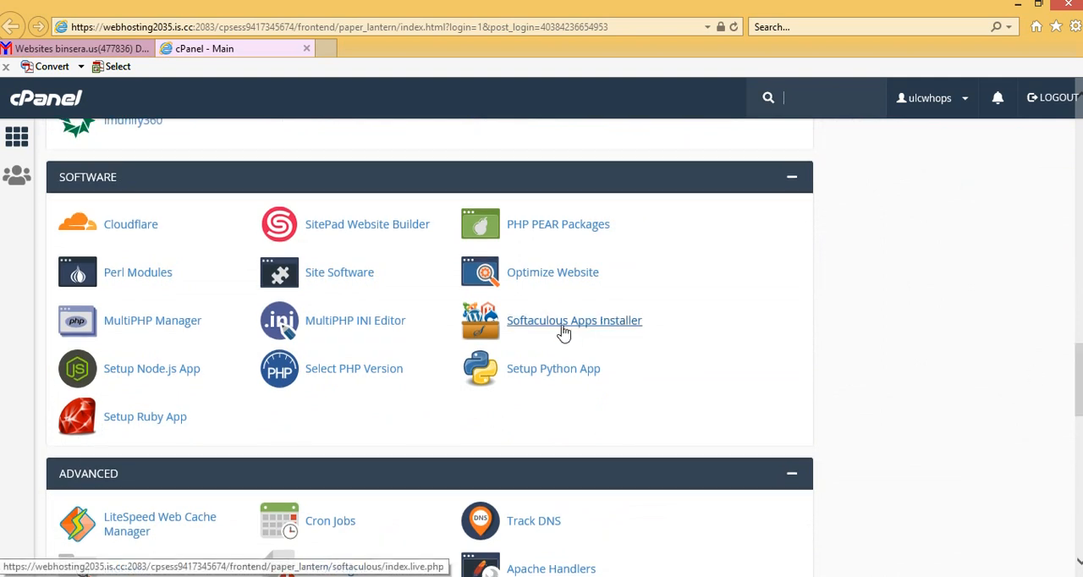
mouse_move(568, 338)
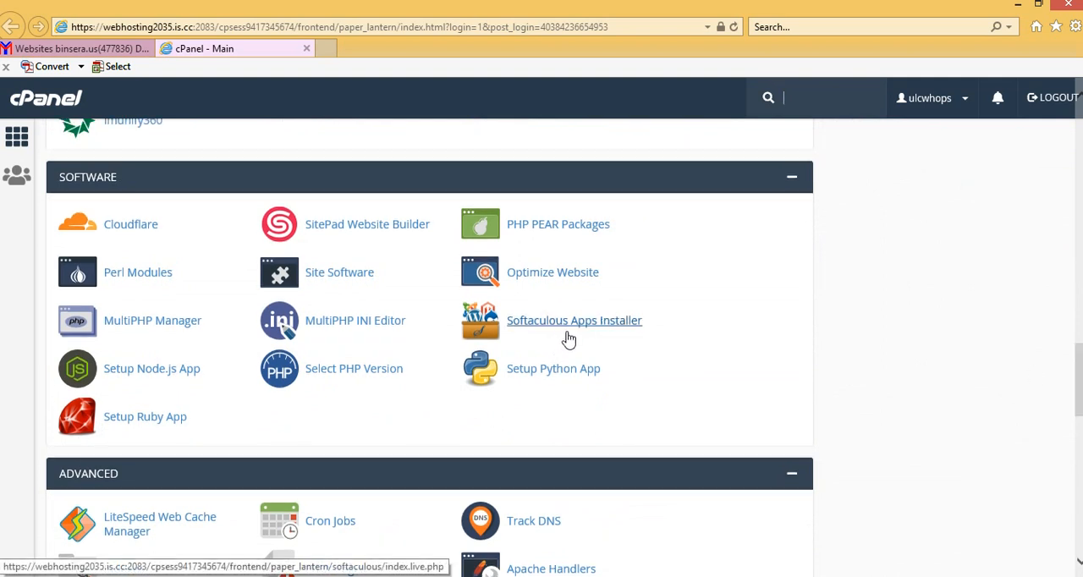
left_click(574, 320)
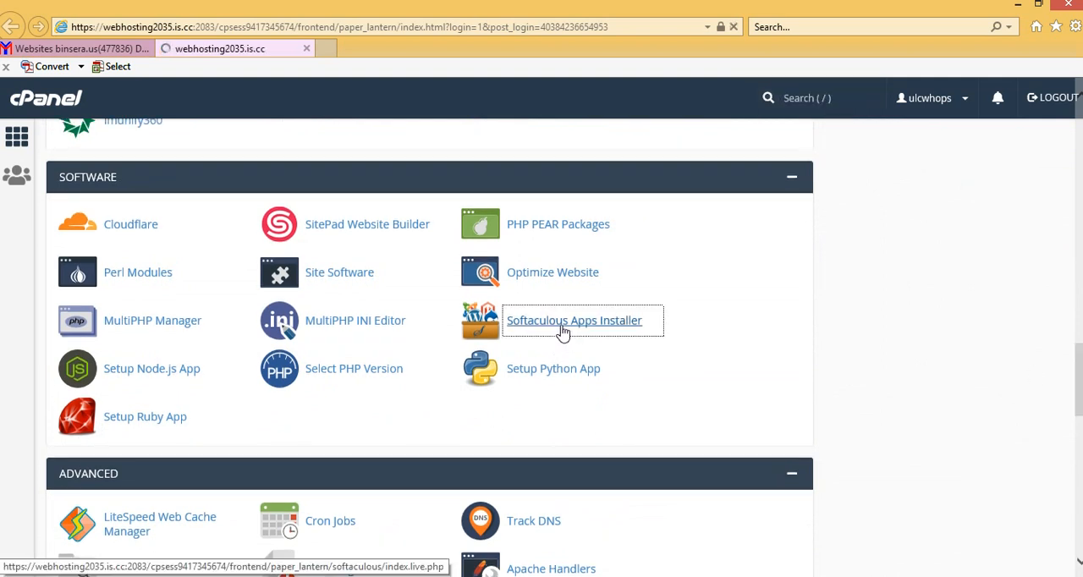
Enter the JavaScripts category and search the catalogue for angular
left_click(574, 320)
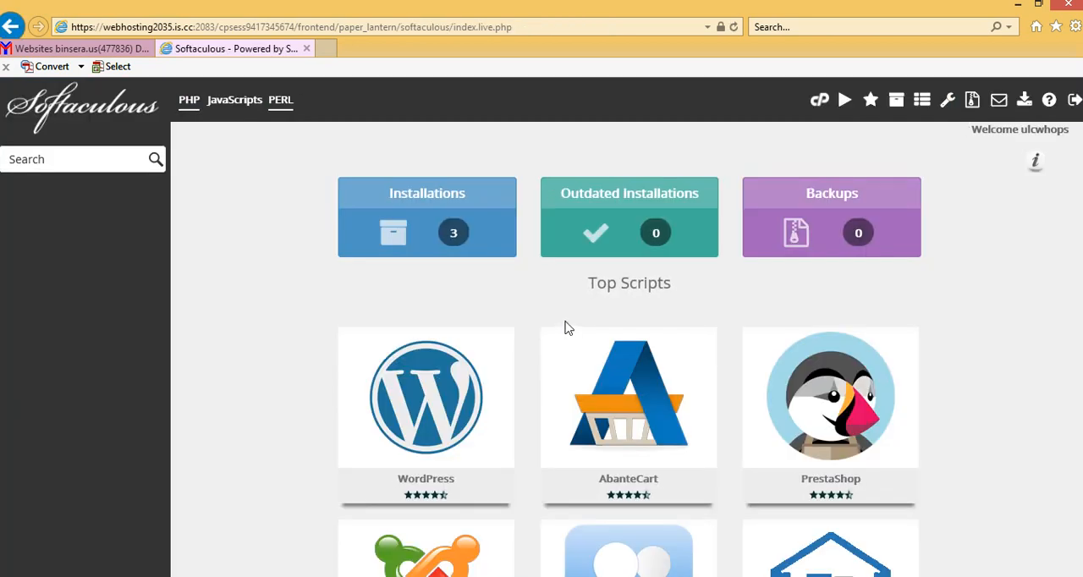
mouse_move(233, 100)
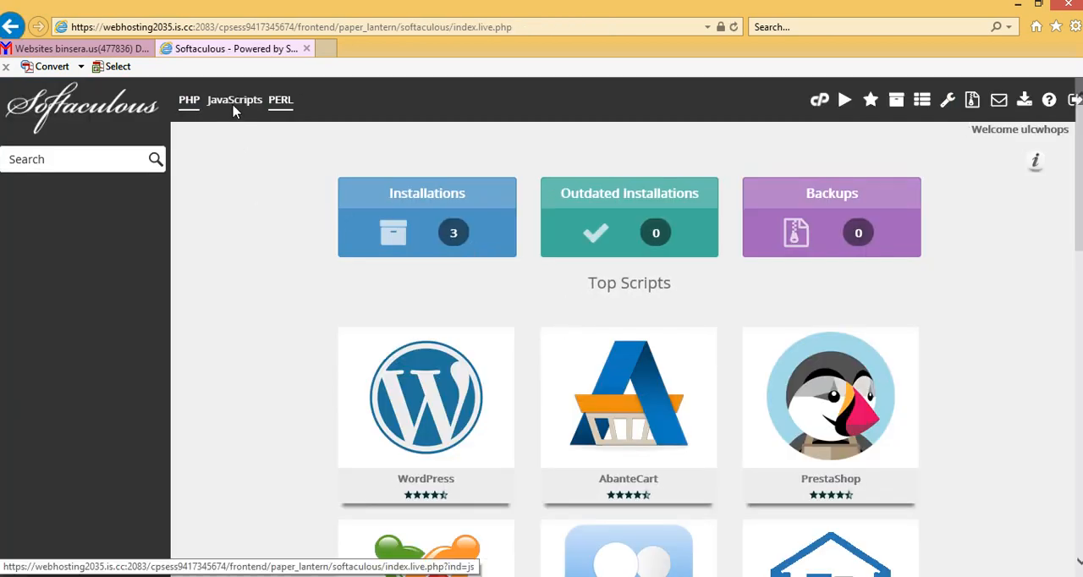
left_click(233, 99)
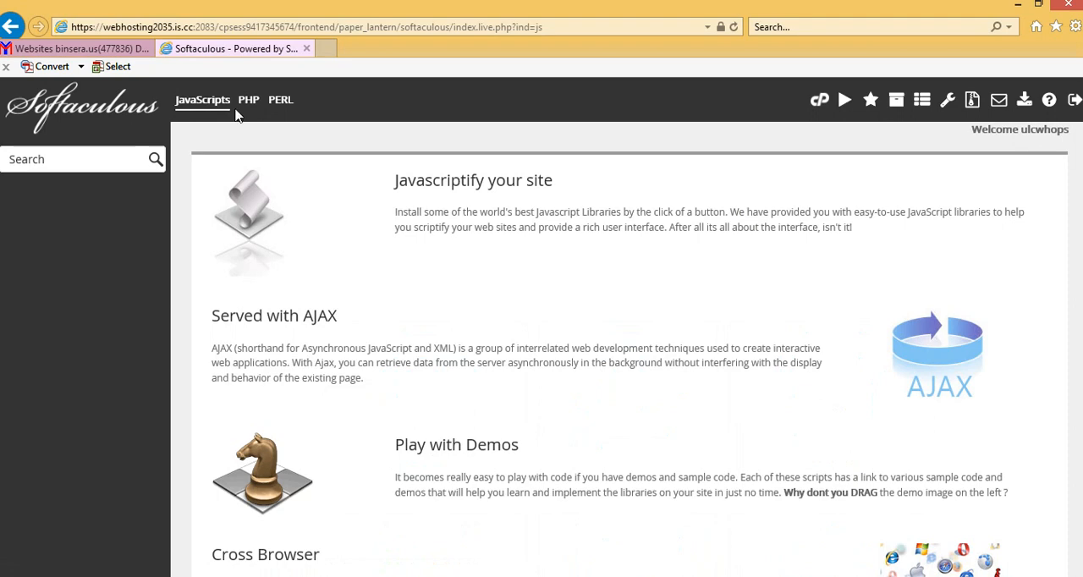
scroll("down", 3)
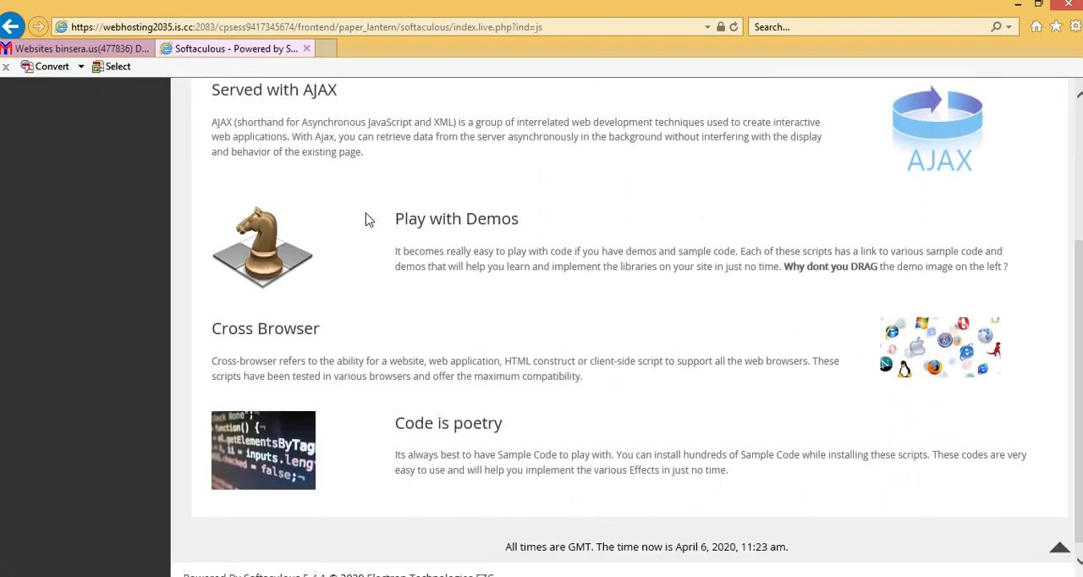
scroll("up", 3)
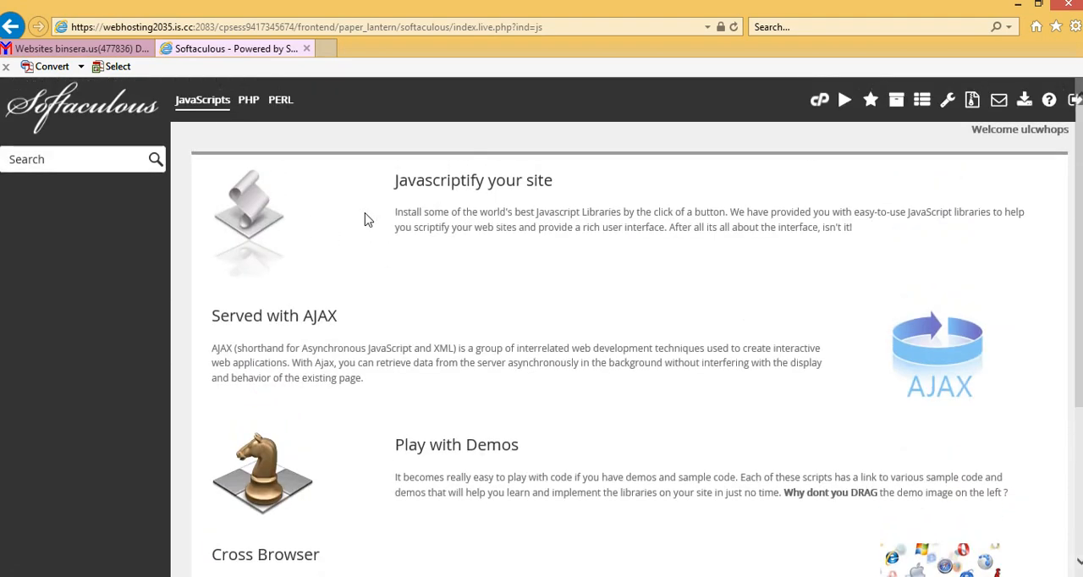
left_click(76, 159)
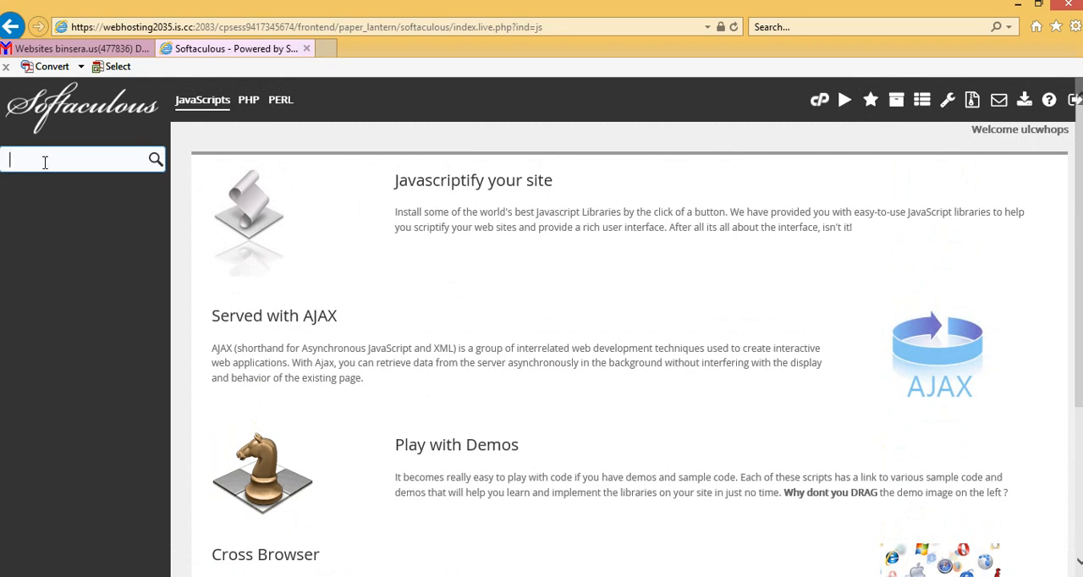
type("a")
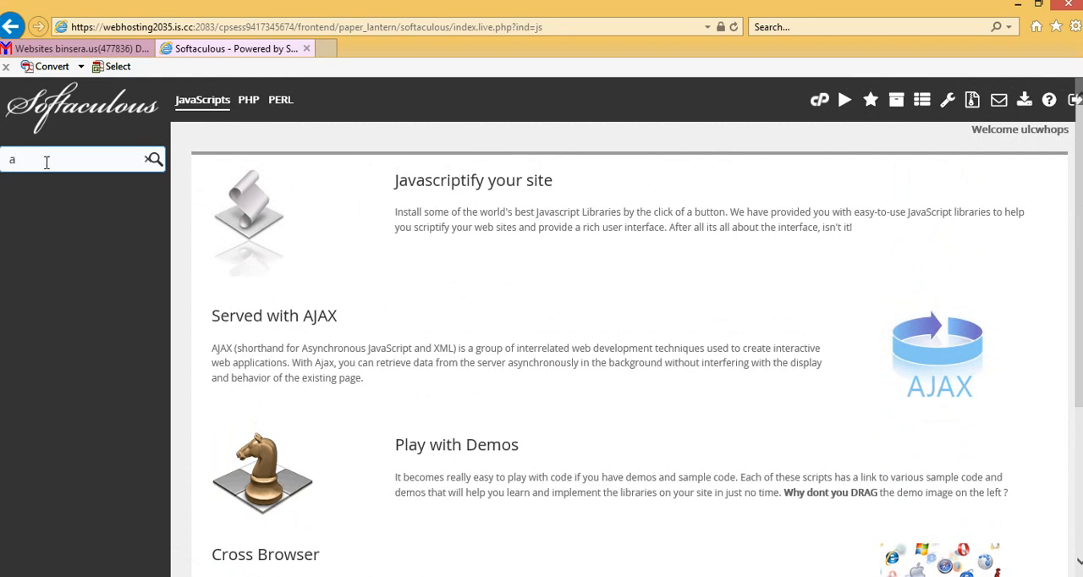
type("ngular")
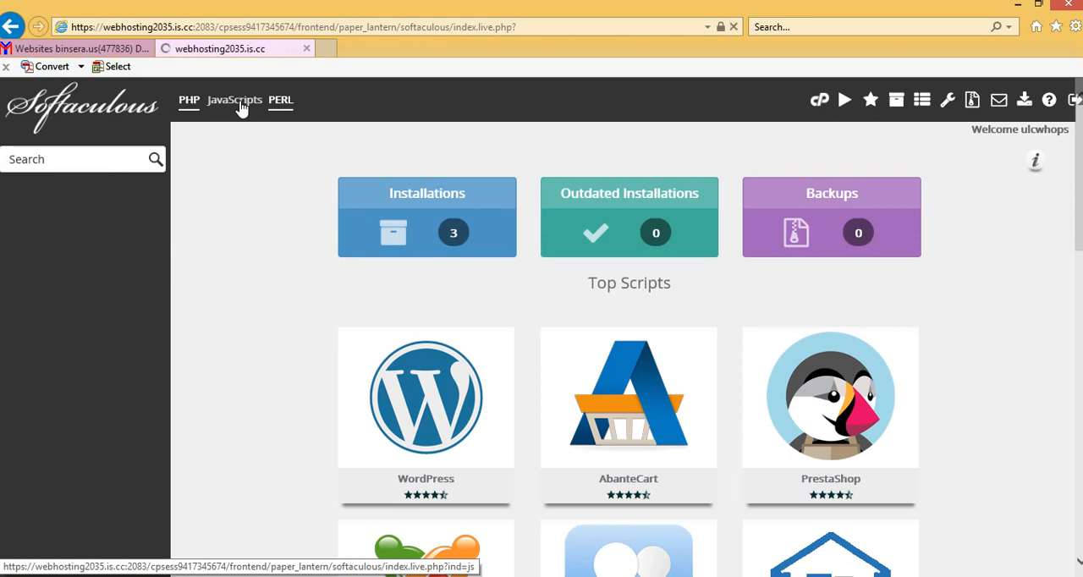
Return to the JavaScripts category and scroll its library list
left_click(234, 100)
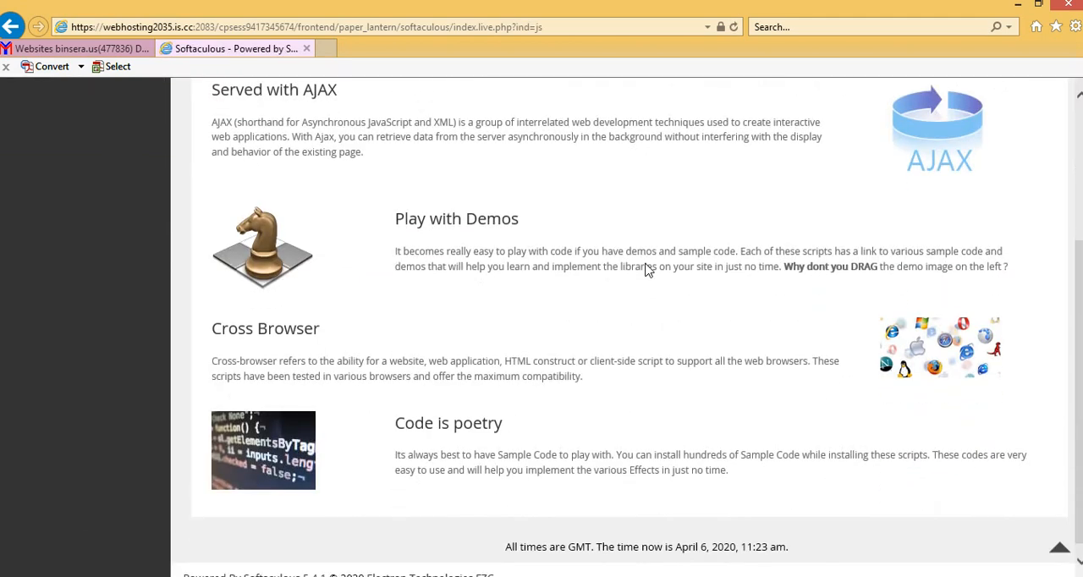
scroll("up", 3)
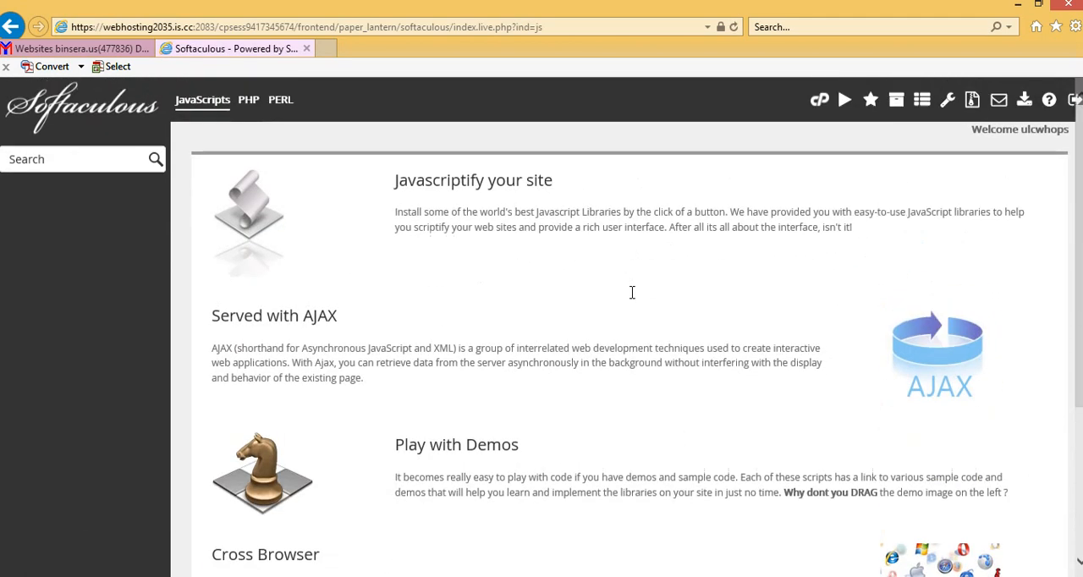
mouse_move(489, 246)
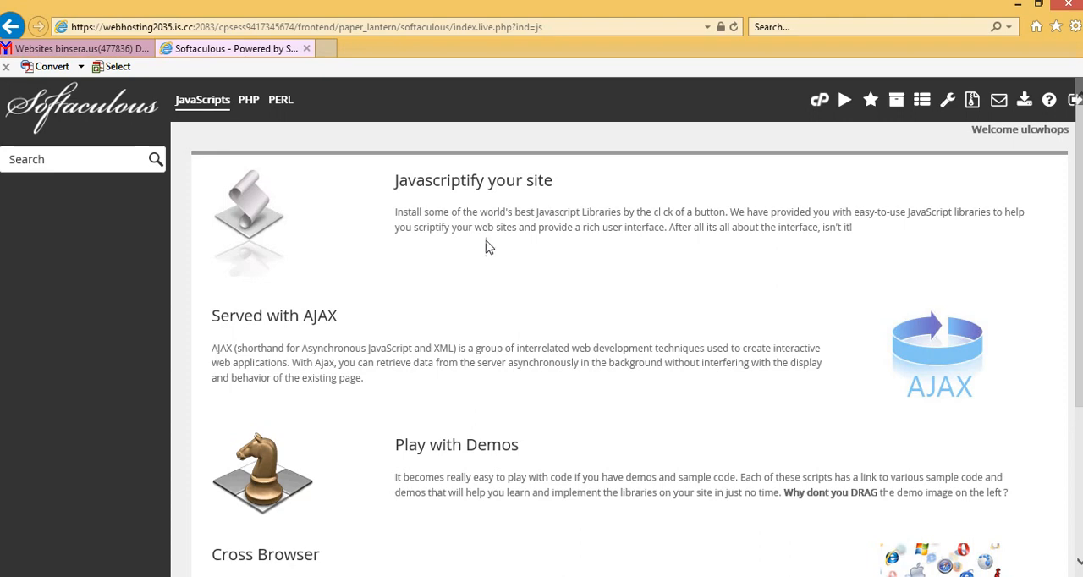
mouse_move(251, 213)
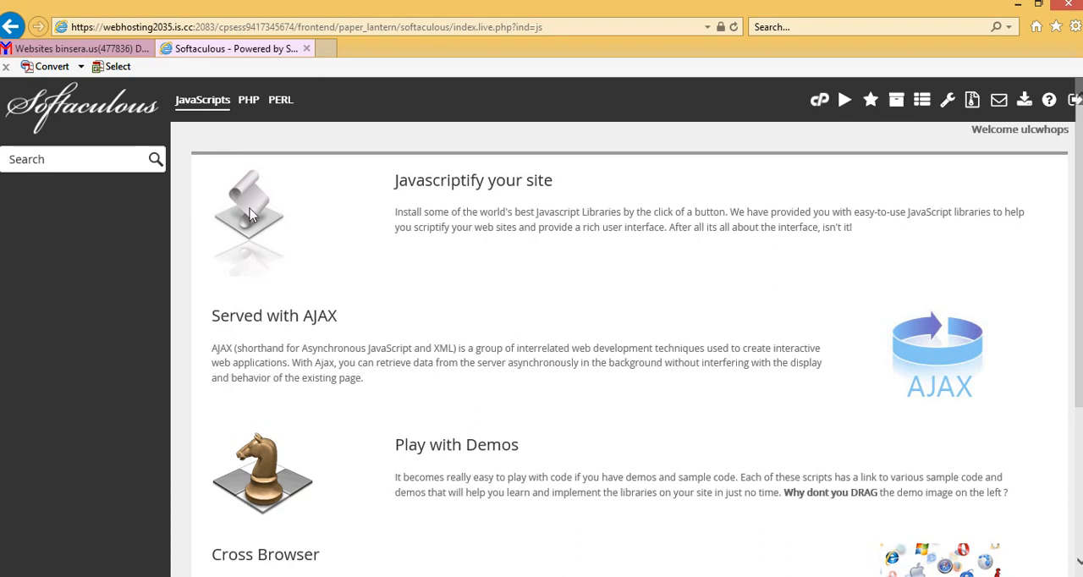
scroll("down", 3)
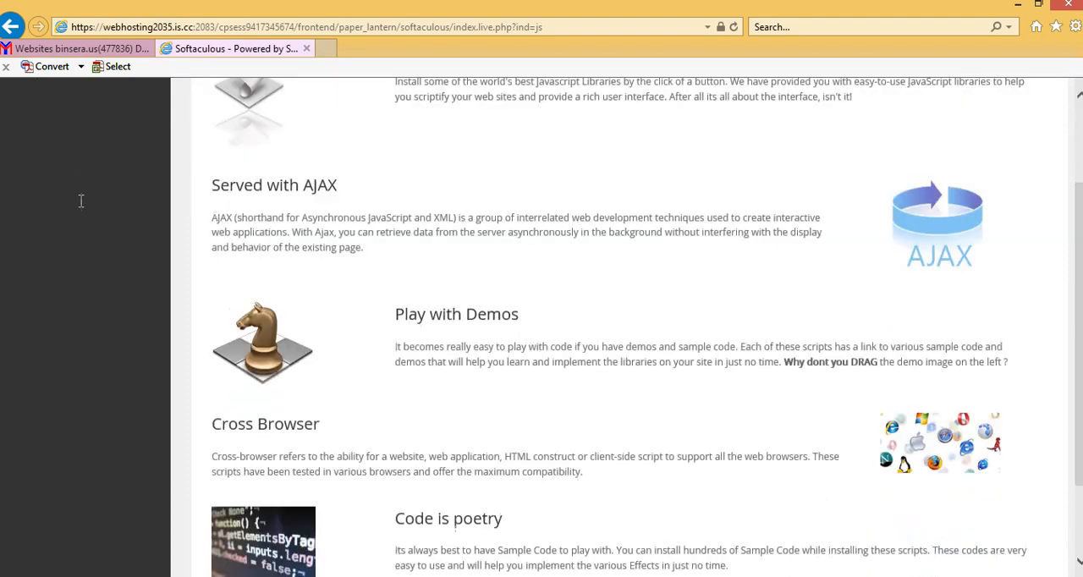
scroll("down", 3)
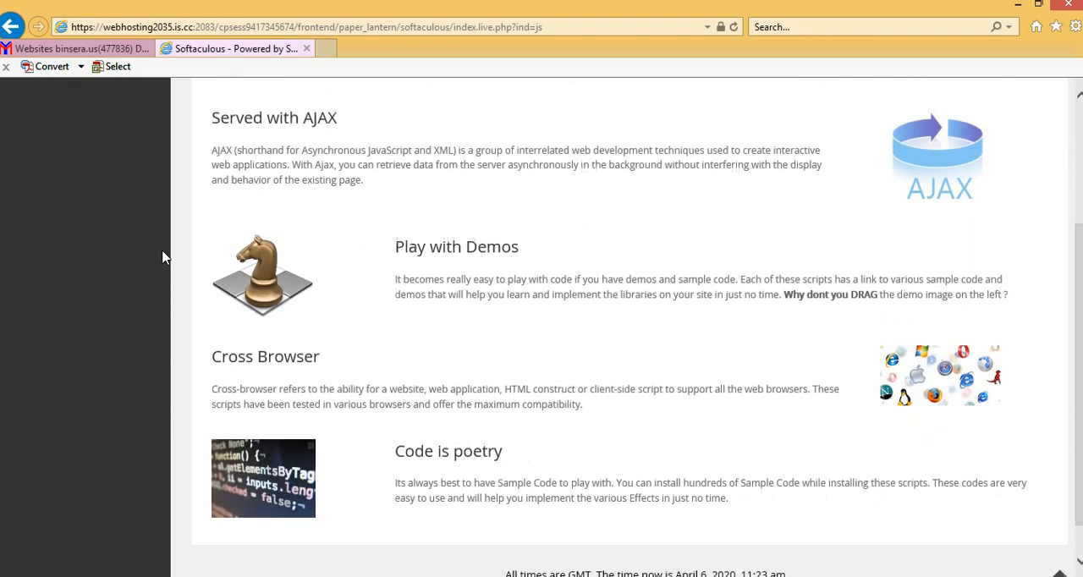
scroll("up", 3)
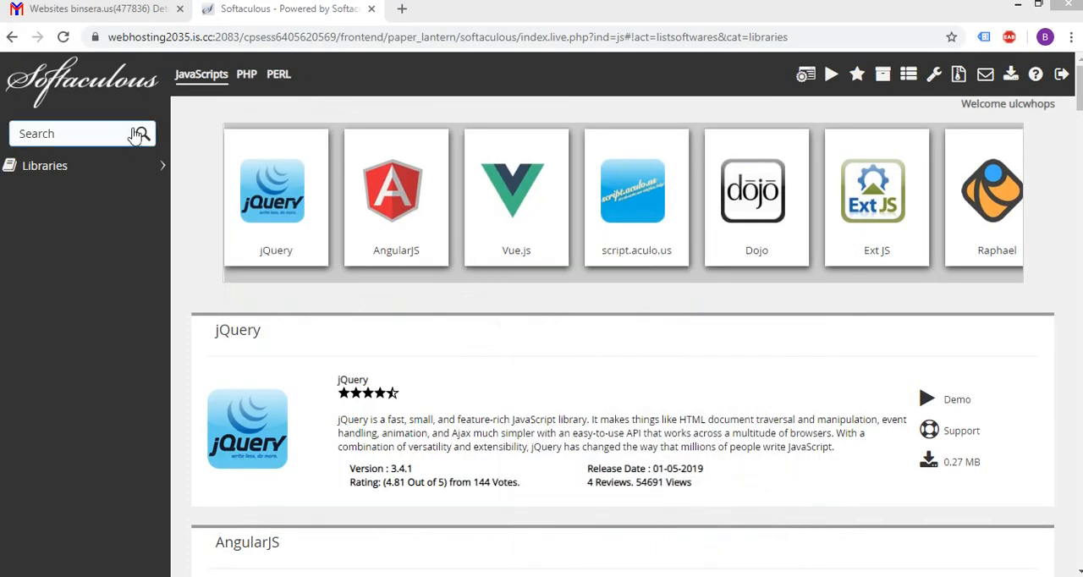
mouse_move(201, 76)
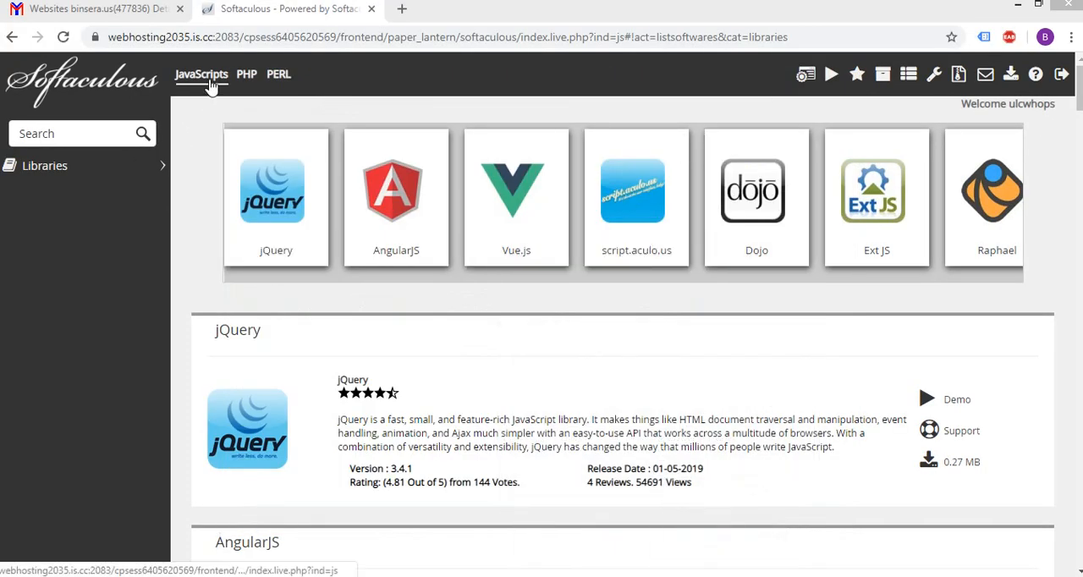
mouse_move(202, 75)
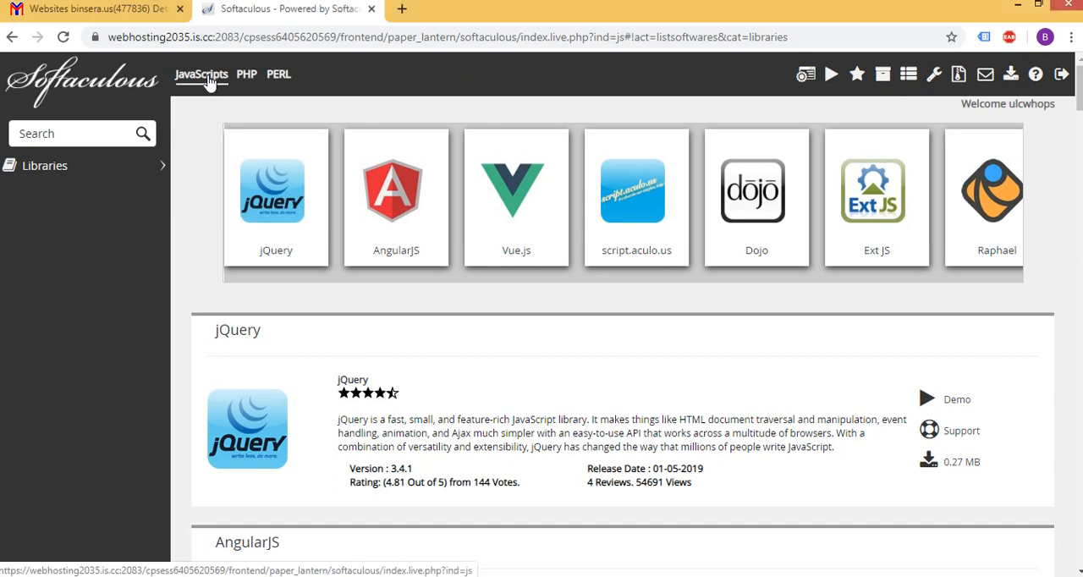
Show the Softaculous JavaScripts catalogue listing jQuery, AngularJS and Vue.js
left_click(200, 74)
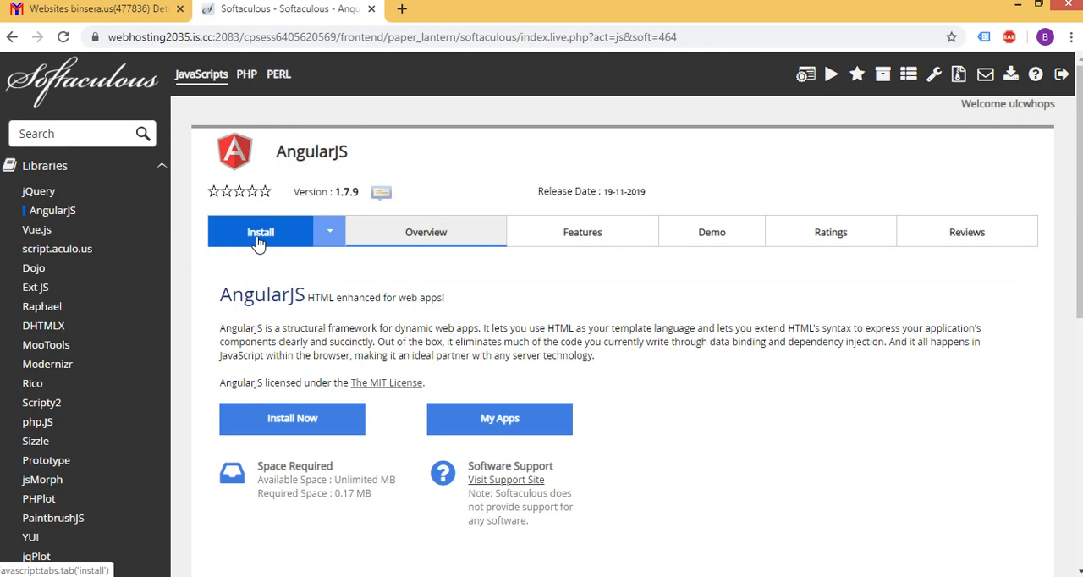
Install AngularJS as Original Package on binsera.com in directory Ang9 and submit
left_click(260, 230)
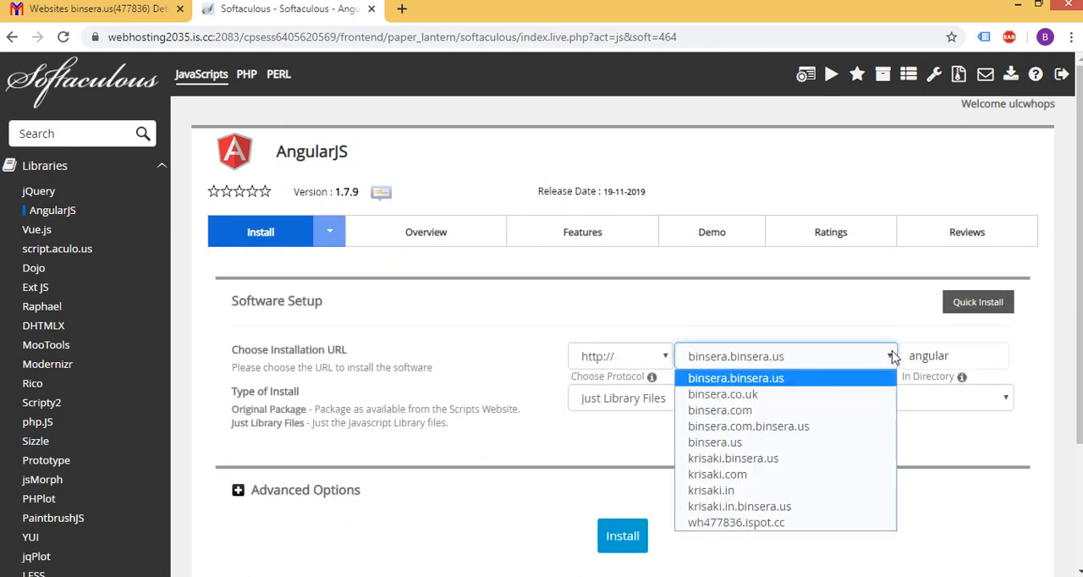
left_click(721, 409)
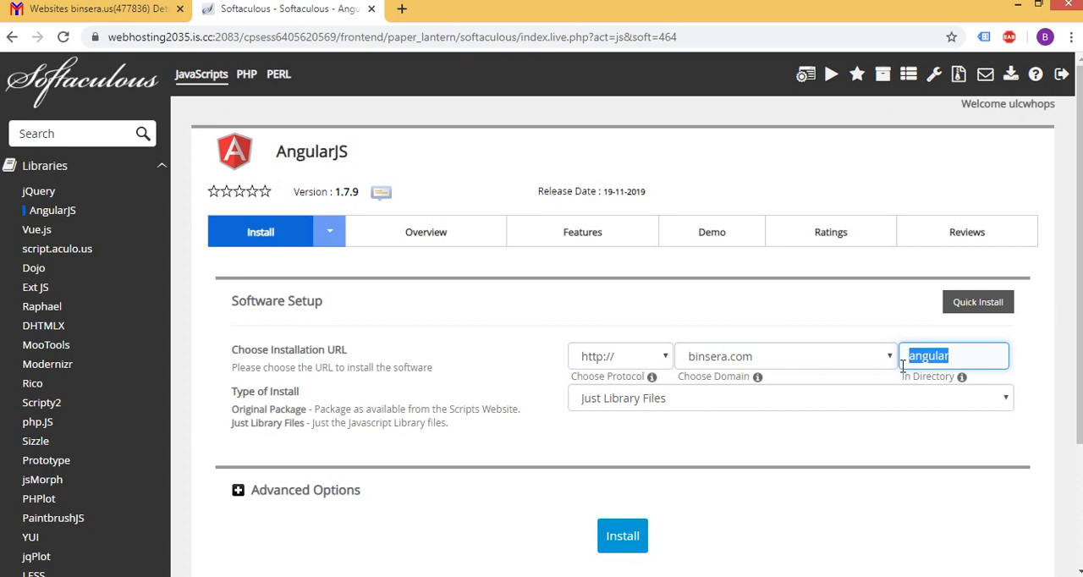
type("A")
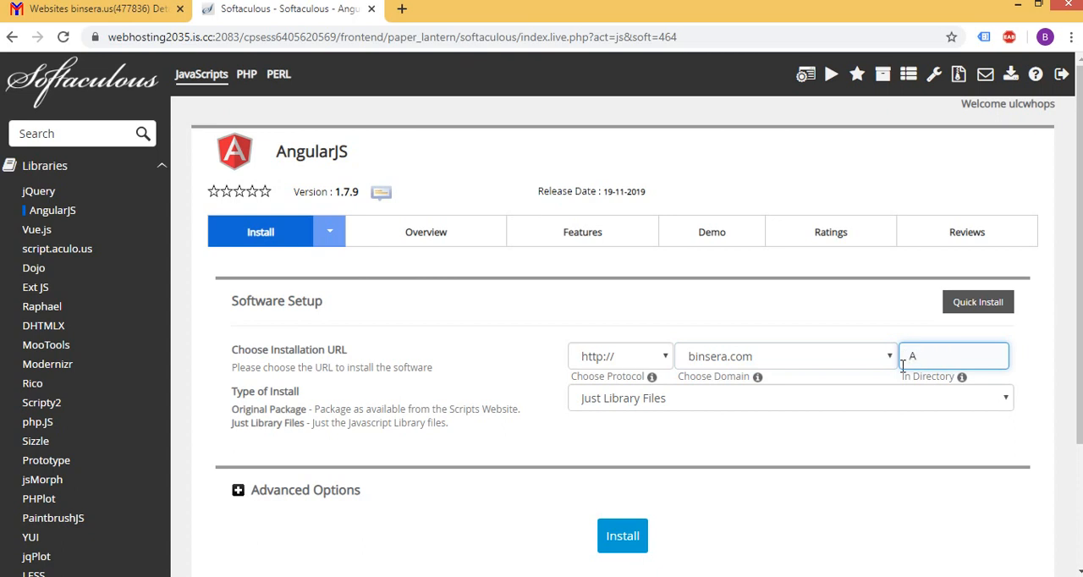
type("ng9")
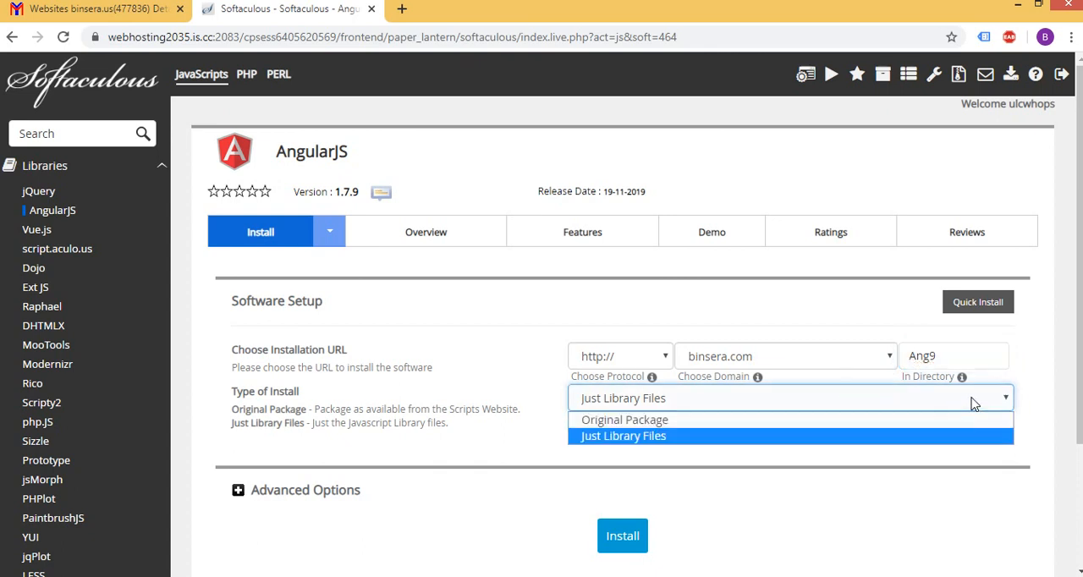
mouse_move(794, 420)
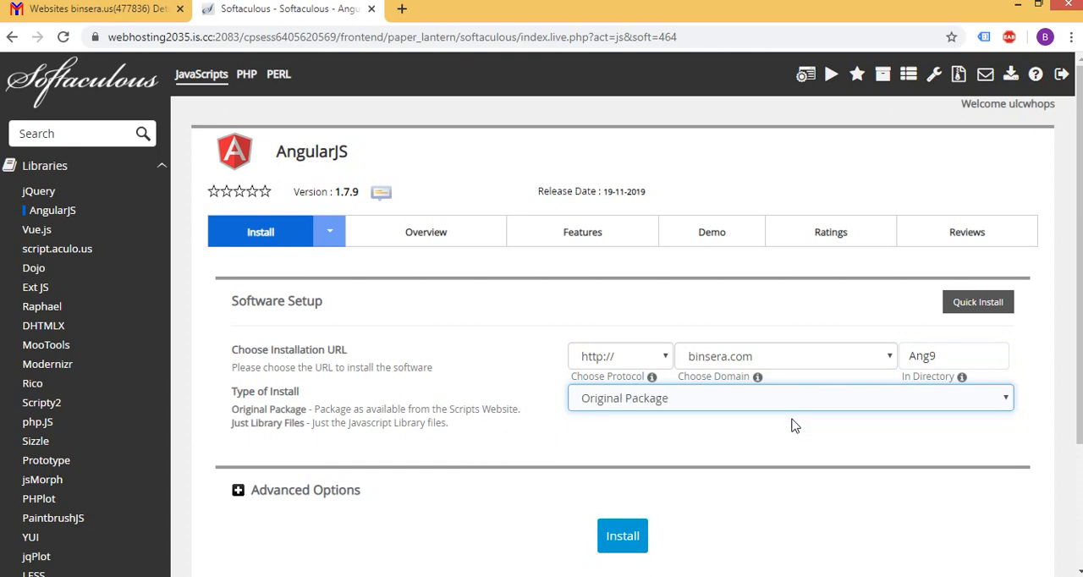
left_click(623, 535)
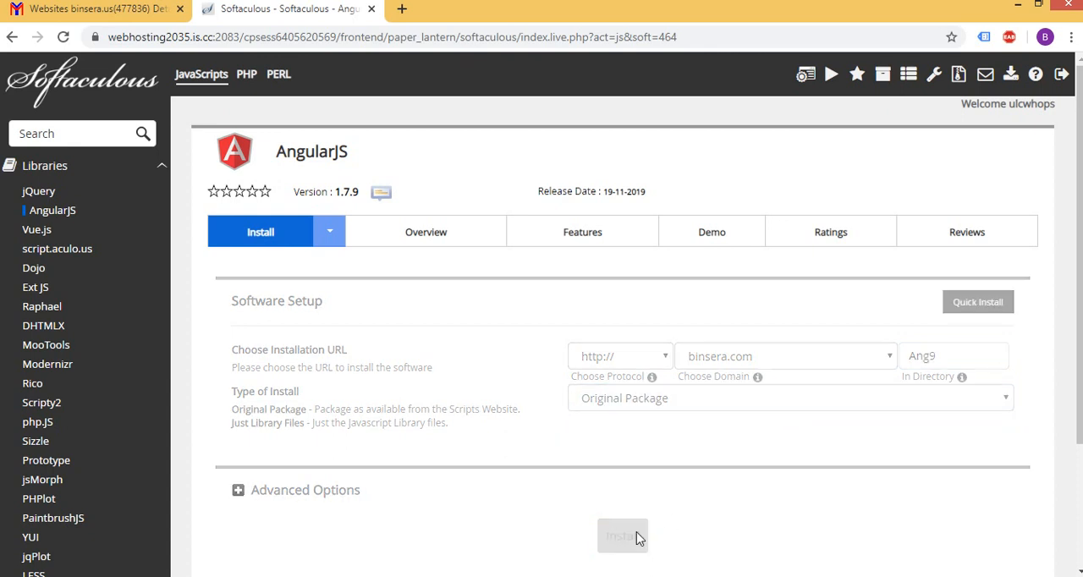
View the installed binsera.com/Ang9 site from the success message, then close it
left_click(623, 535)
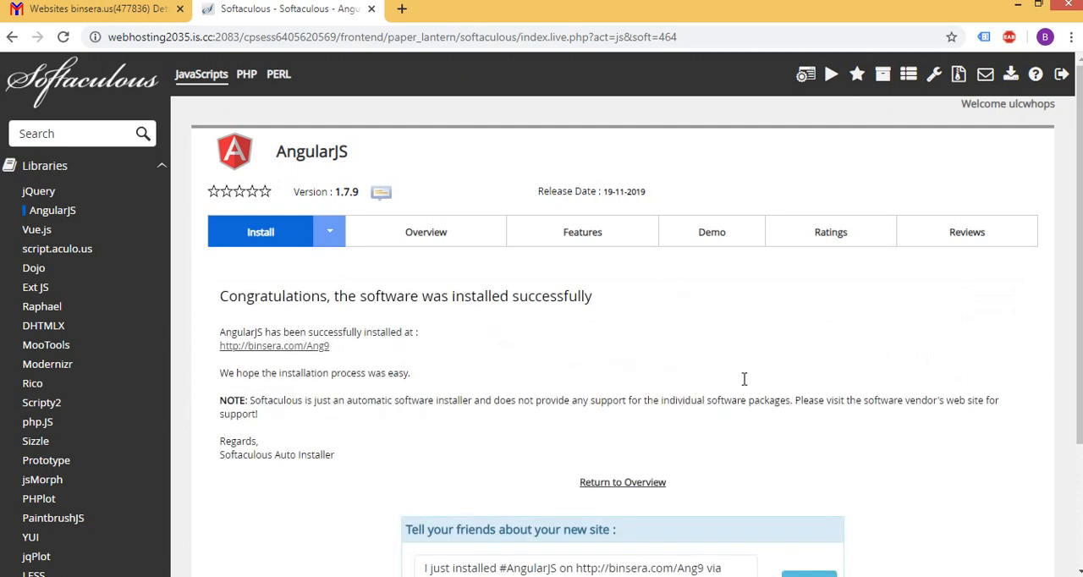
scroll("down", 3)
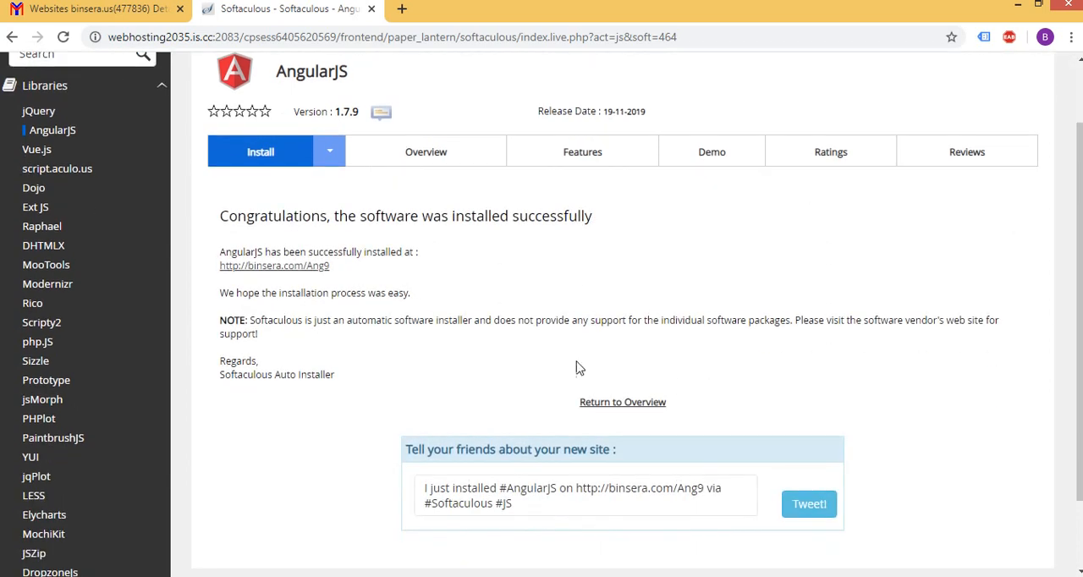
left_click(275, 264)
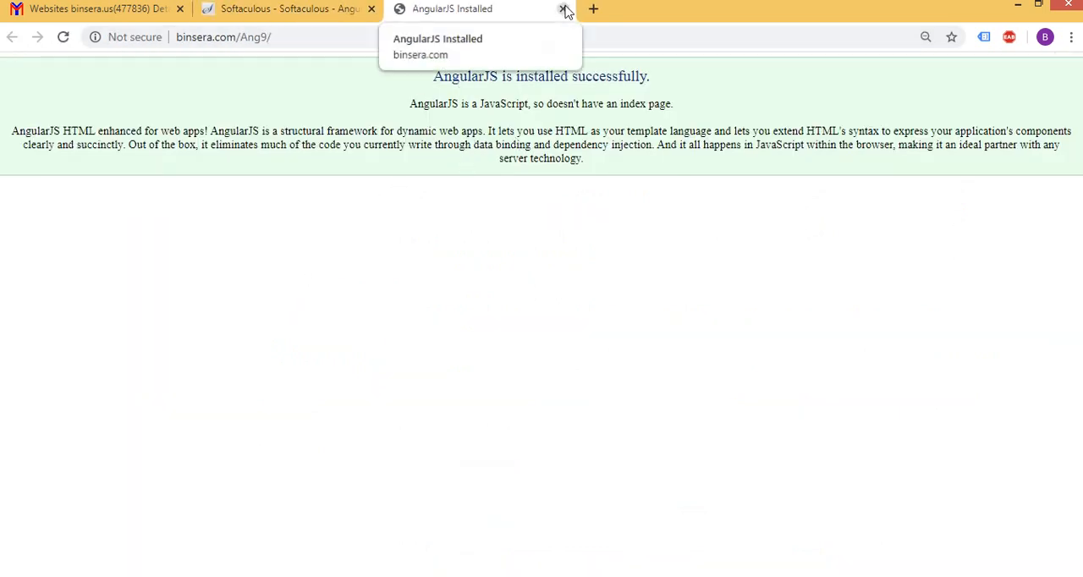
left_click(566, 10)
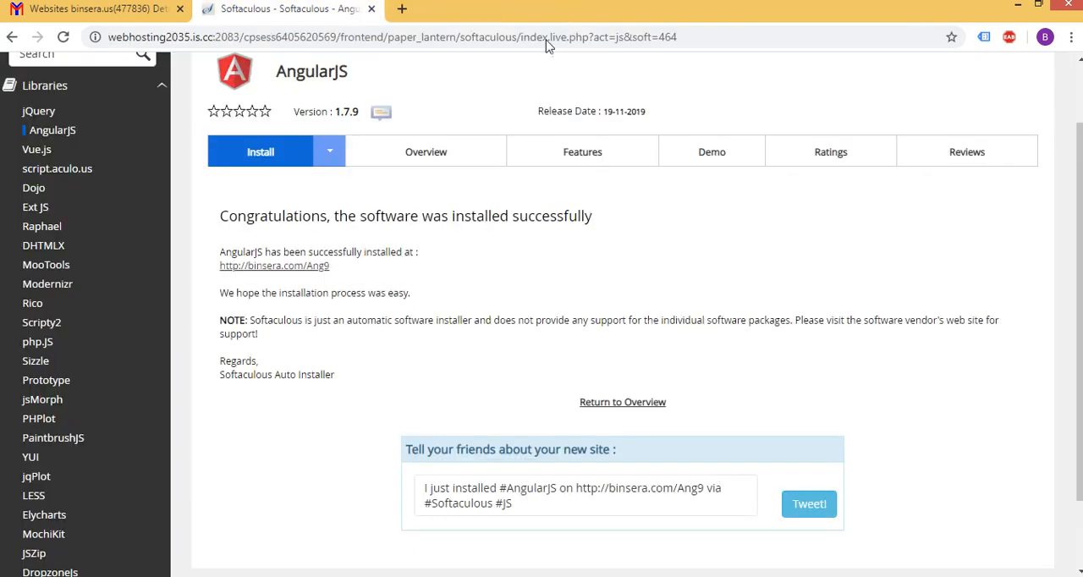
Go back two pages to the Softaculous JavaScripts overview
scroll("up", 3)
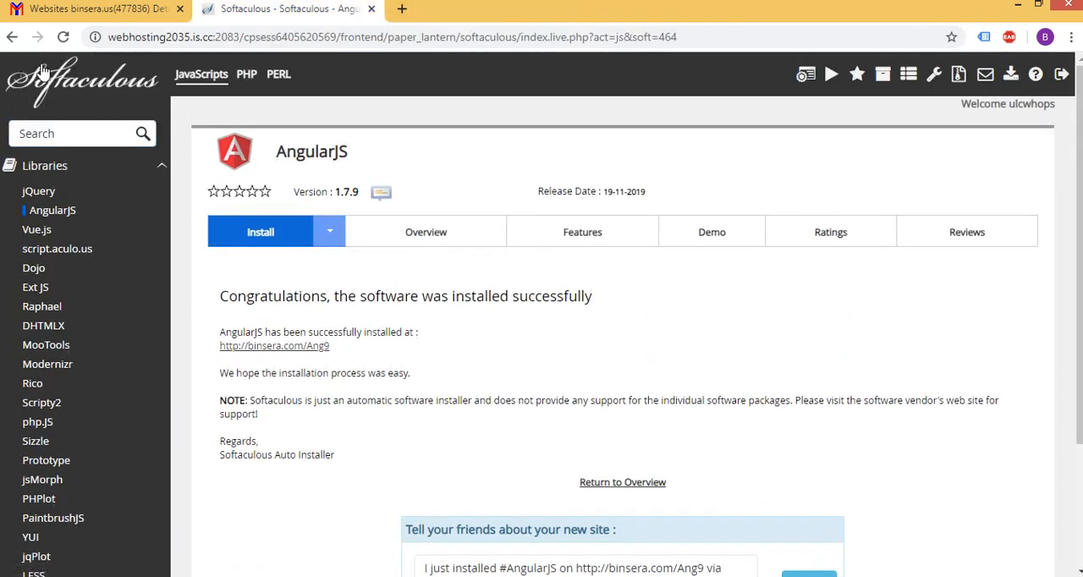
mouse_move(907, 75)
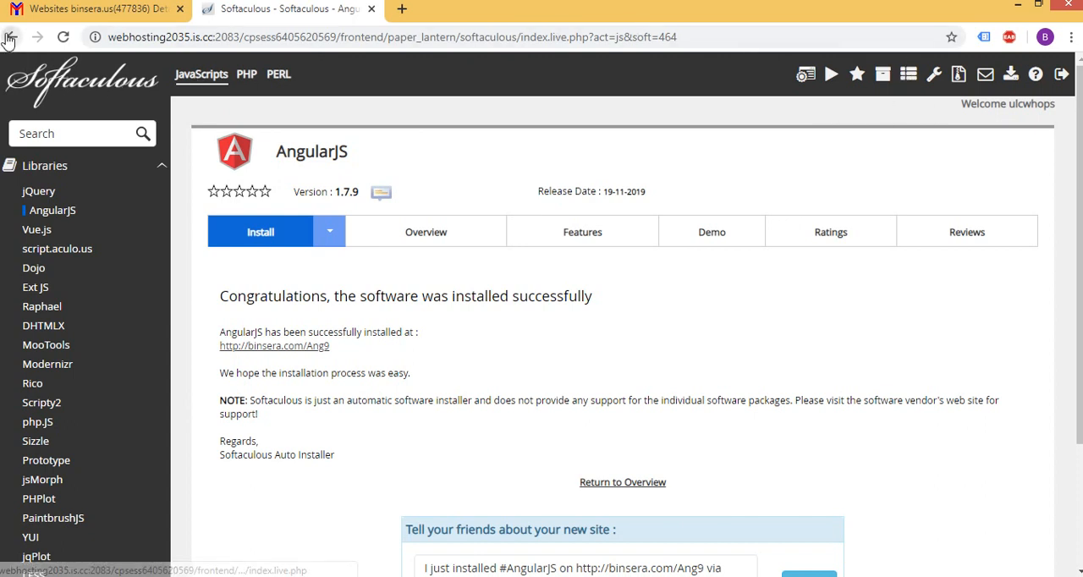
left_click(12, 38)
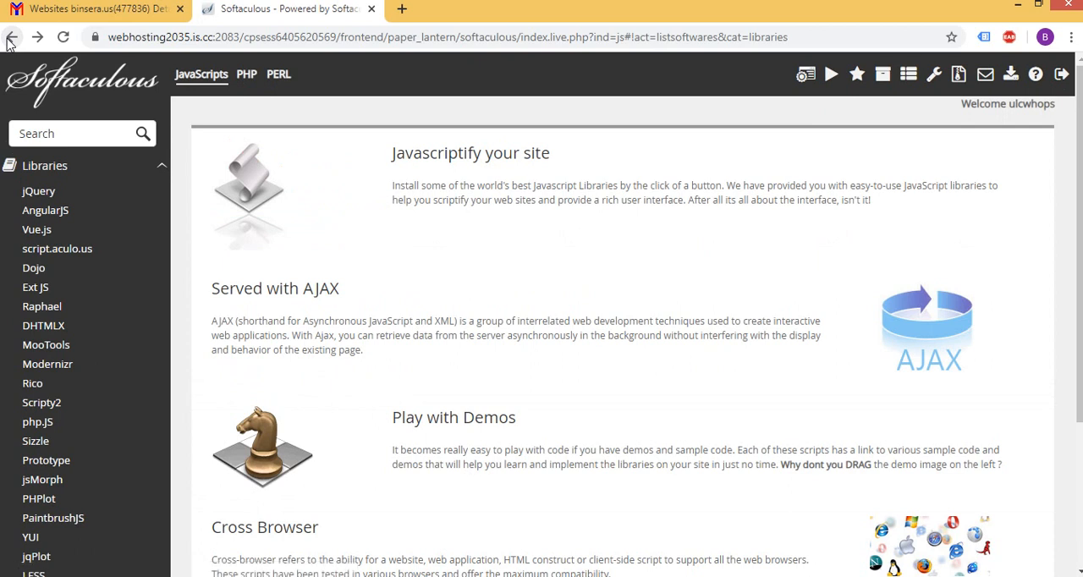
left_click(12, 37)
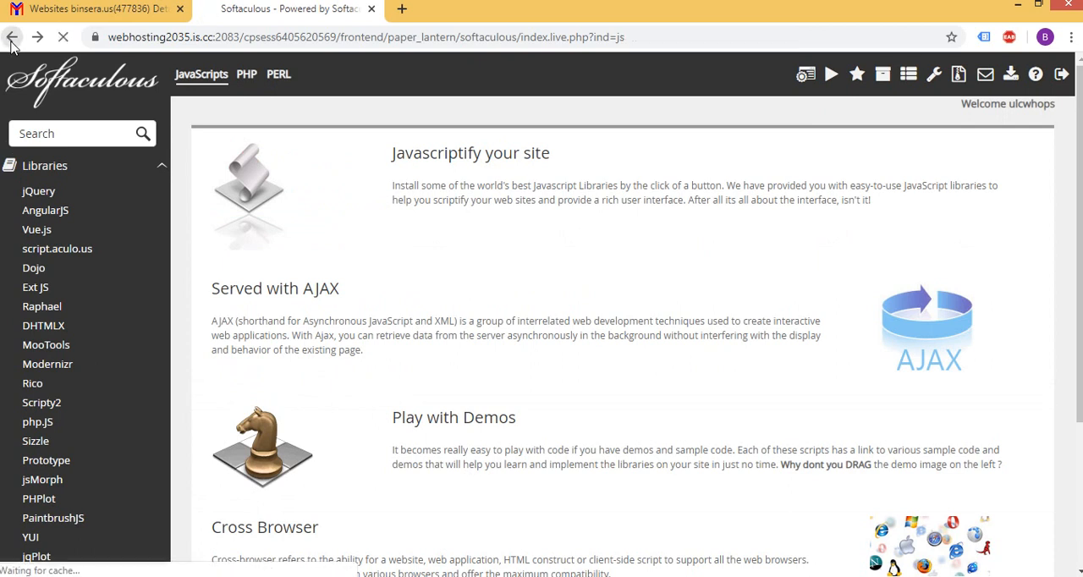
Return to the cPanel main page and launch File Manager
left_click(13, 37)
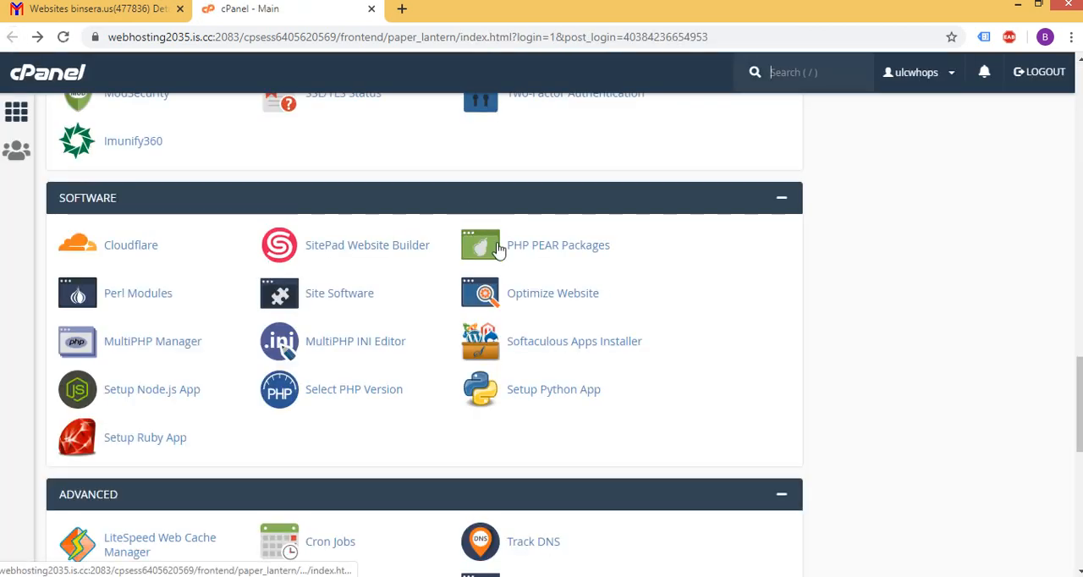
scroll("up", 3)
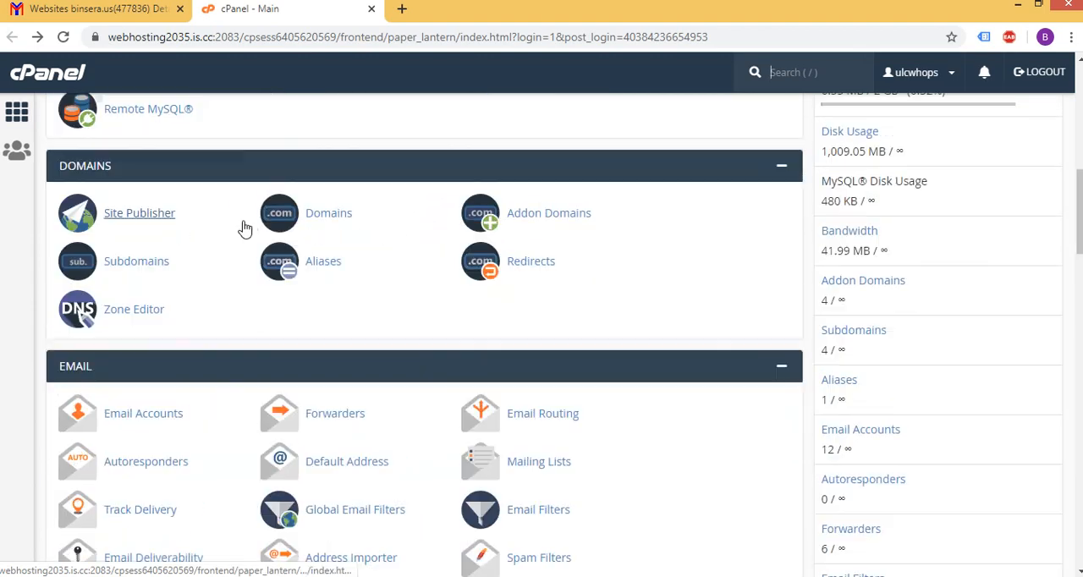
scroll("up", 3)
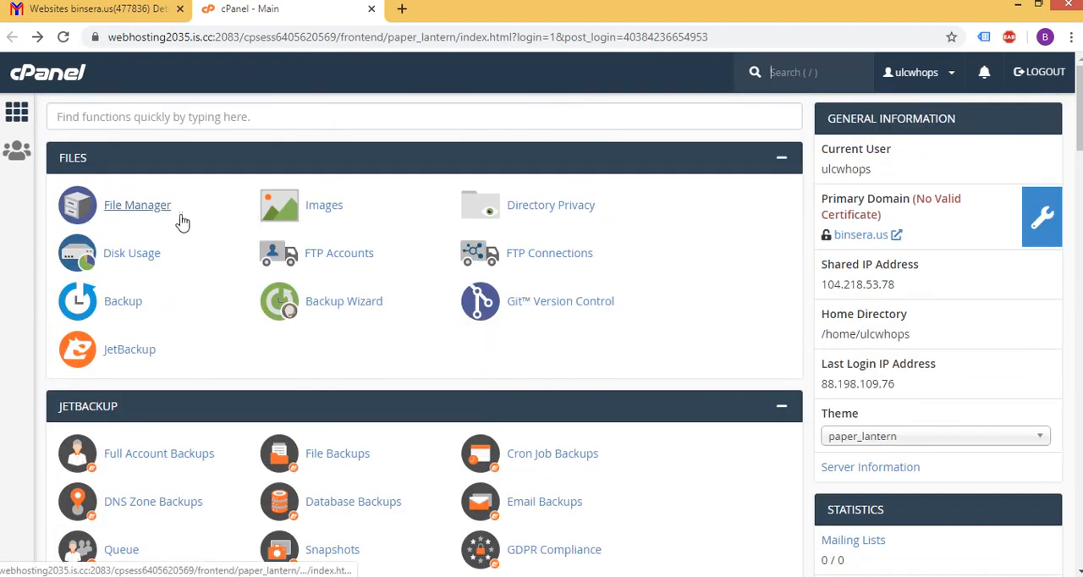
left_click(137, 205)
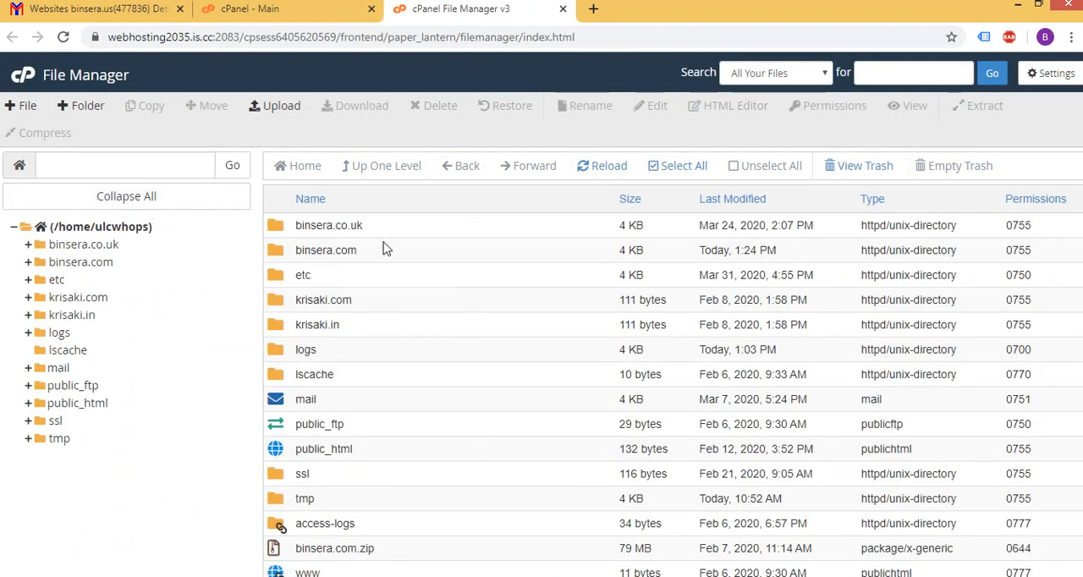
Browse into binsera.com/Ang9 to see the installed AngularJS files
left_click(325, 251)
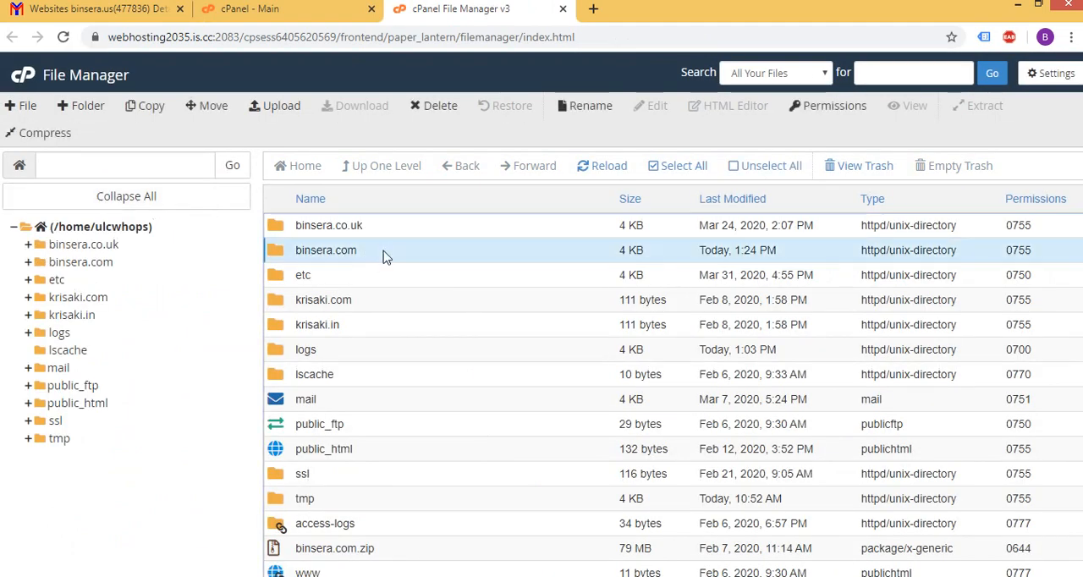
double_click(325, 250)
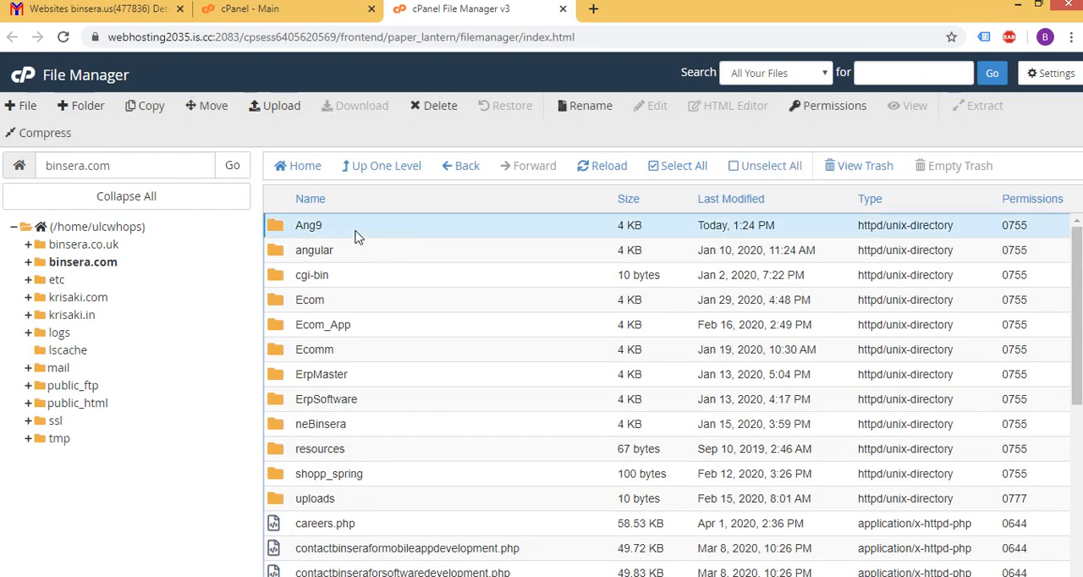
double_click(308, 225)
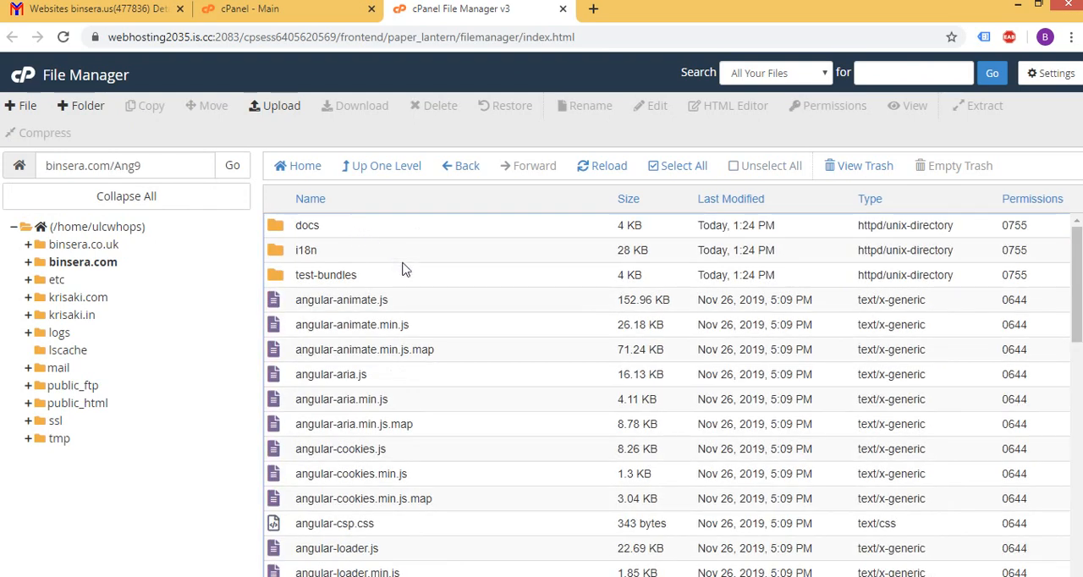
scroll("down", 3)
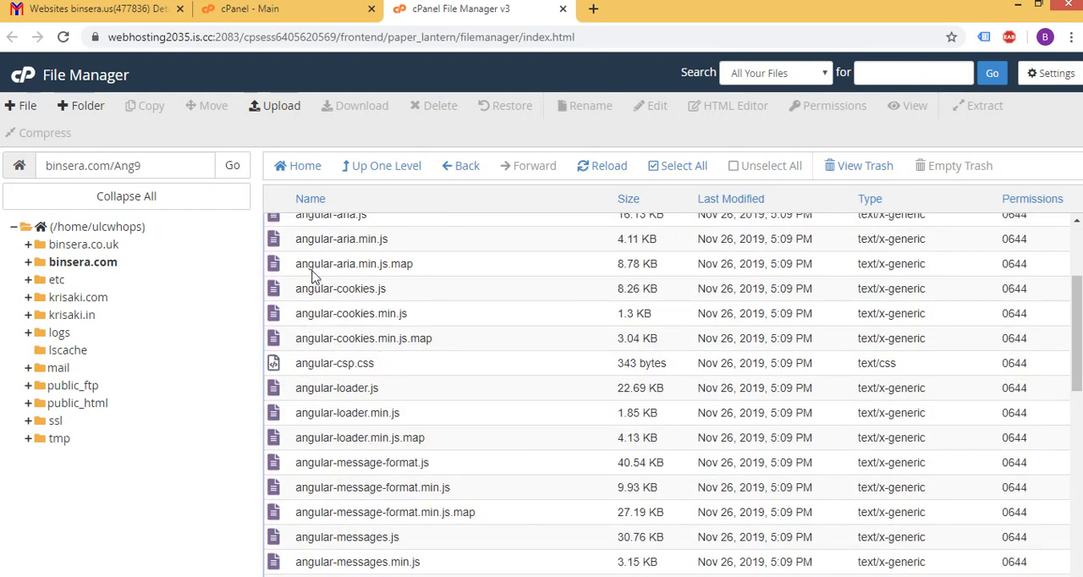
mouse_move(274, 105)
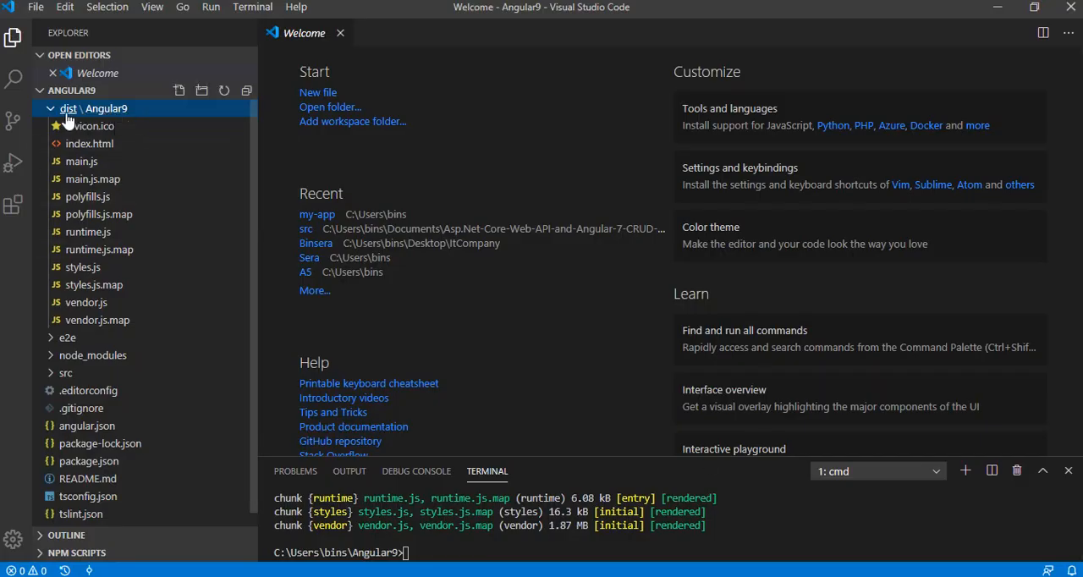
Collapse the dist build folder in the Angular9 project Explorer
left_click(68, 109)
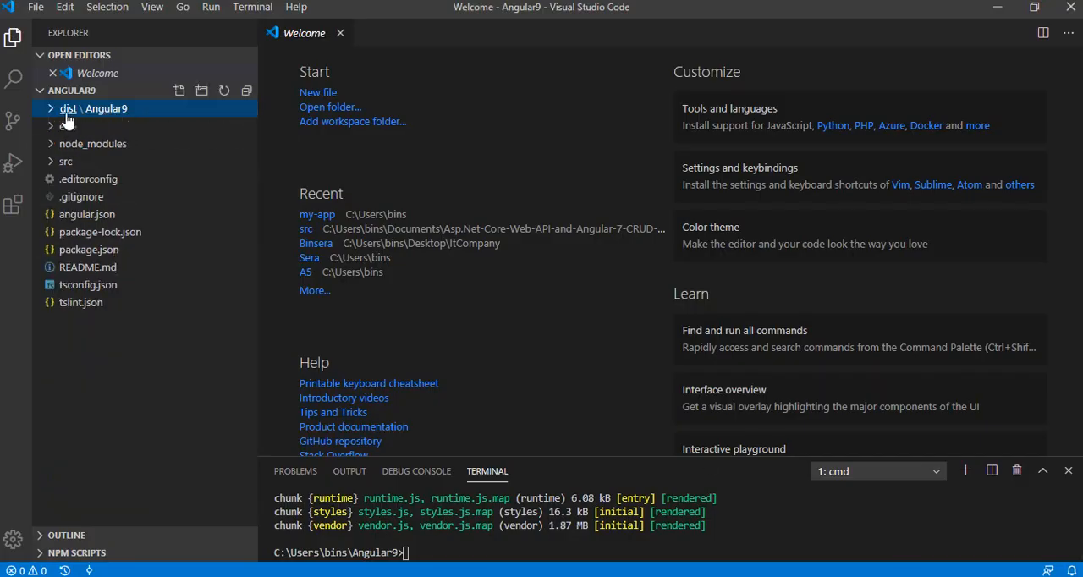
left_click(67, 108)
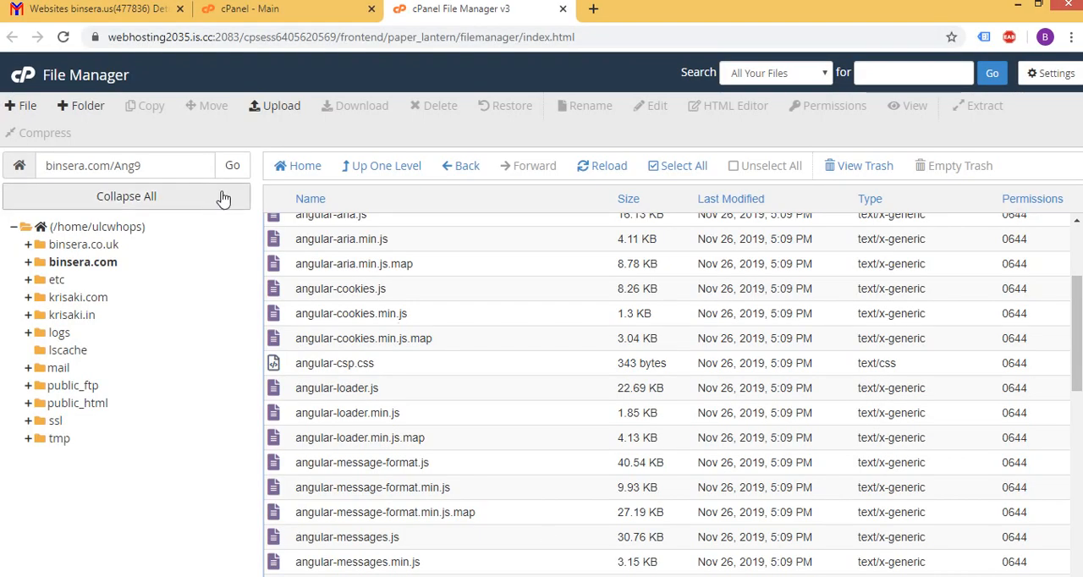
mouse_move(423, 166)
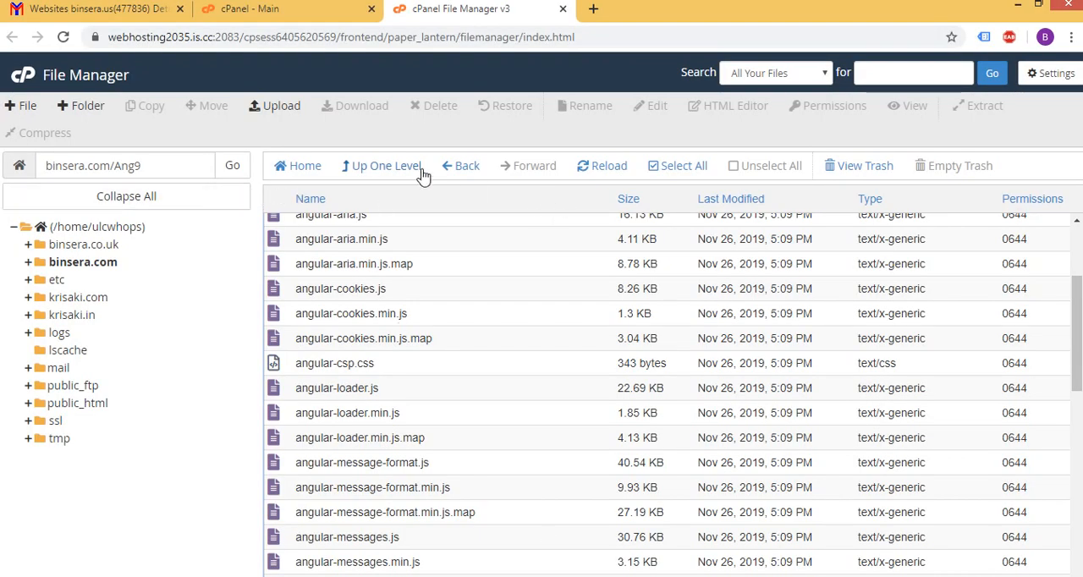
Start an upload into binsera.com/Ang9 and browse the local computer
left_click(274, 105)
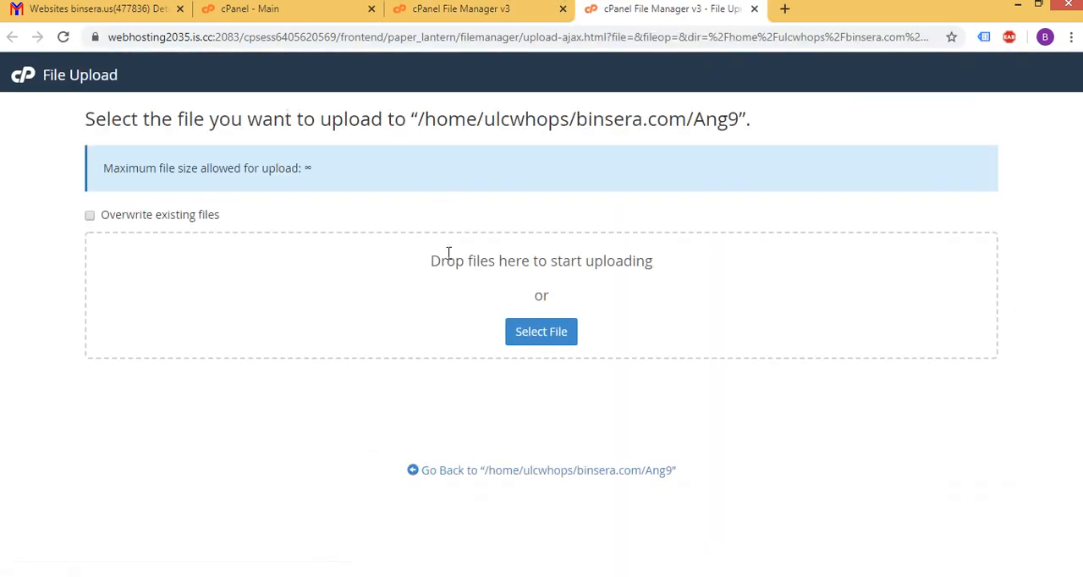
left_click(541, 332)
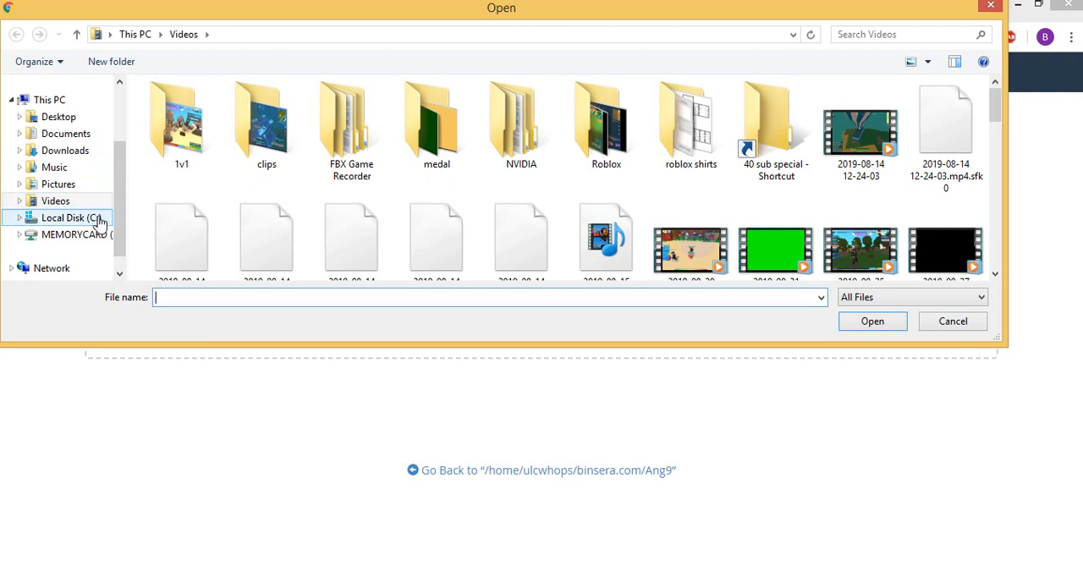
left_click(71, 216)
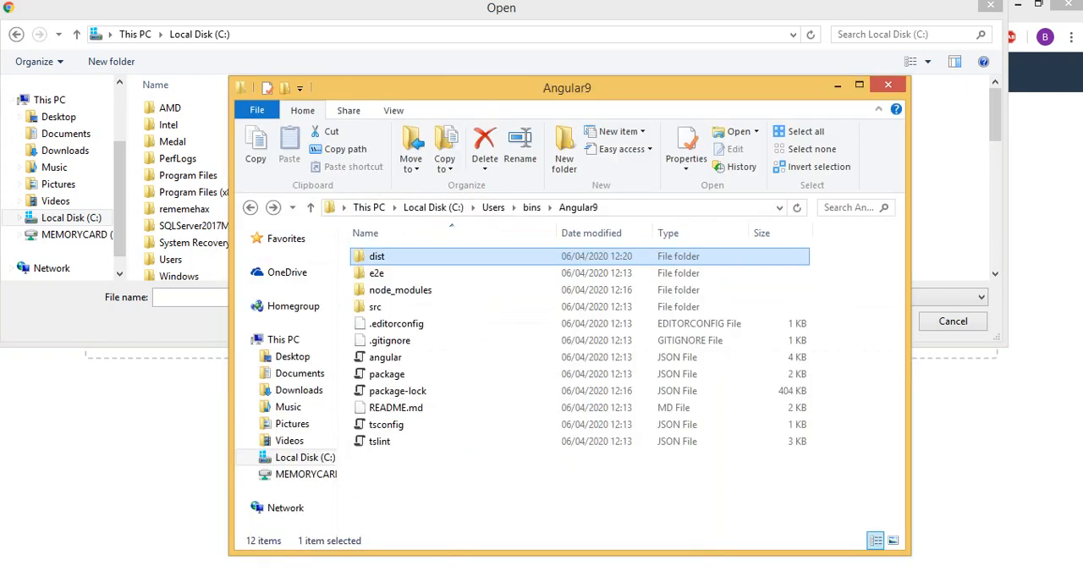
Navigate the file picker to C:\Users\bins\Angular9 and into its dist folder
left_click(494, 207)
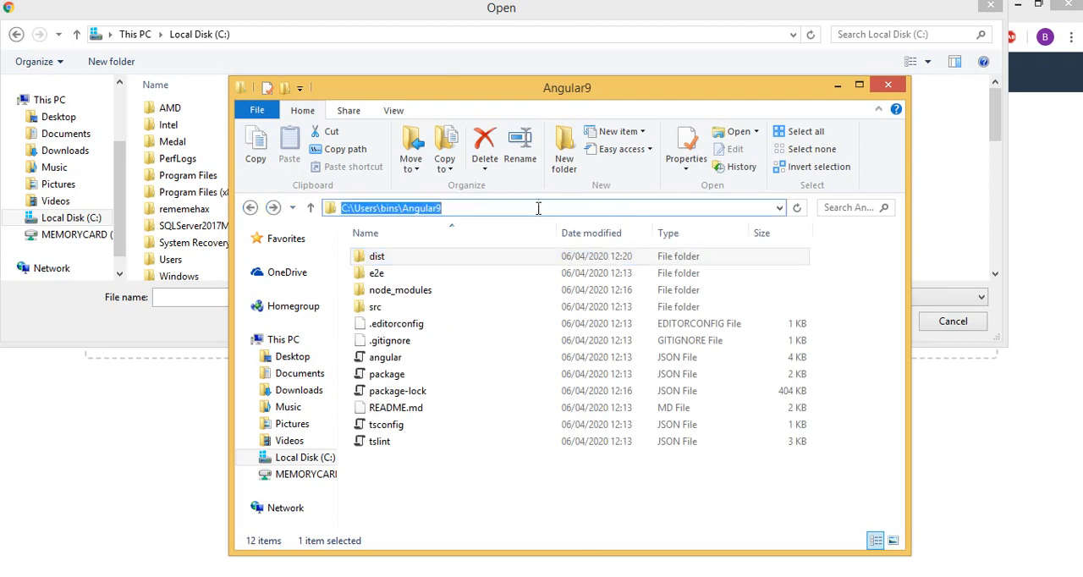
mouse_move(672, 159)
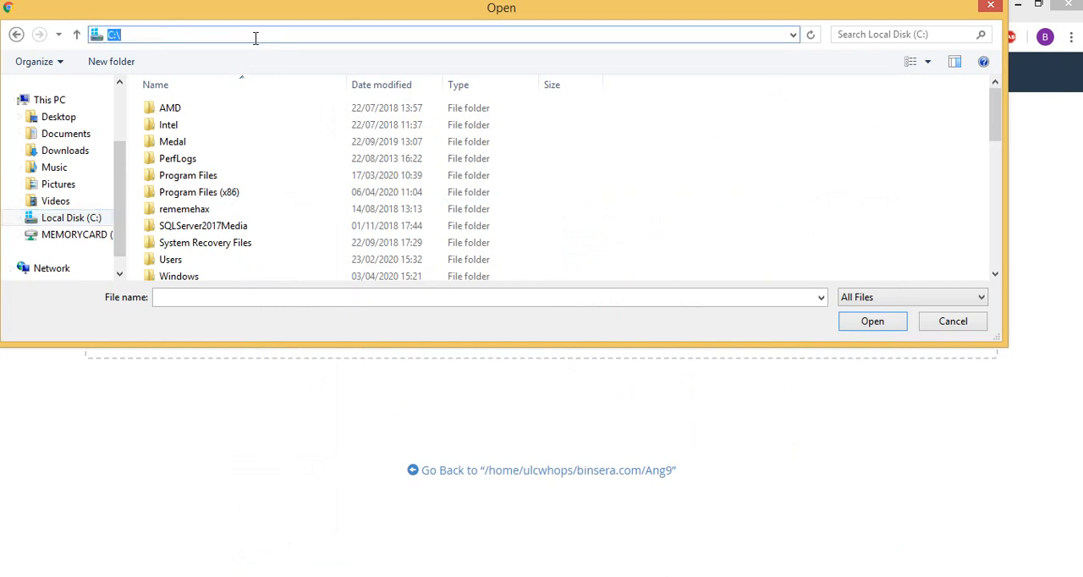
key("Return")
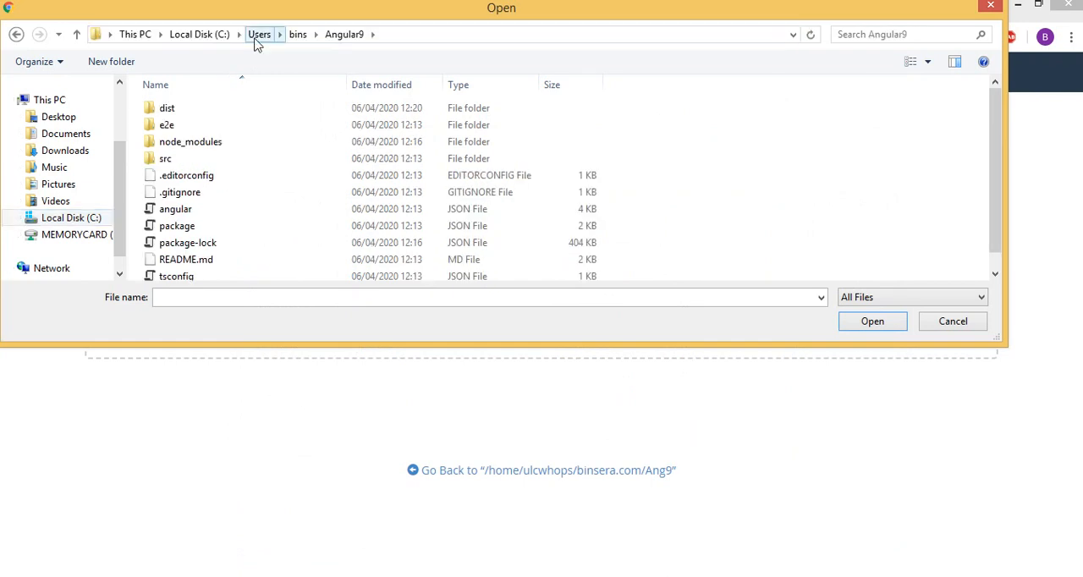
left_click(166, 109)
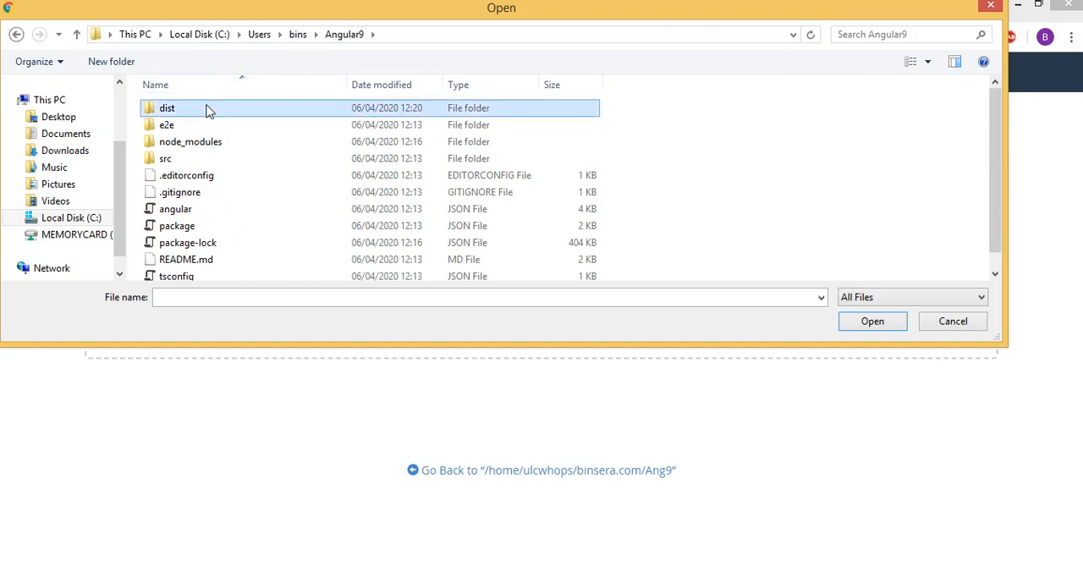
double_click(168, 109)
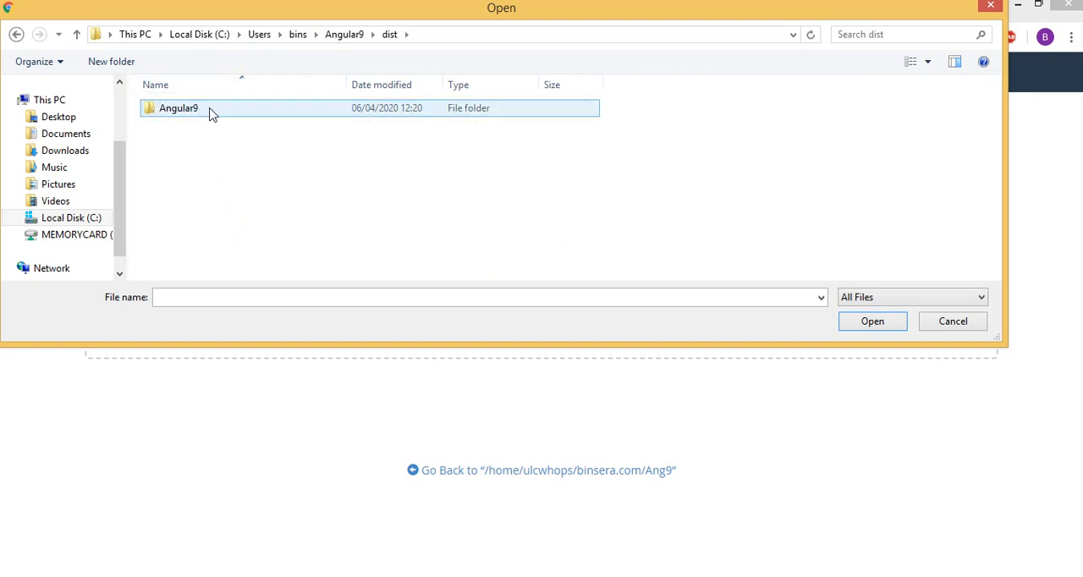
mouse_move(206, 115)
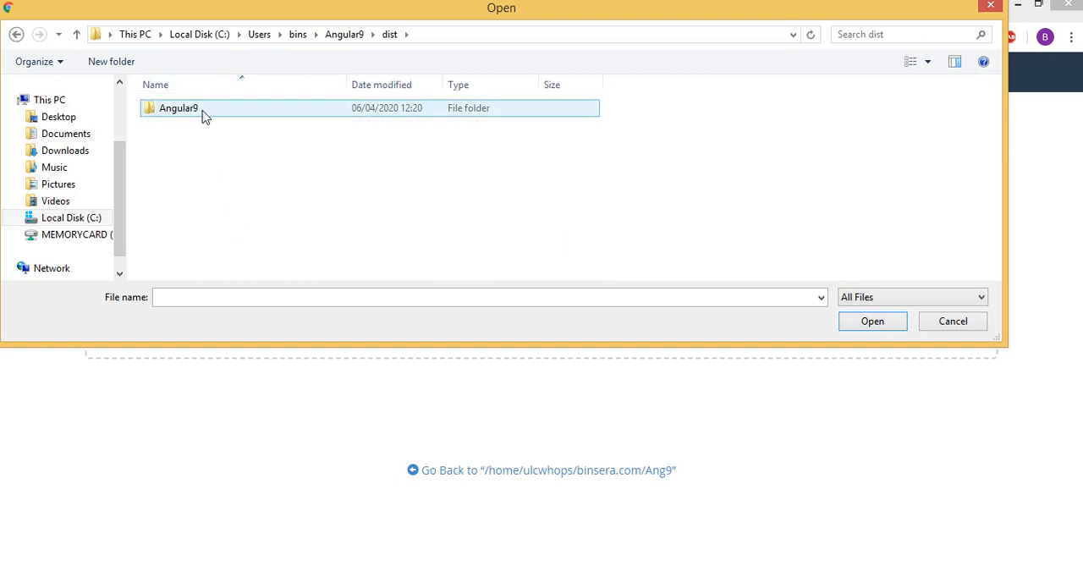
mouse_move(210, 115)
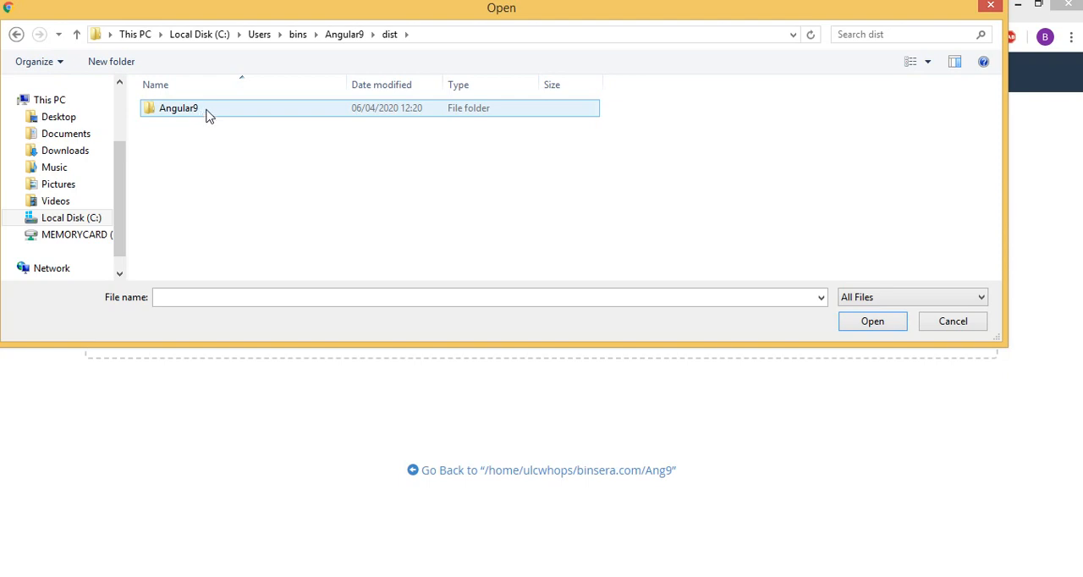
Archive the built Angular9 folder as Angular9.zip in ZIP format inside dist
right_click(210, 115)
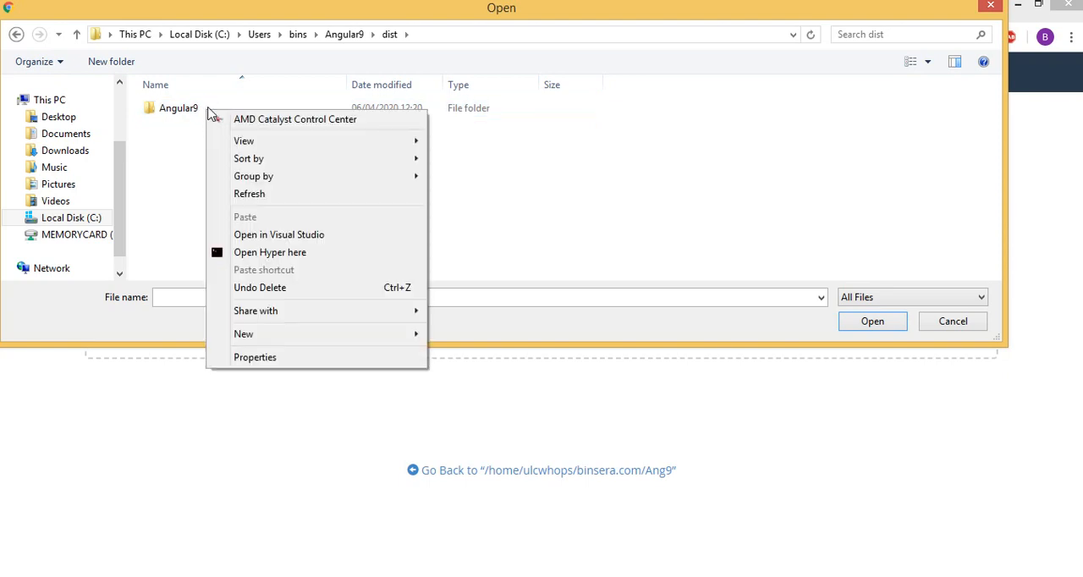
right_click(177, 108)
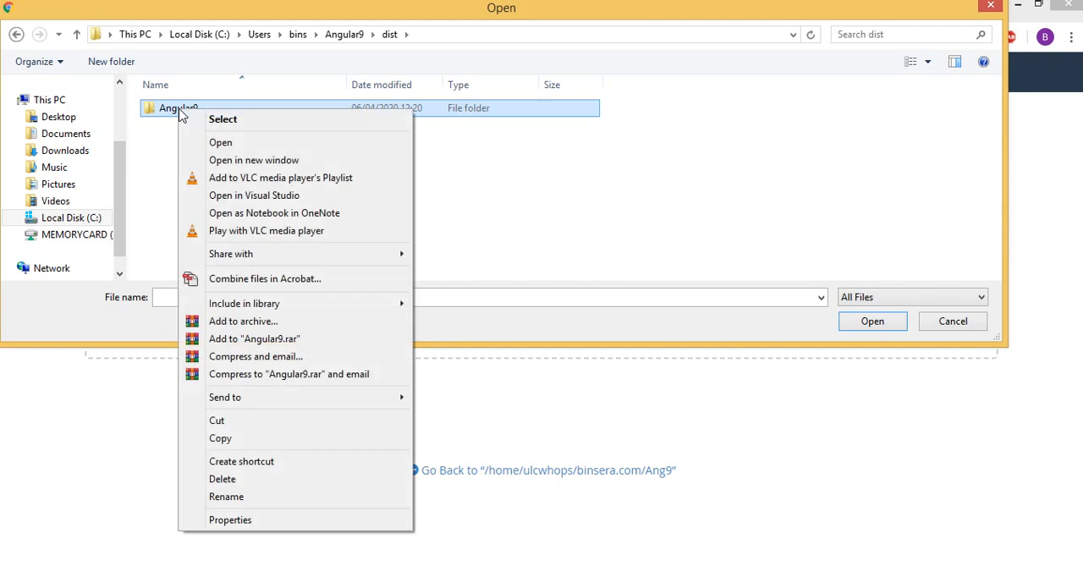
left_click(257, 327)
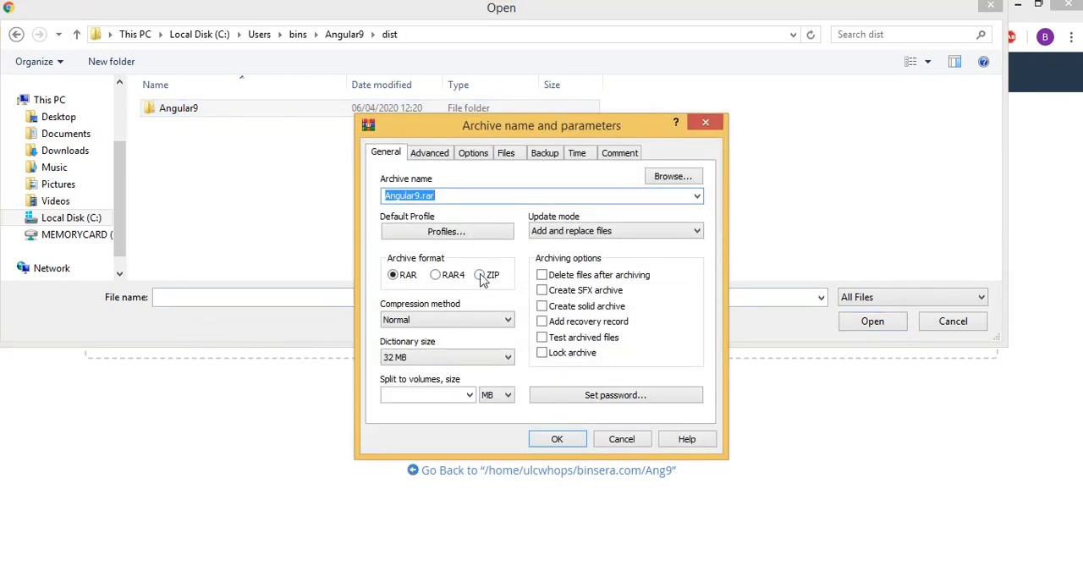
left_click(481, 274)
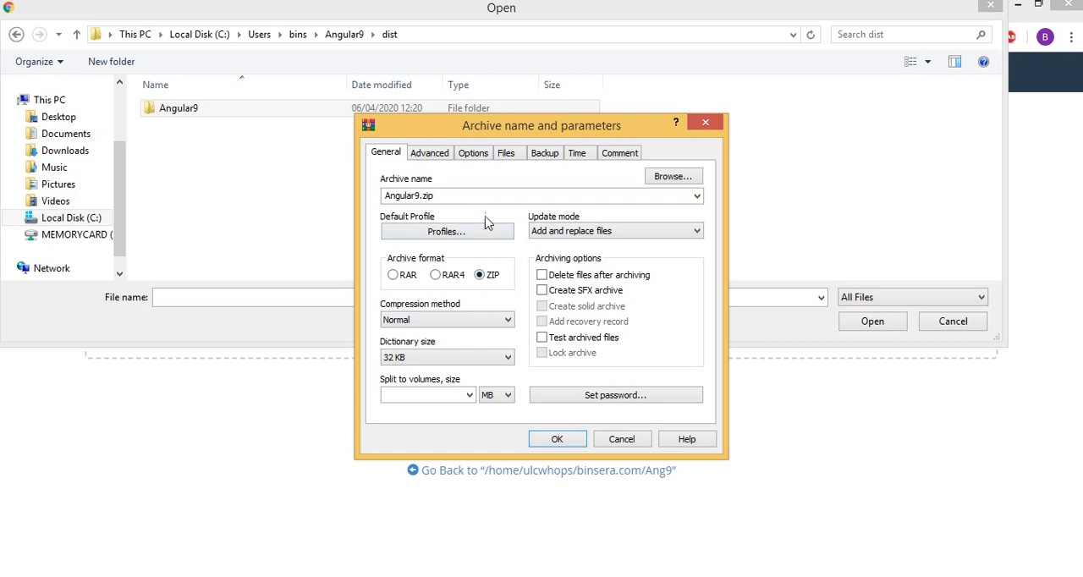
left_click(557, 438)
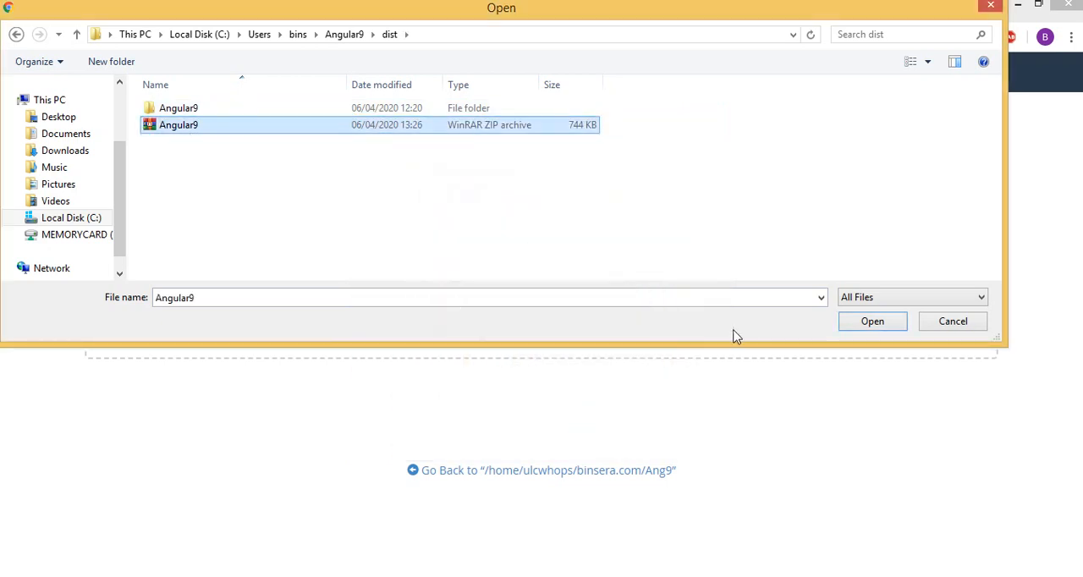
Upload Angular9.zip to binsera.com/Ang9, close the upload page and reload the folder
left_click(871, 320)
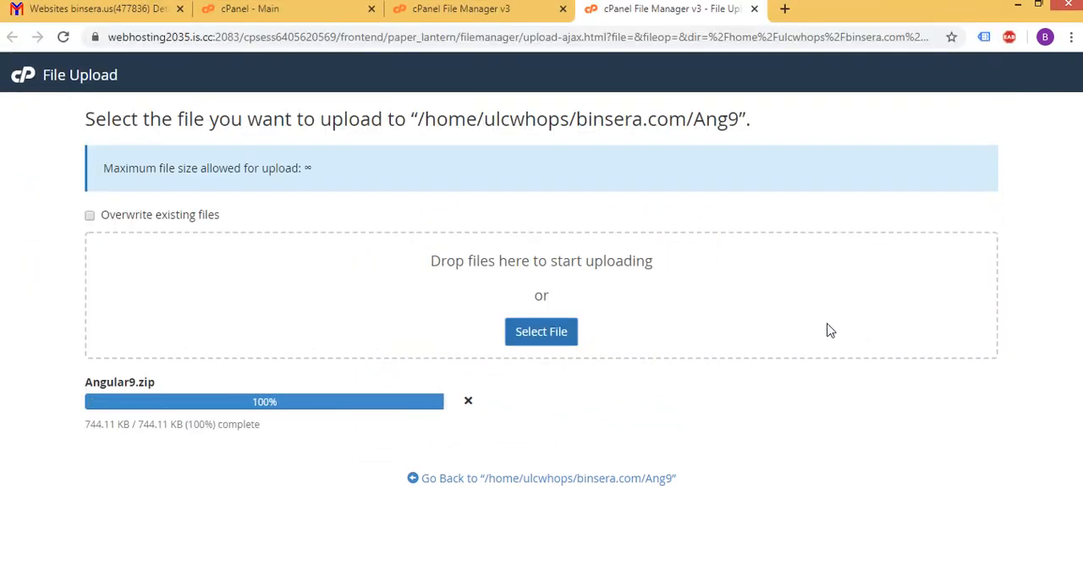
mouse_move(414, 228)
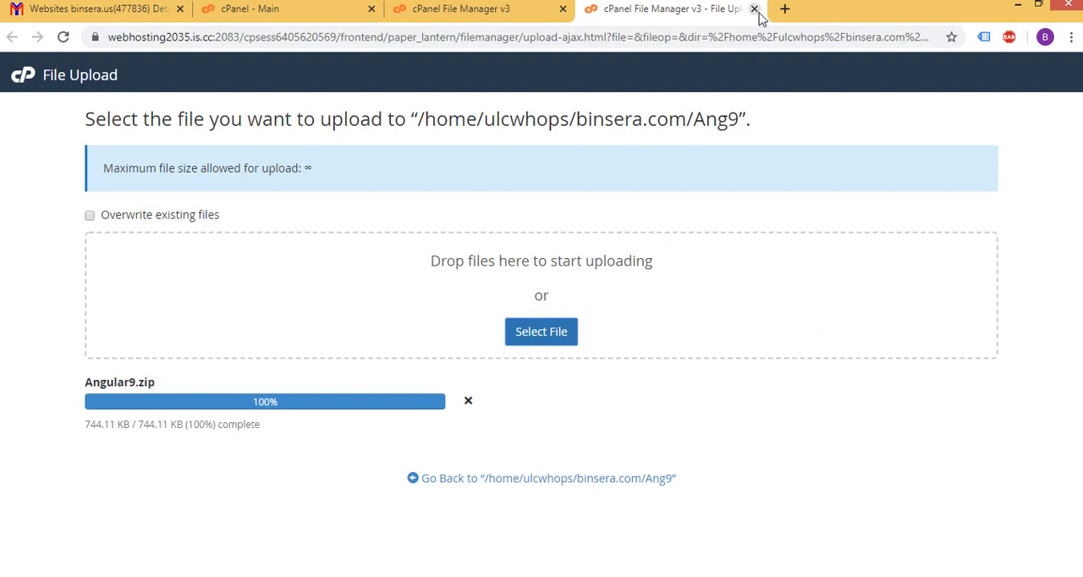
left_click(753, 8)
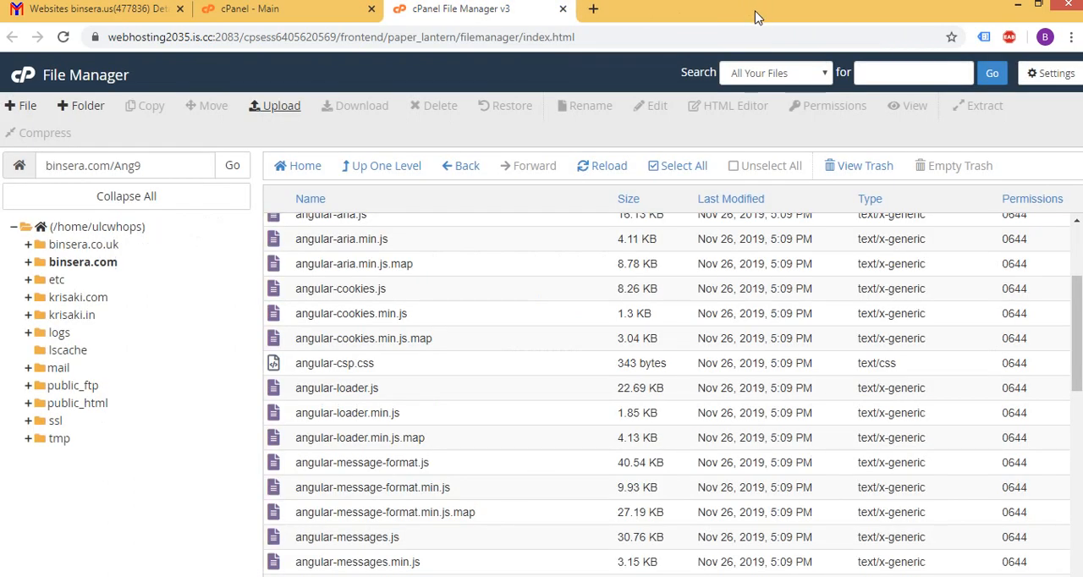
left_click(233, 166)
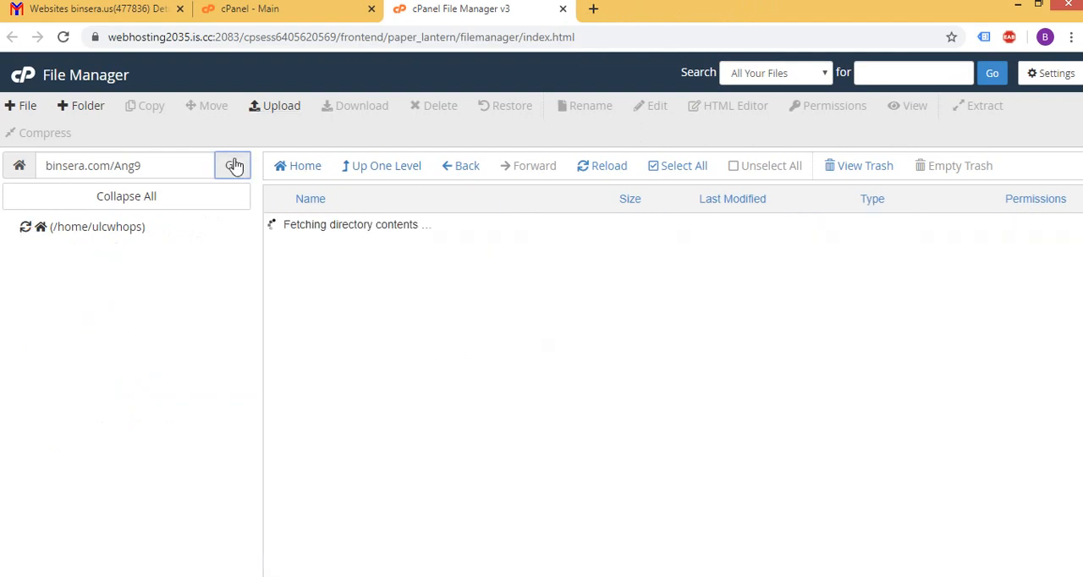
Refresh the Ang9 listing and select the uploaded Angular9.zip
left_click(231, 166)
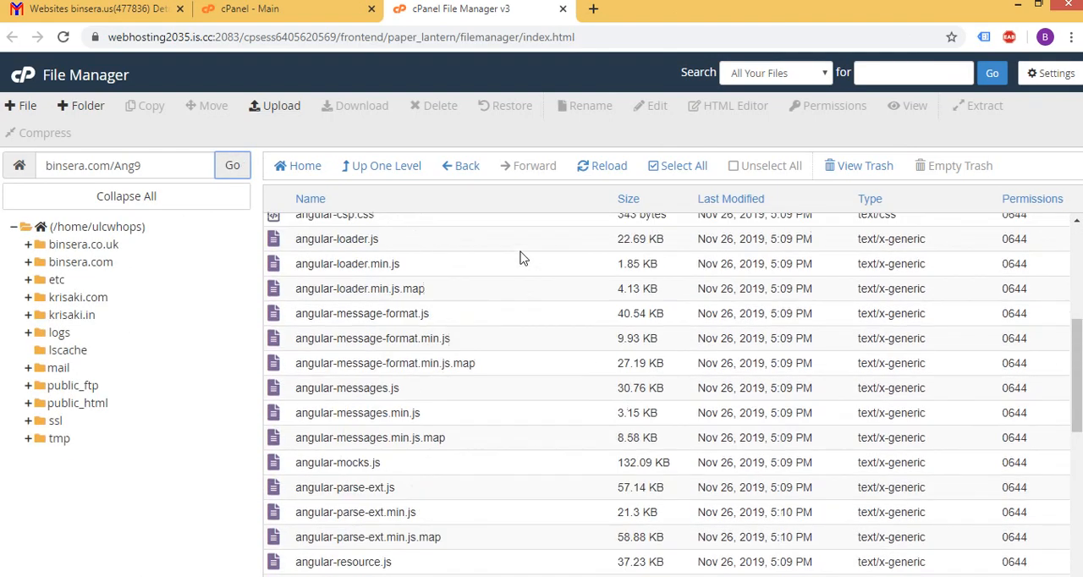
scroll("down", 3)
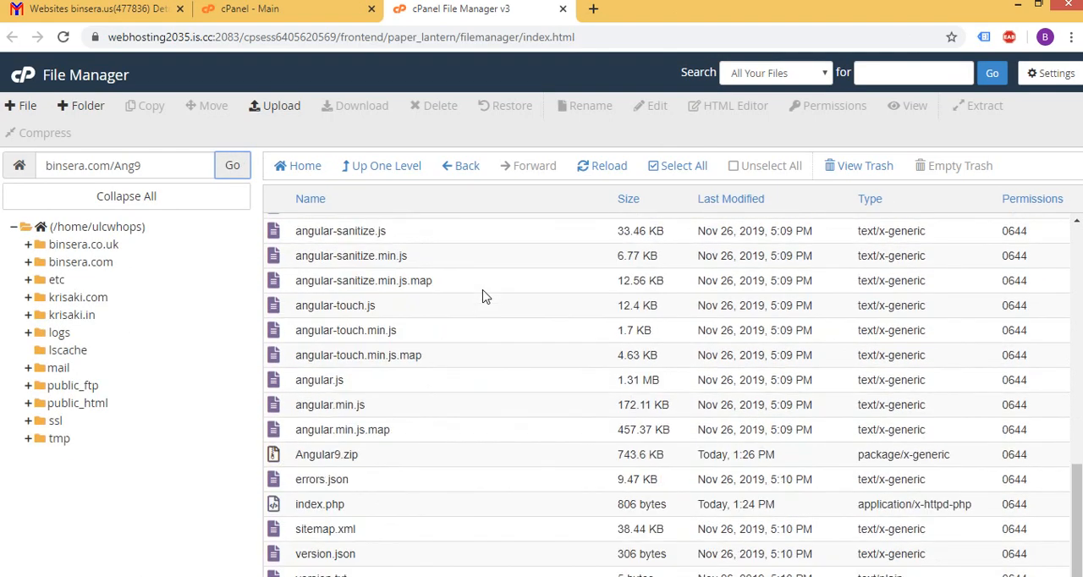
left_click(325, 454)
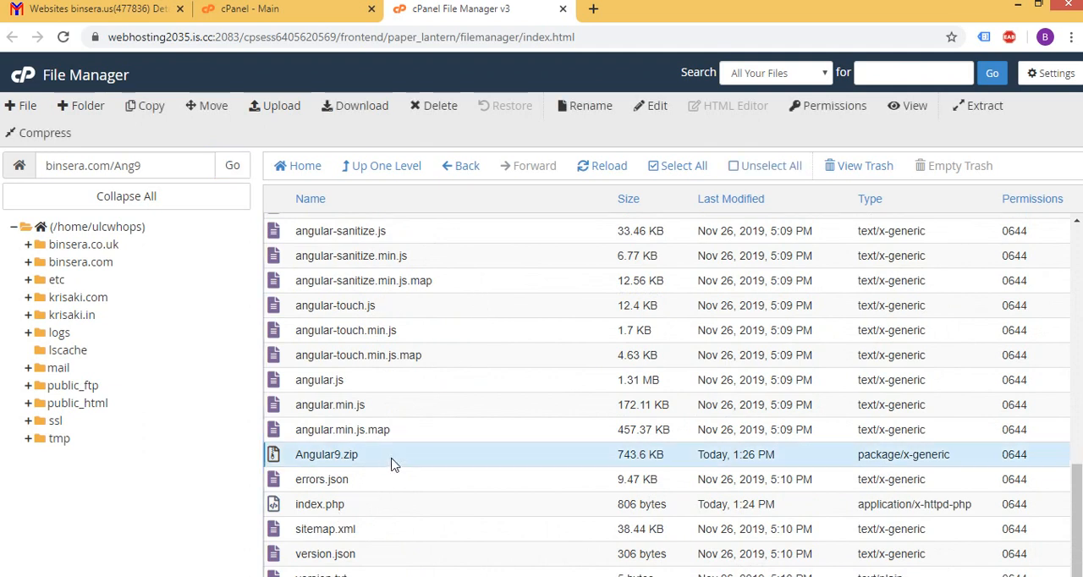
mouse_move(566, 403)
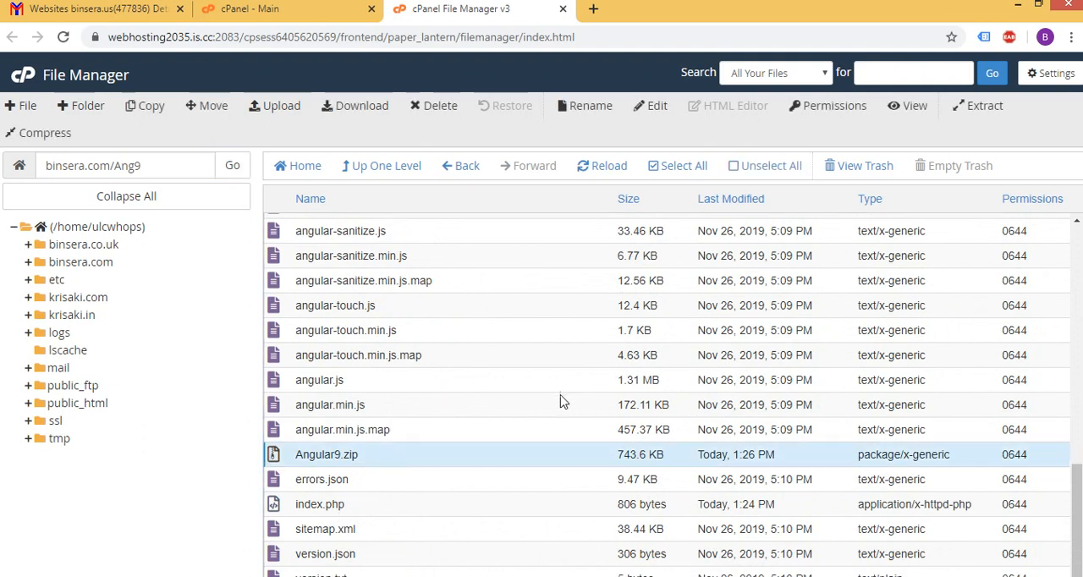
mouse_move(518, 406)
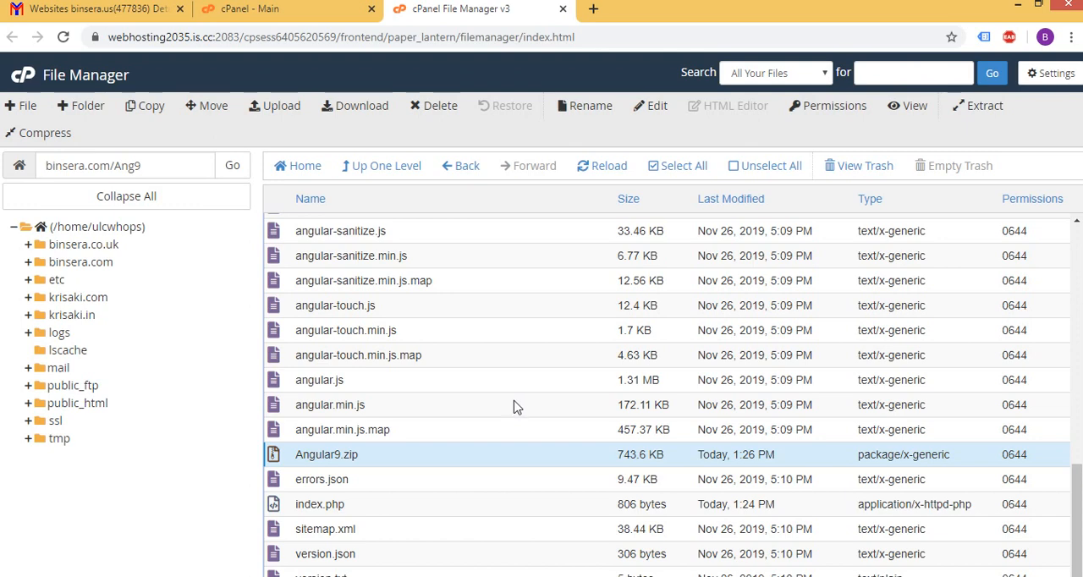
mouse_move(379, 514)
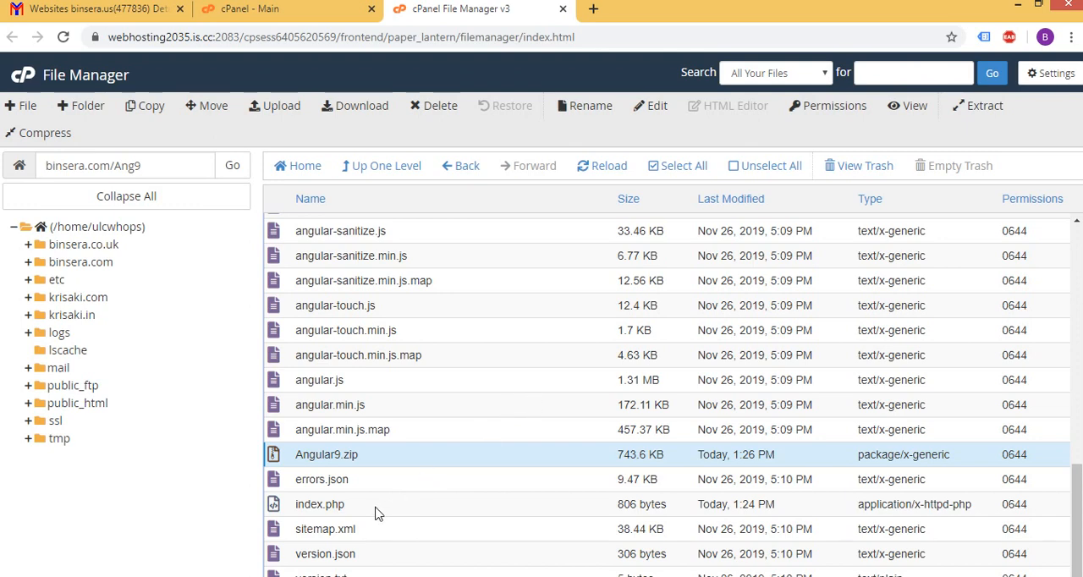
Rename the existing index.php in binsera.com/Ang9 to inde1.php
right_click(320, 505)
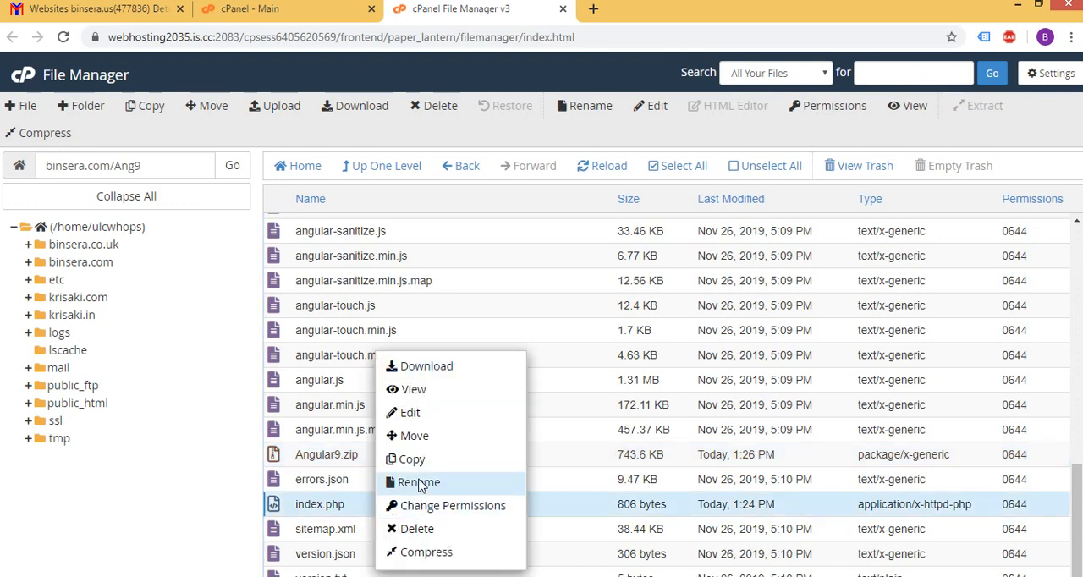
left_click(416, 482)
type("inde1.php")
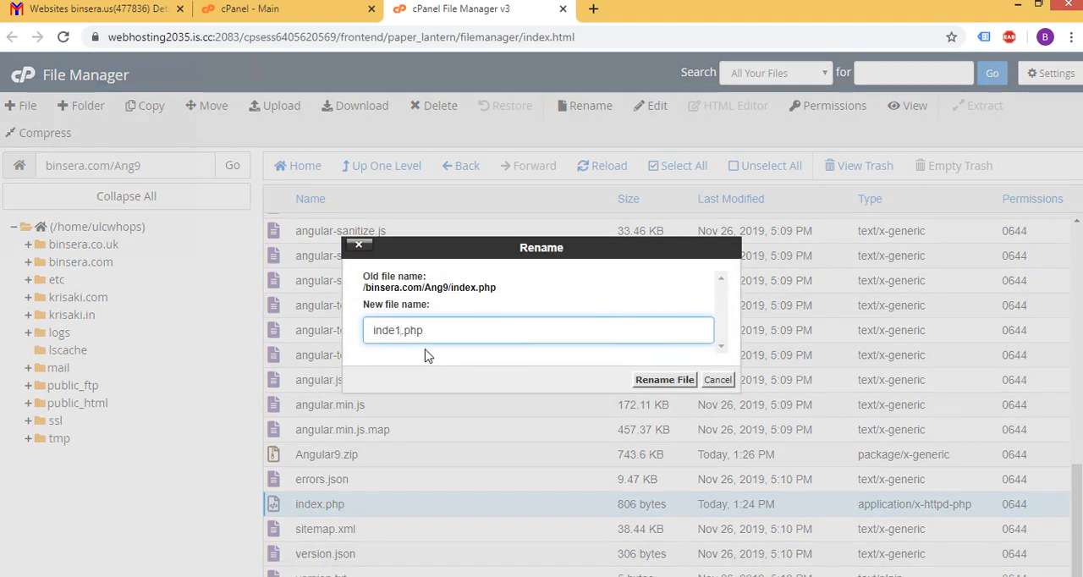
left_click(663, 379)
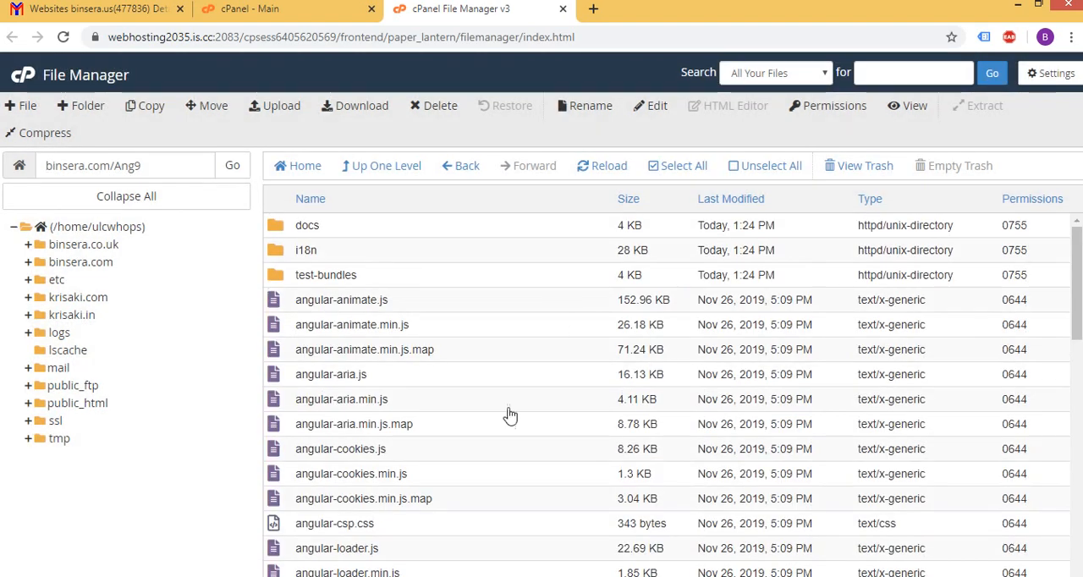
scroll("down", 3)
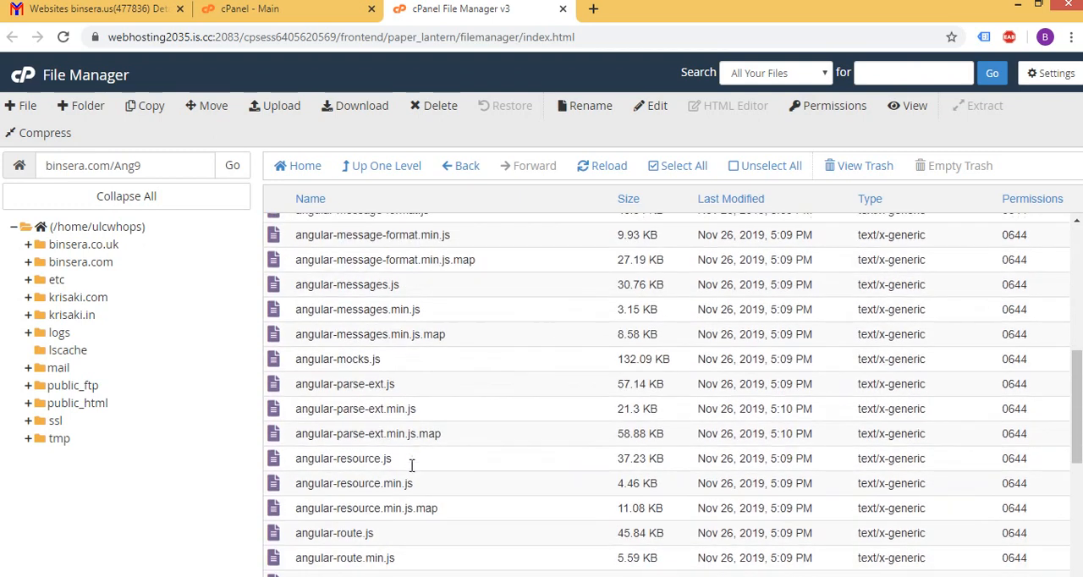
scroll("down", 3)
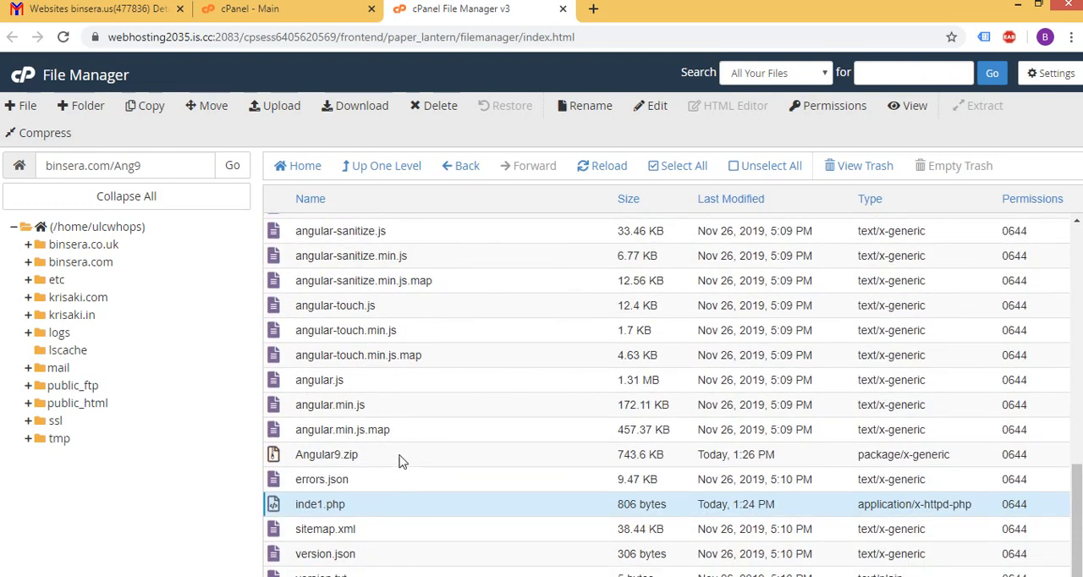
Extract Angular9.zip into binsera.com/Ang9 and reload to show the new Angular9 folder
left_click(325, 453)
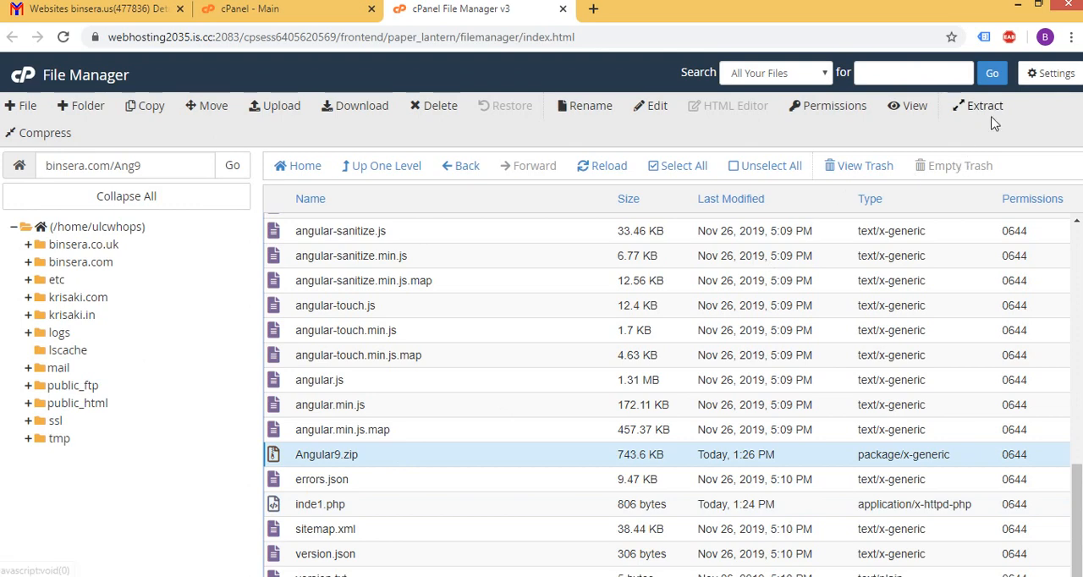
left_click(985, 105)
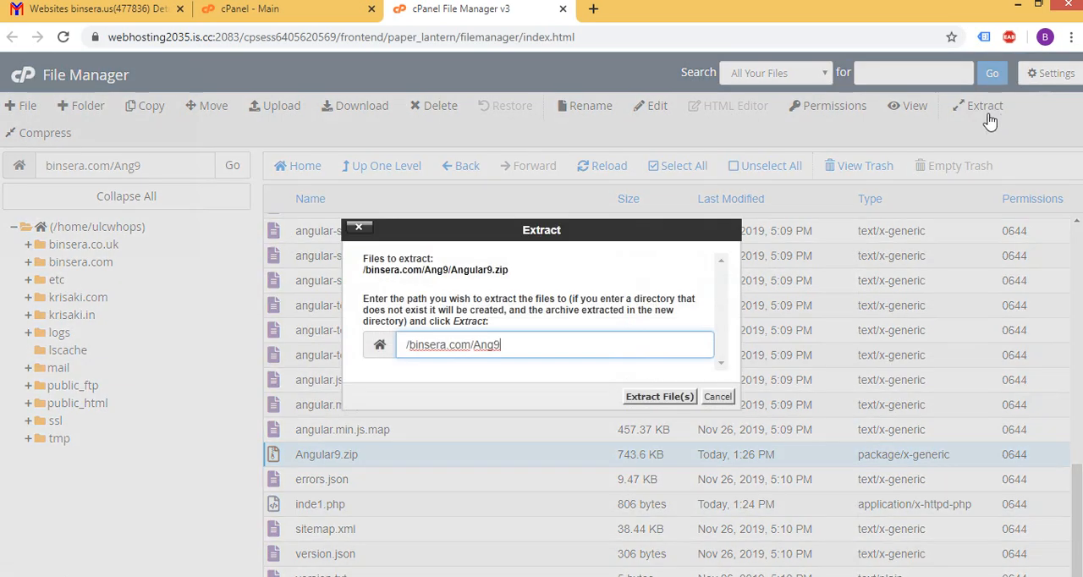
left_click(661, 396)
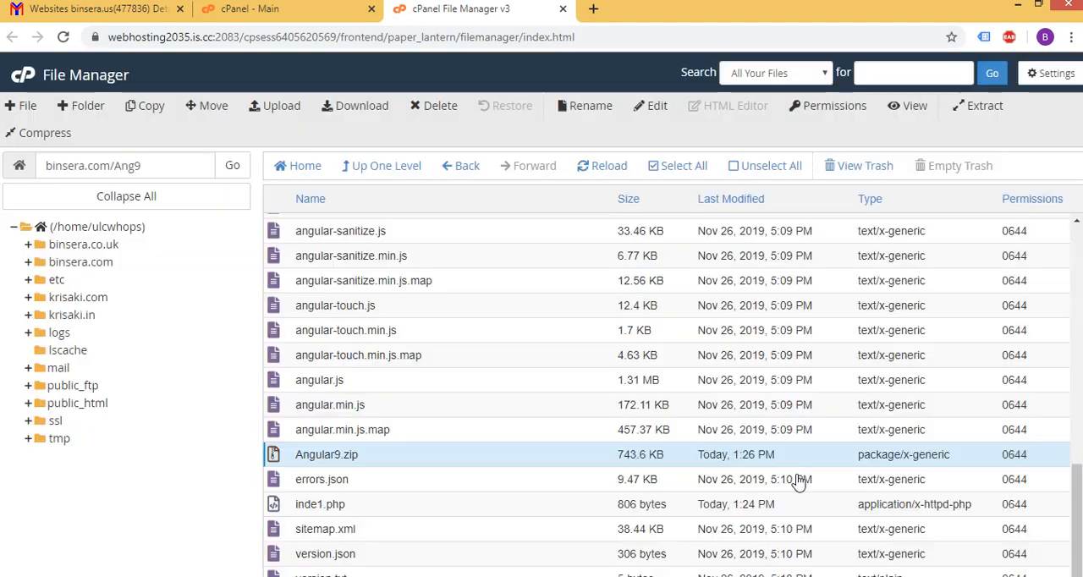
scroll("up", 3)
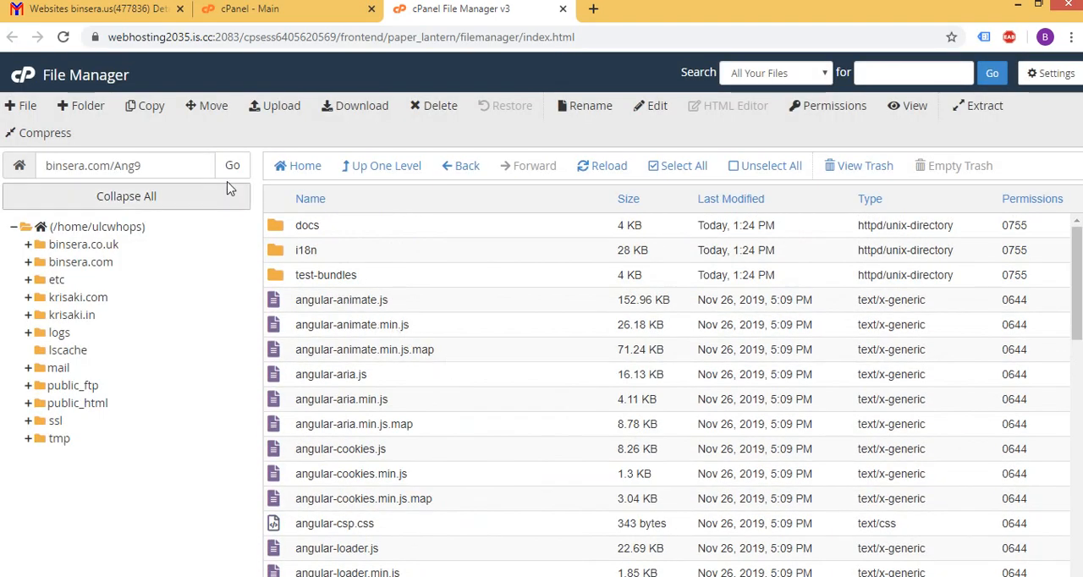
left_click(232, 166)
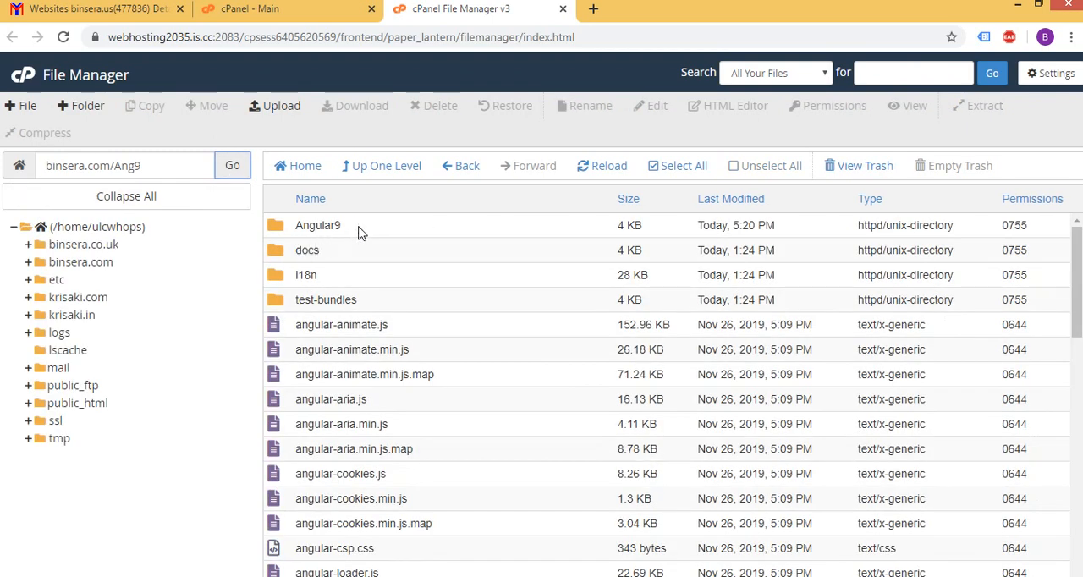
Move all files inside Angular9 up to the destination path /binsera.com/Ang9/
double_click(318, 226)
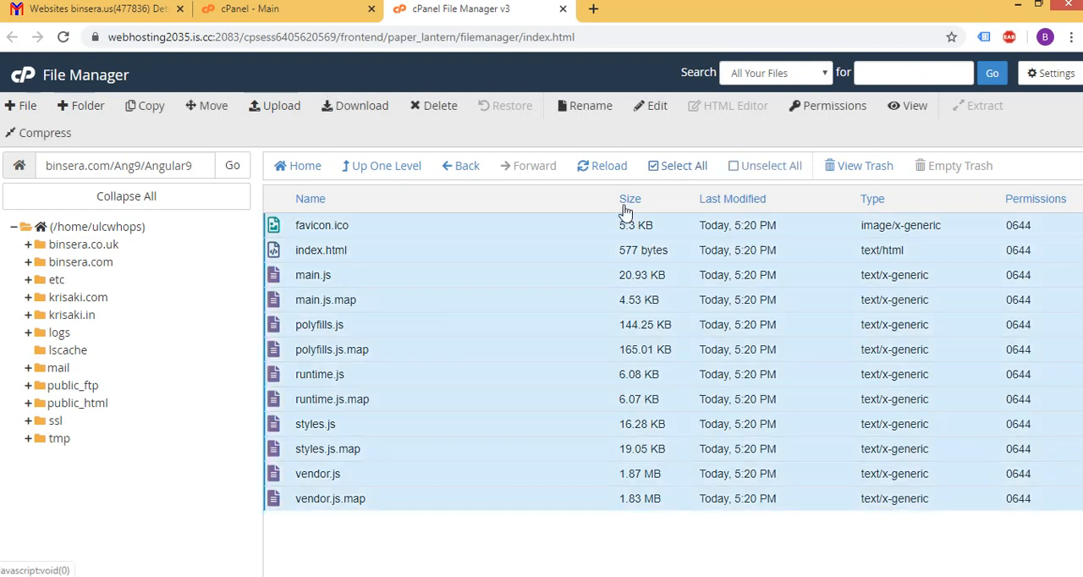
right_click(318, 323)
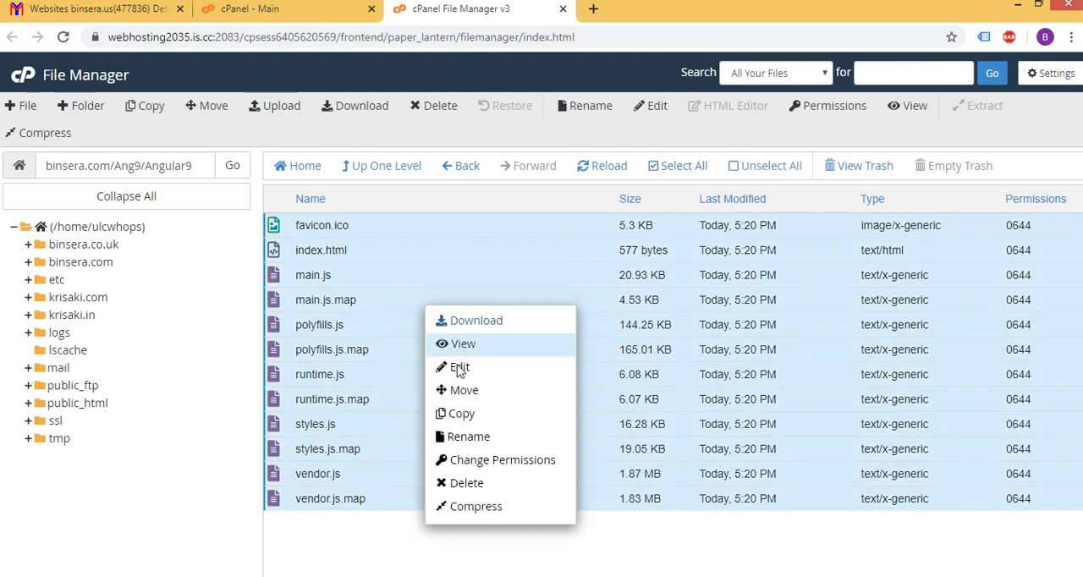
left_click(464, 390)
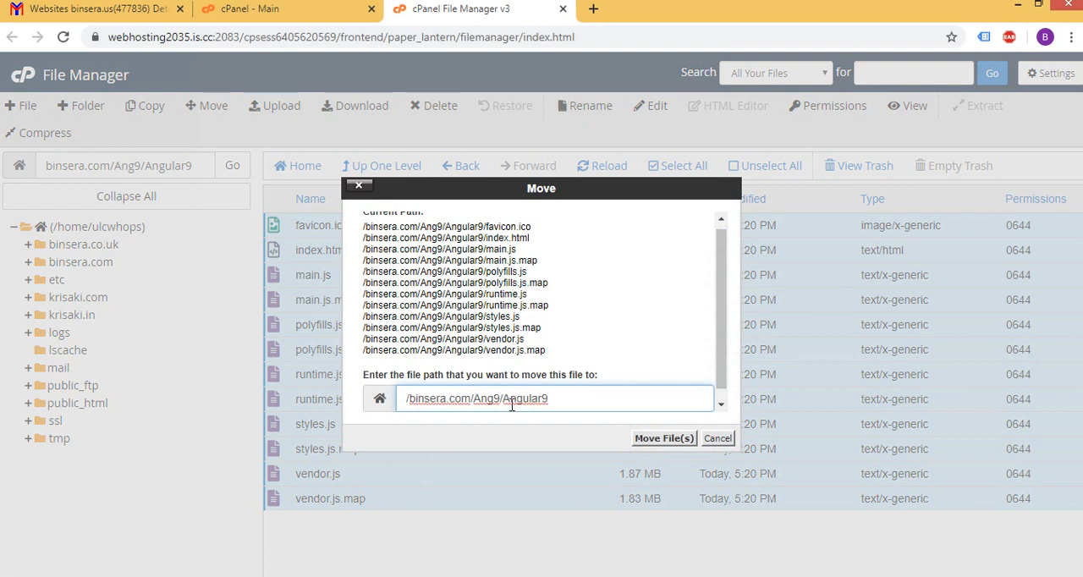
double_click(522, 389)
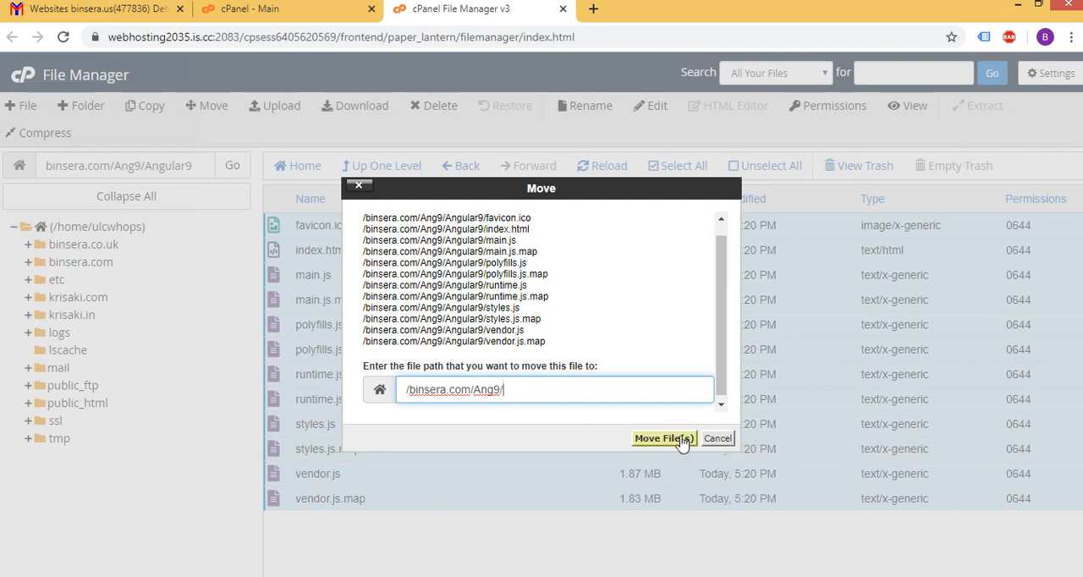
left_click(664, 437)
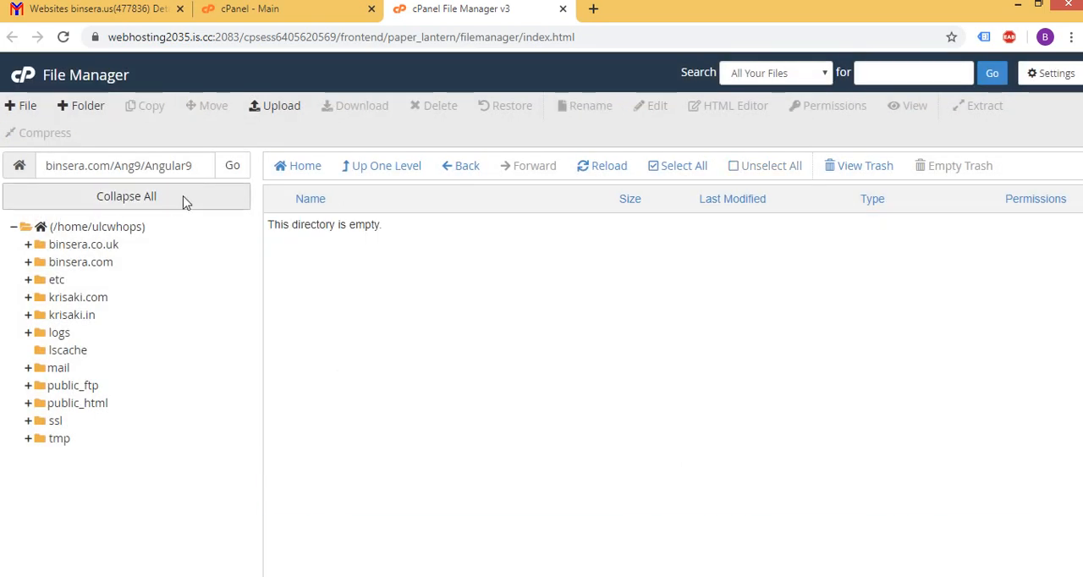
Navigate back to Ang9 and look inside Angular9 to confirm it is now empty
left_click(119, 166)
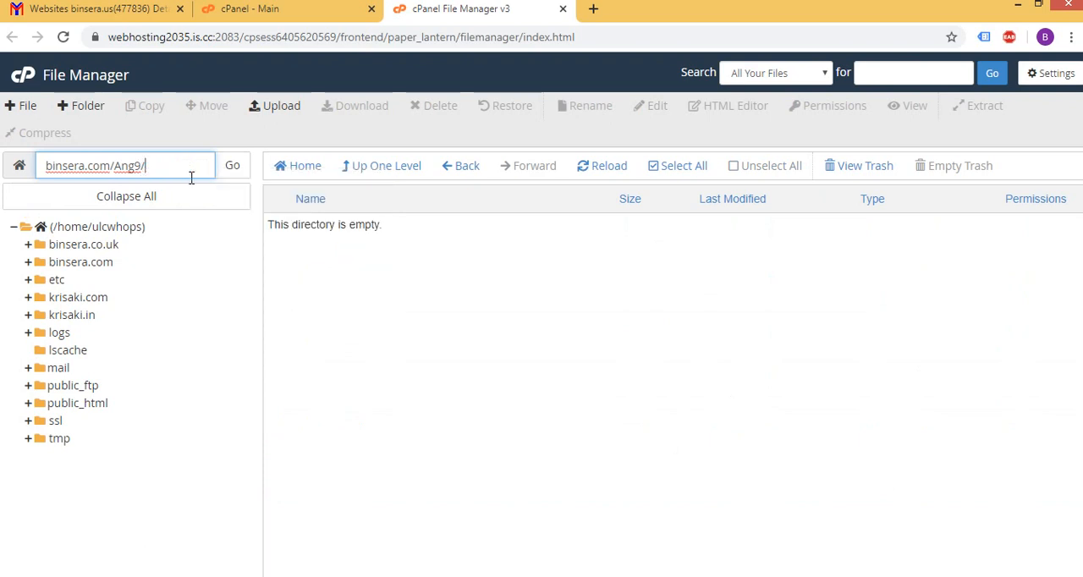
left_click(233, 166)
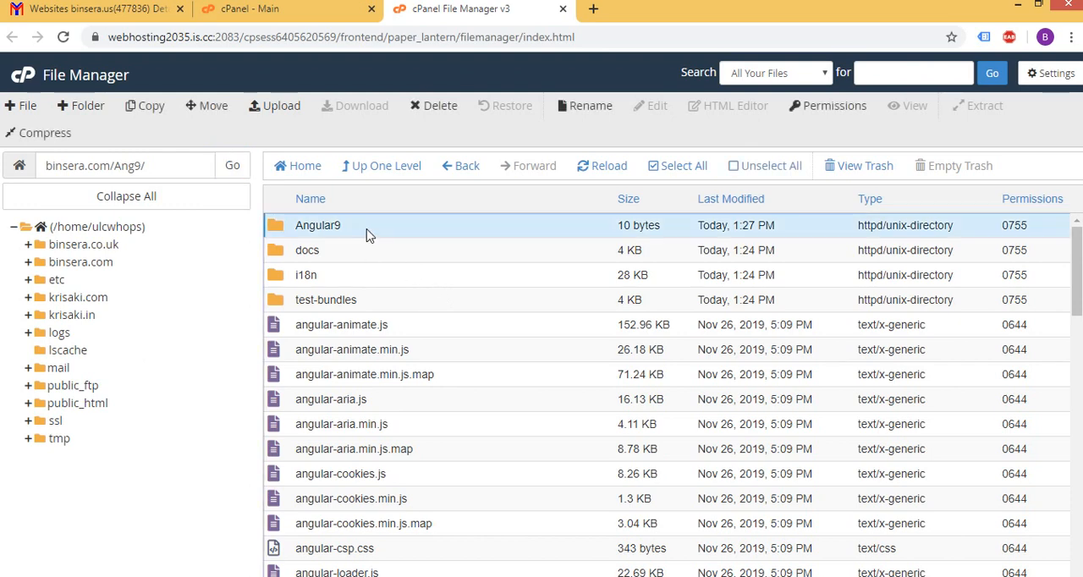
left_click(439, 105)
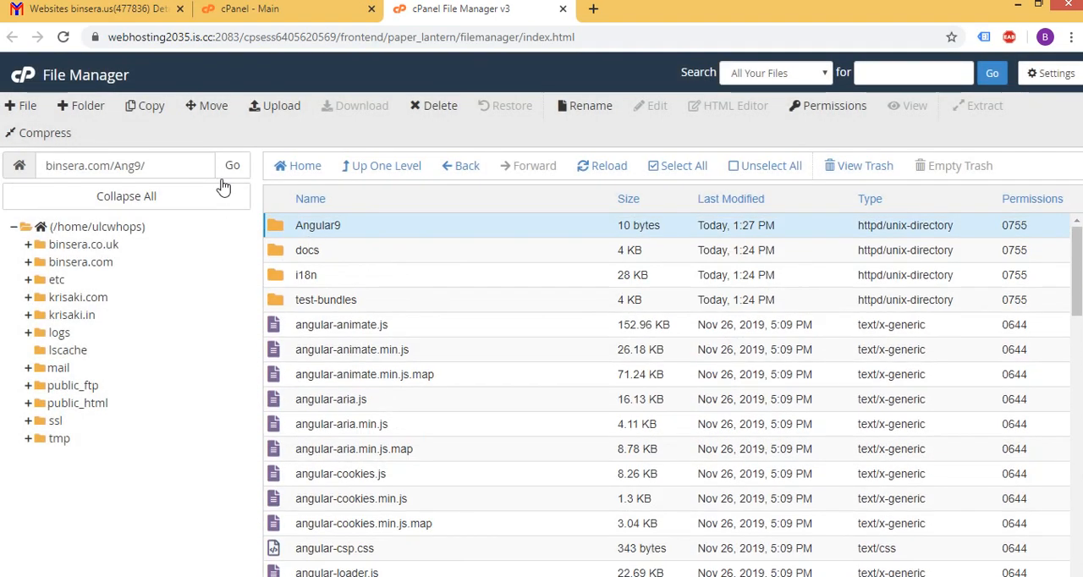
double_click(319, 225)
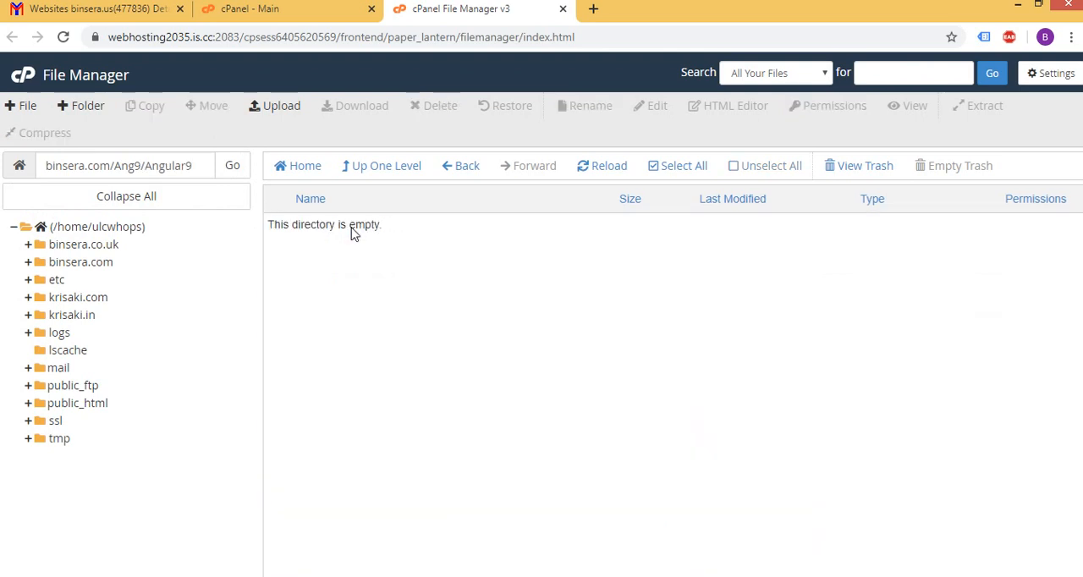
Delete the empty Angular9 folder from Ang9, confirming it goes to the trash
left_click(460, 166)
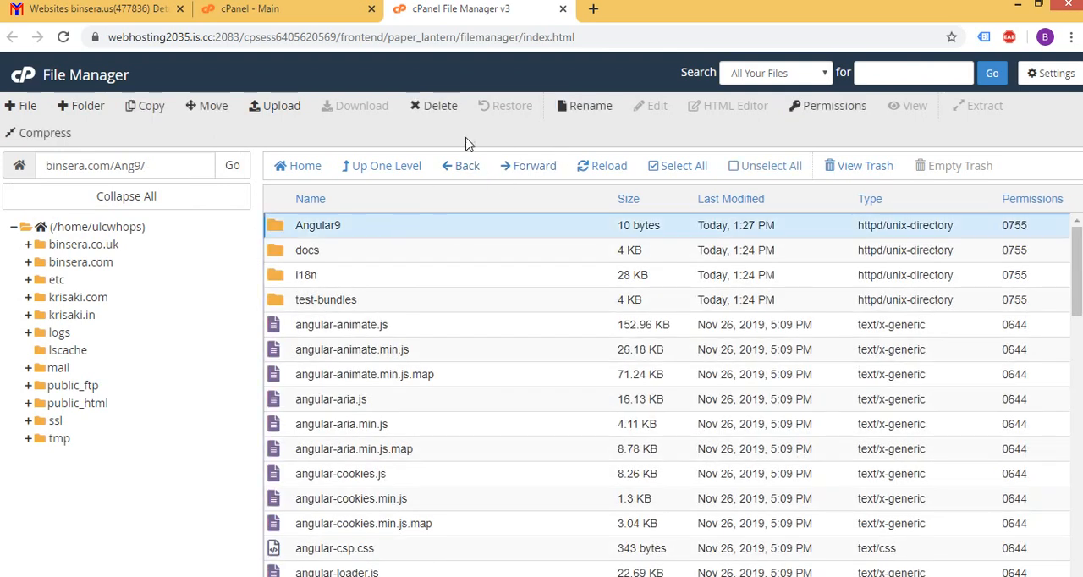
left_click(433, 105)
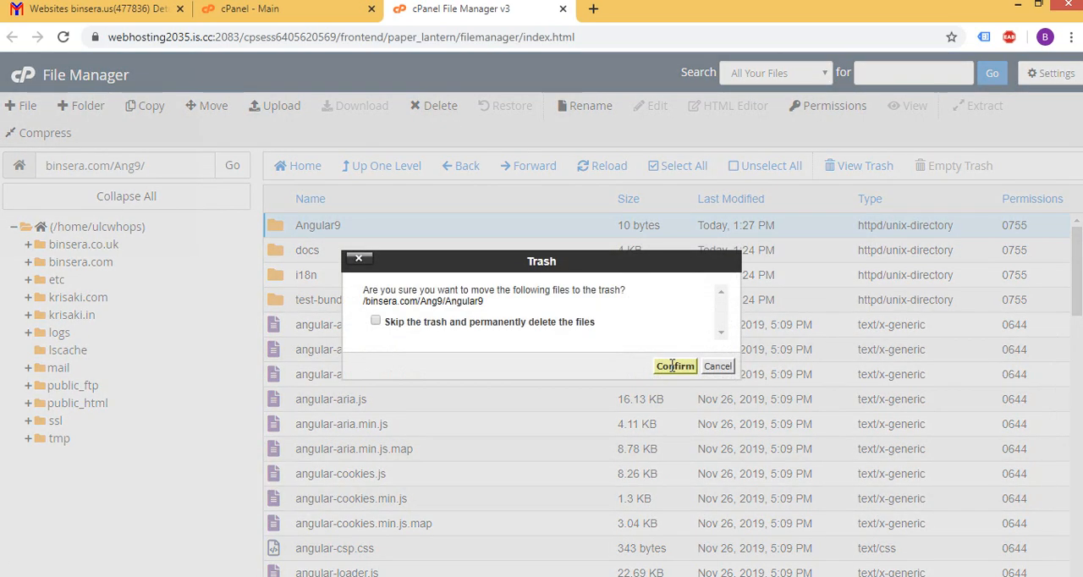
left_click(673, 365)
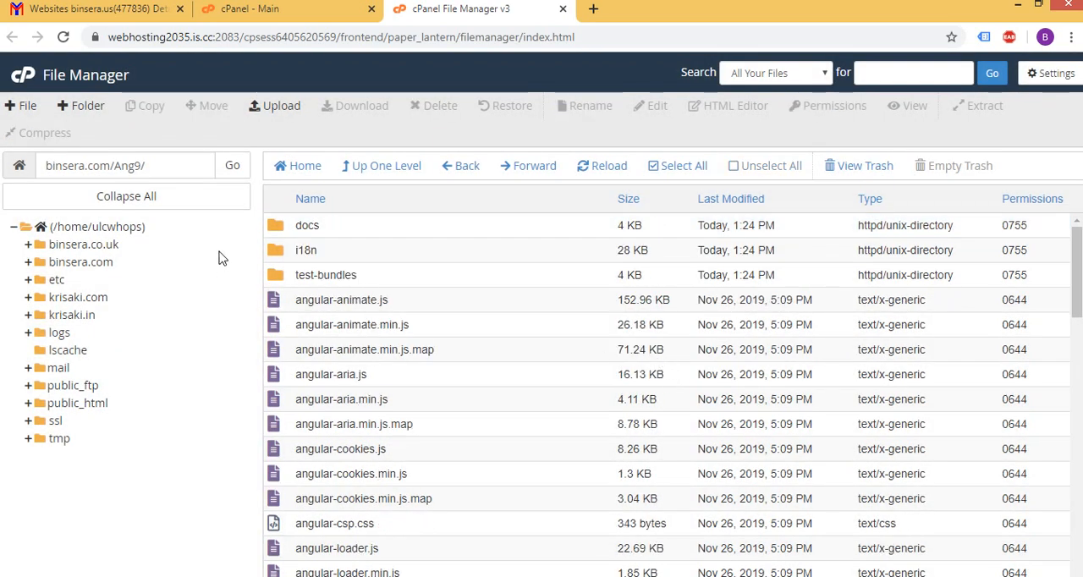
mouse_move(386, 378)
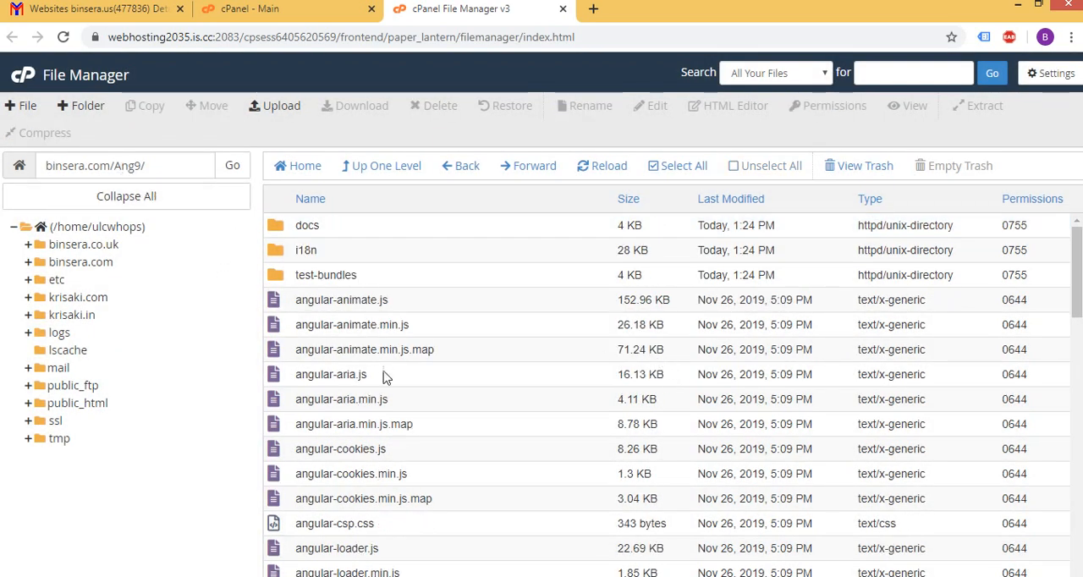
scroll("down", 3)
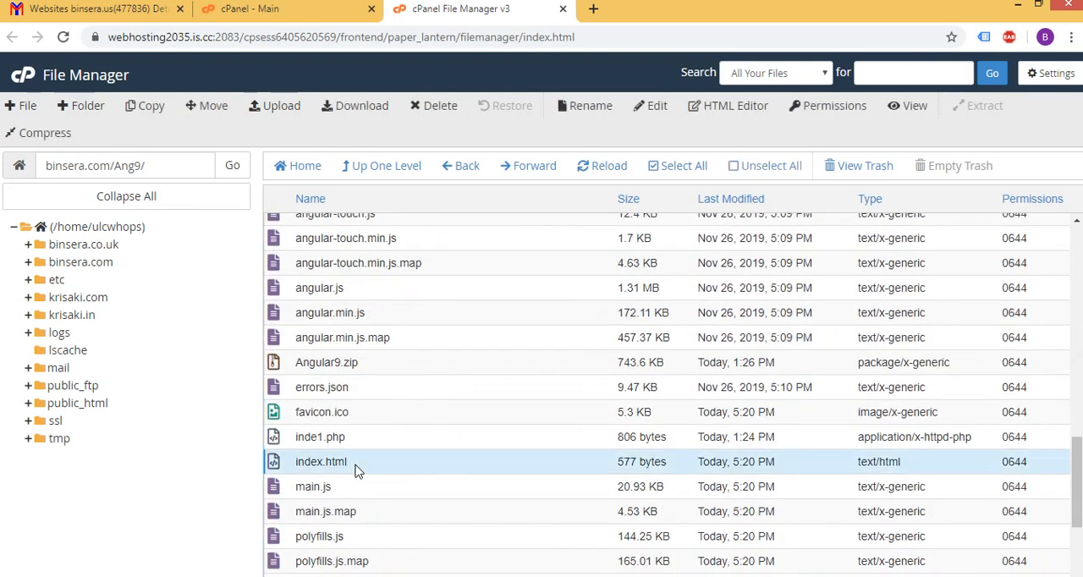
mouse_move(403, 464)
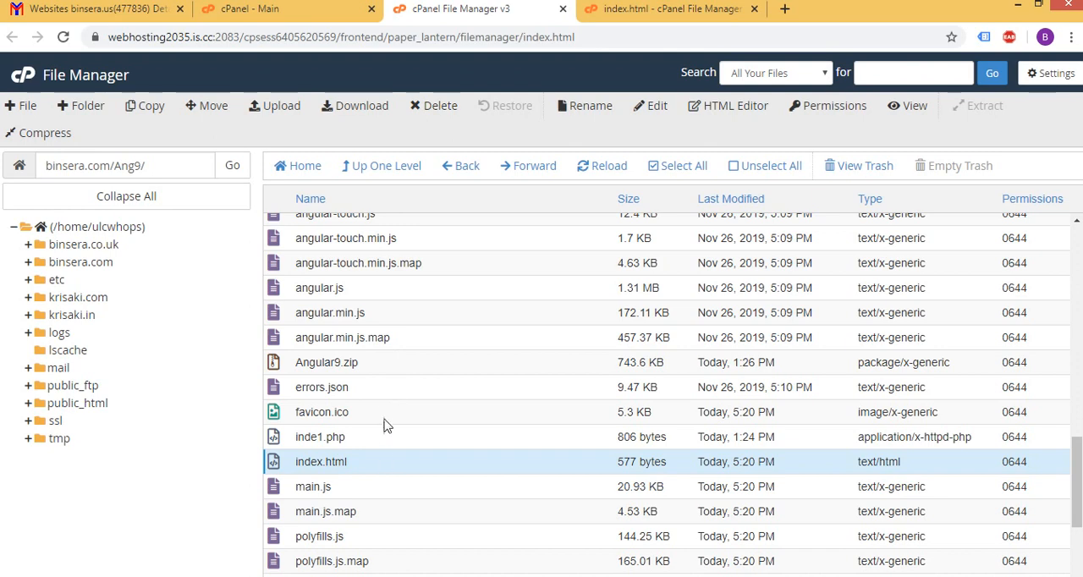
Copy the folder name Ang9 into index.html's base href so it reads /Ang9, and save
scroll("up", 3)
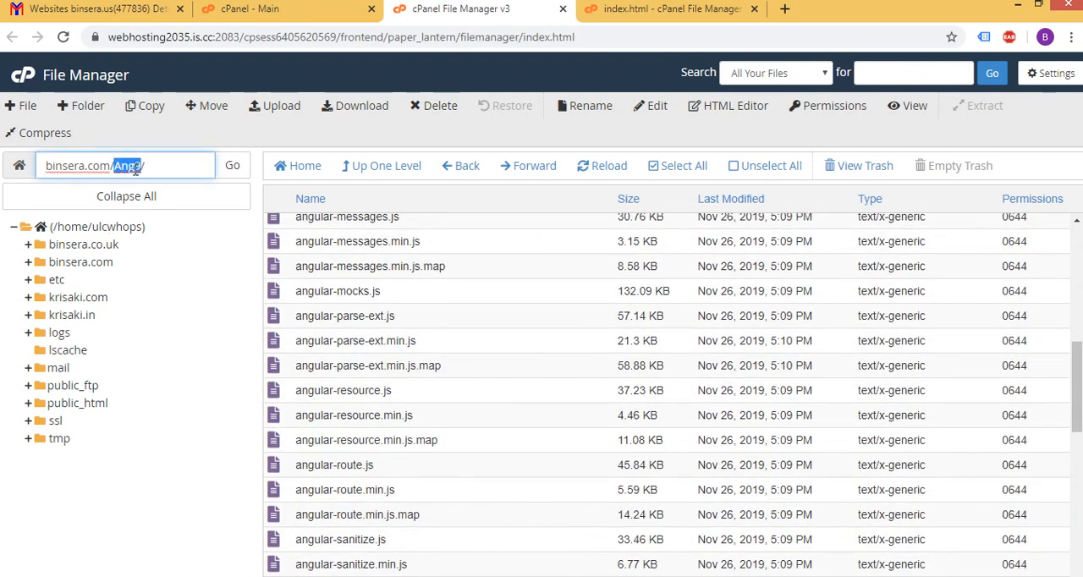
right_click(125, 166)
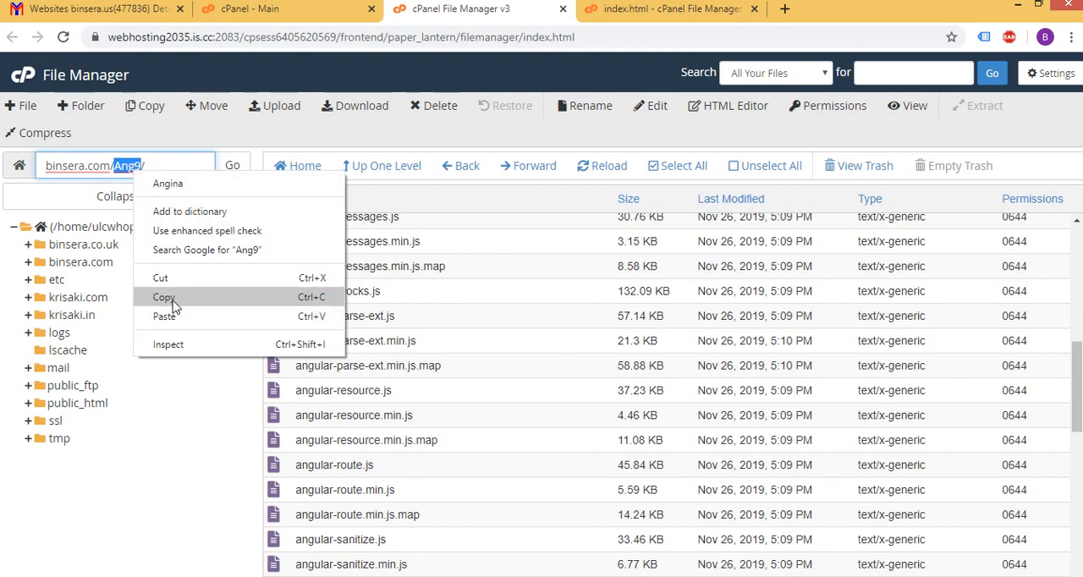
left_click(669, 8)
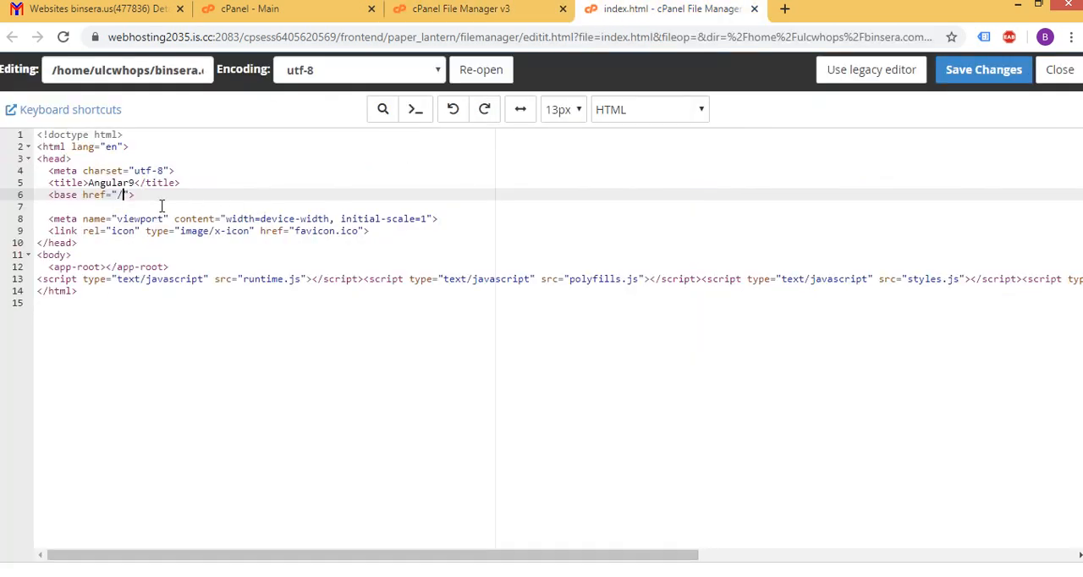
type("Ang9")
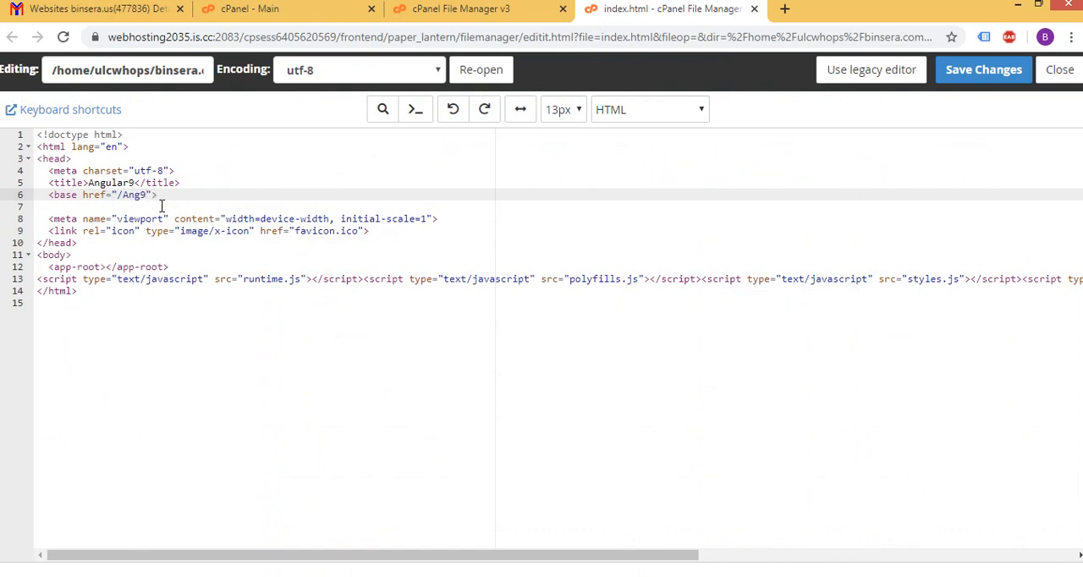
left_click(984, 69)
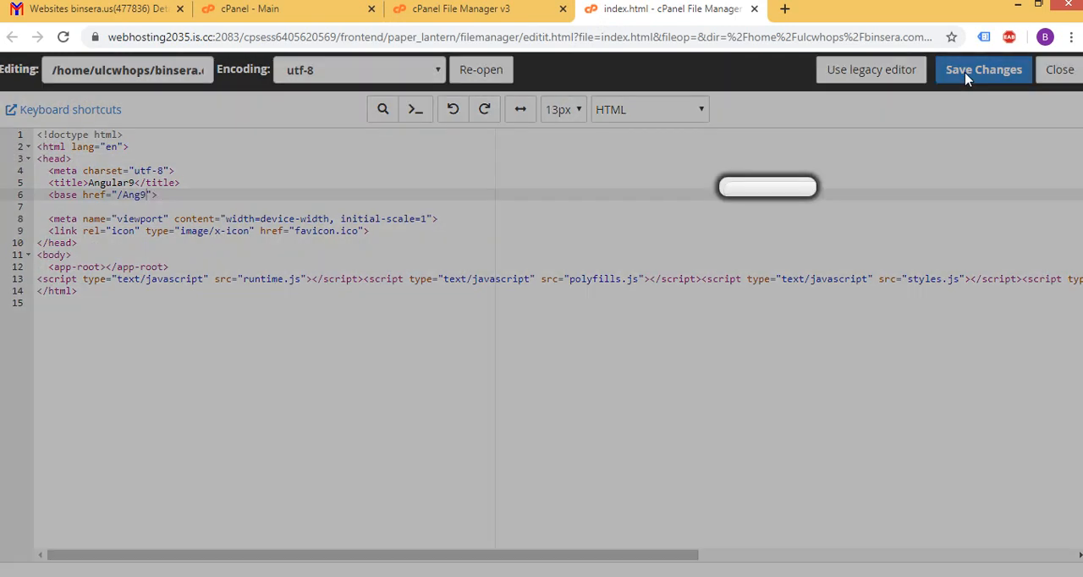
left_click(983, 70)
type("binsera.com")
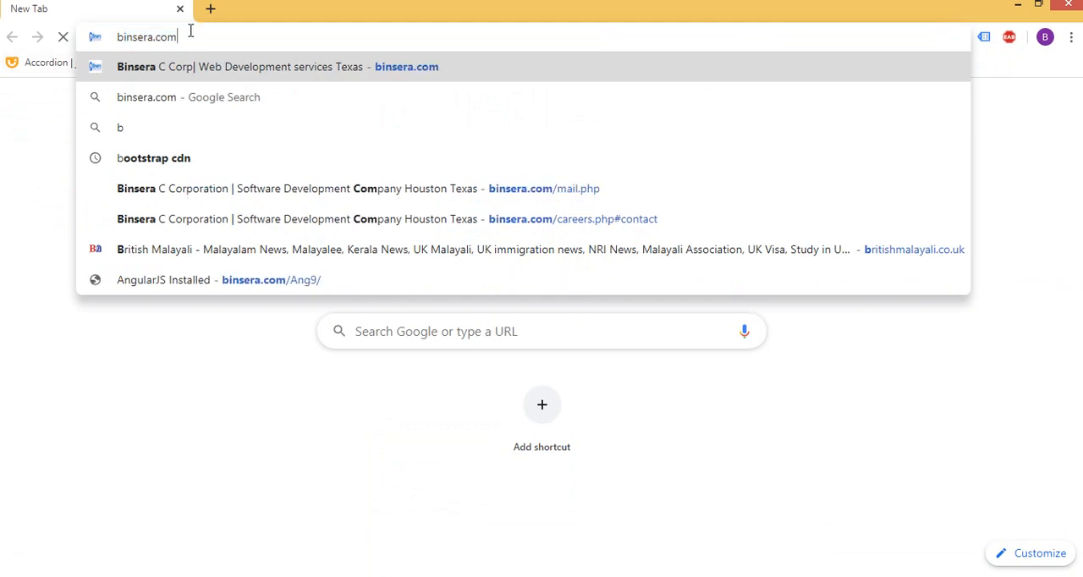
Add the trailing slash so base href reads /Ang9/ and save index.html again
type("/Ang9/\">")
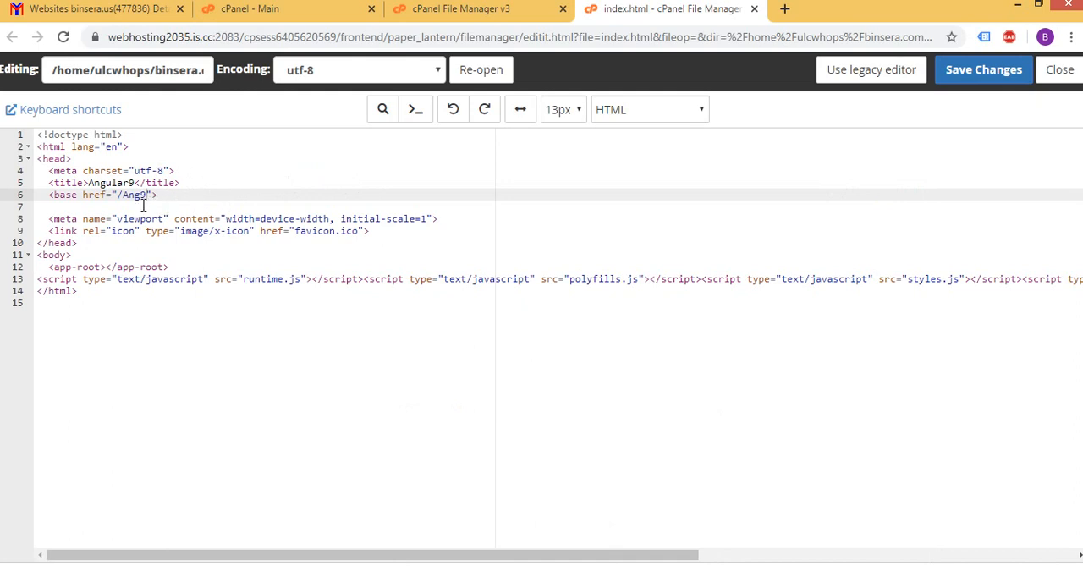
type("/")
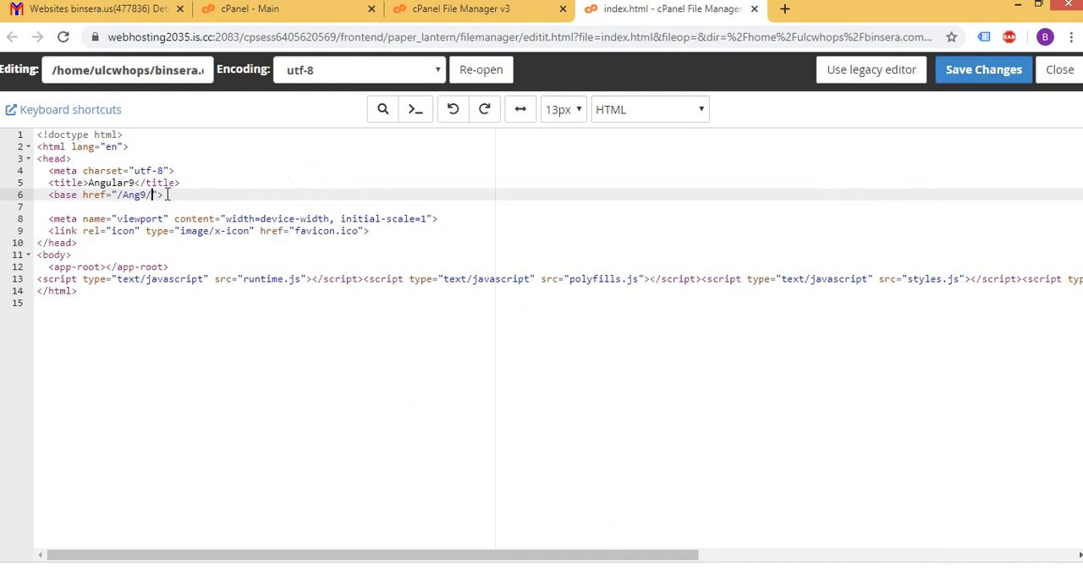
left_click(982, 69)
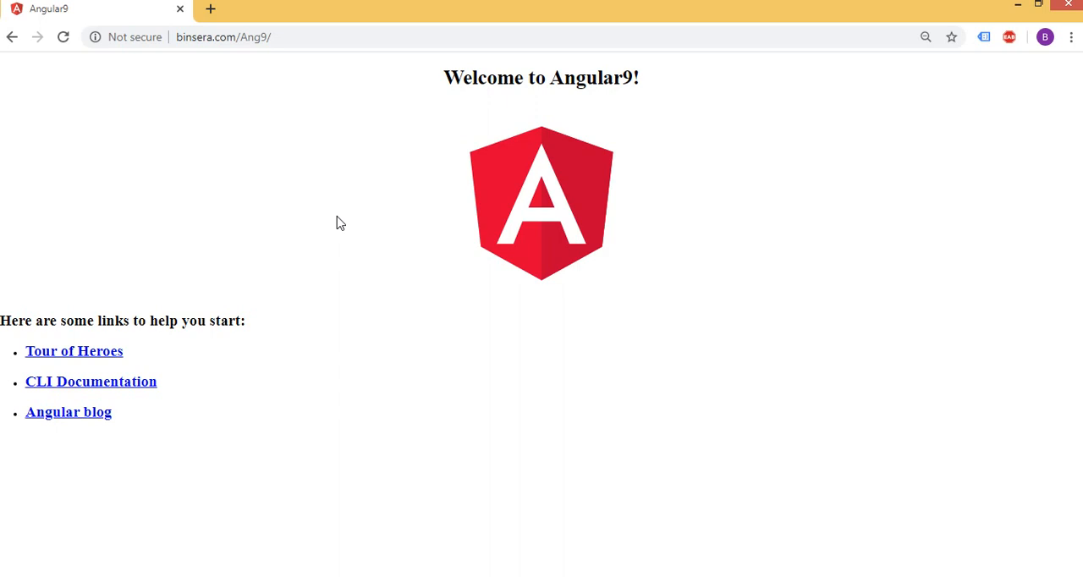
mouse_move(386, 235)
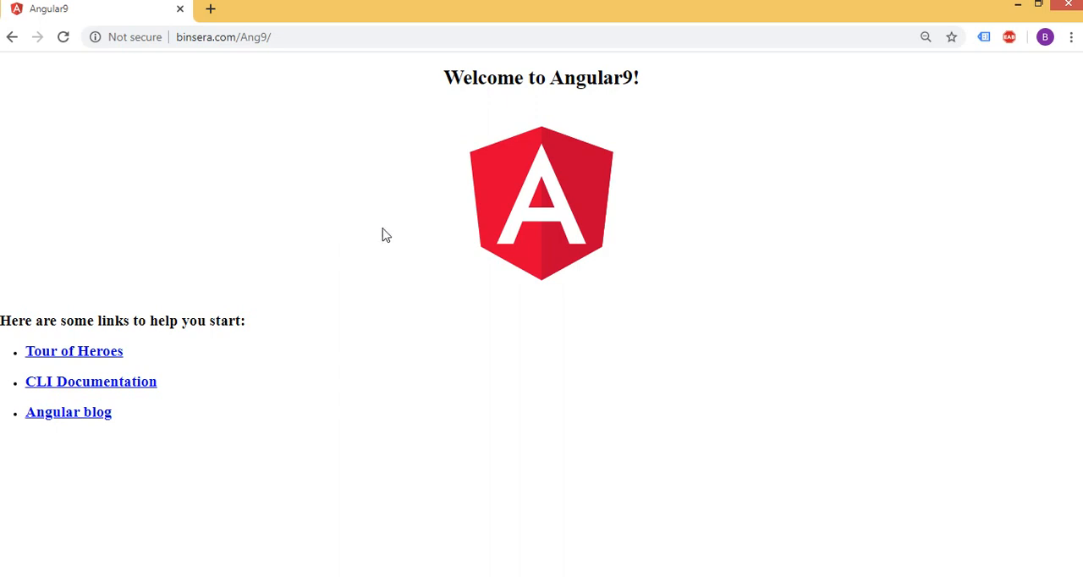
mouse_move(694, 467)
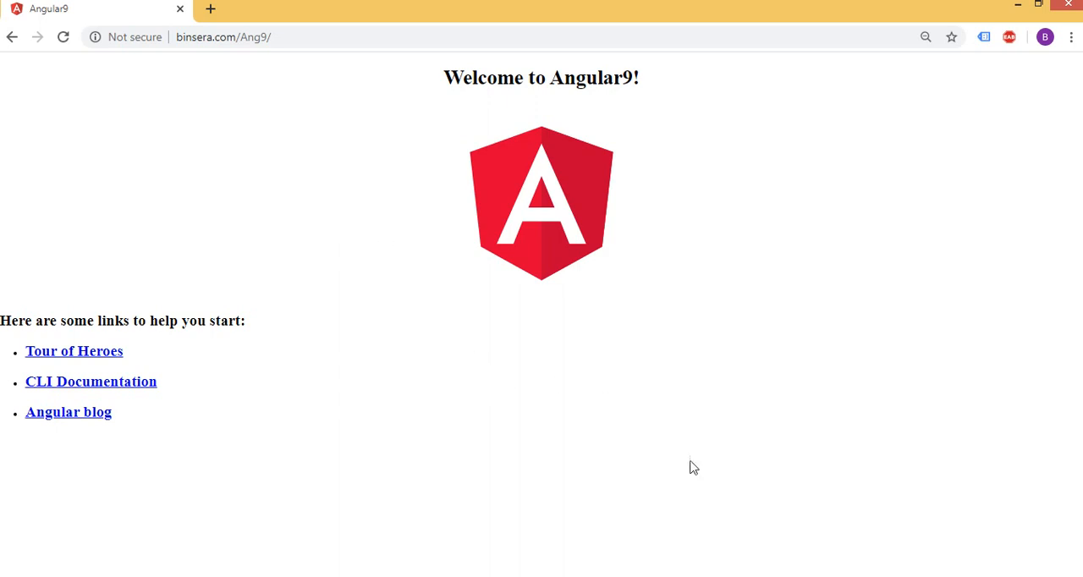